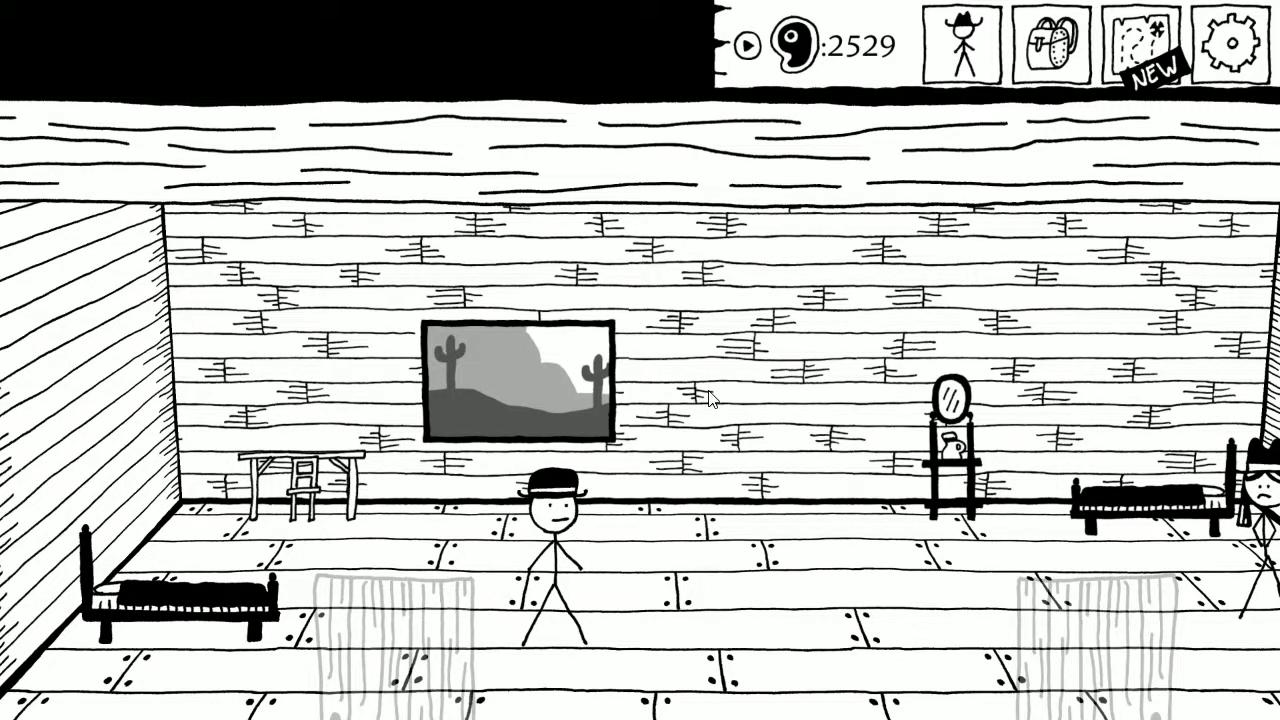
Look over the inventory and the character's stats and skills.
left_click(1047, 44)
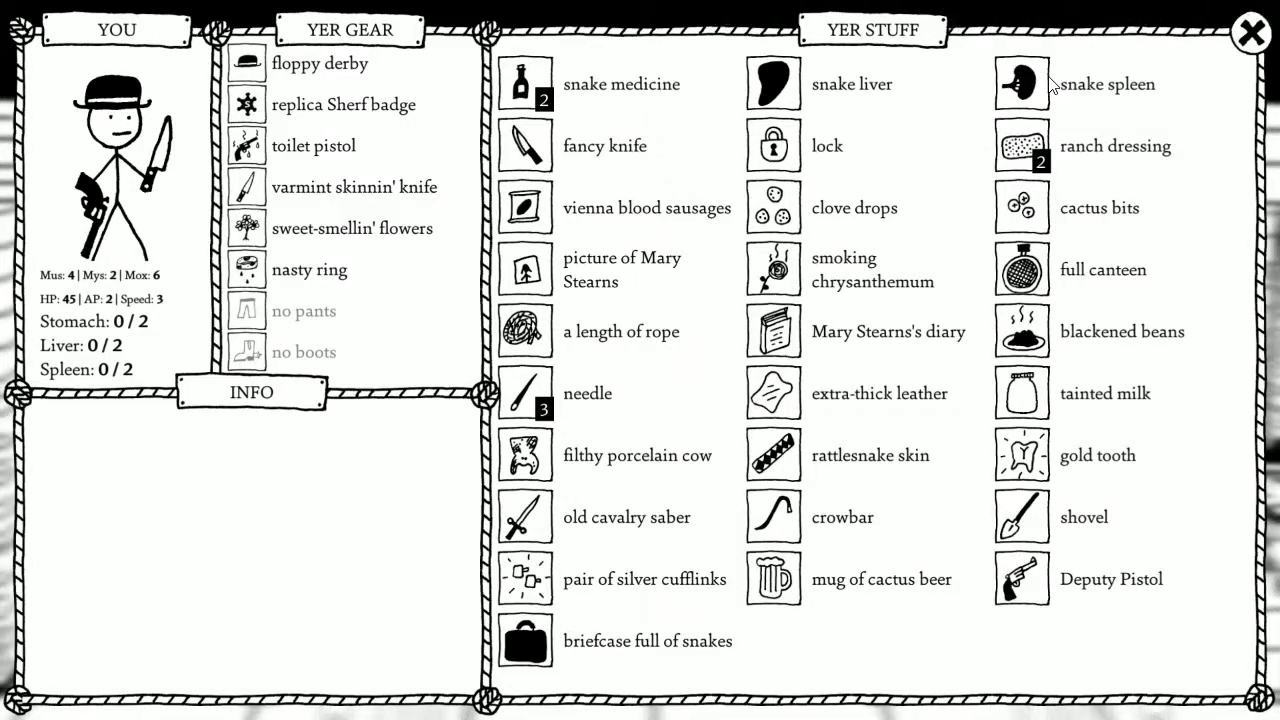
mouse_move(898, 202)
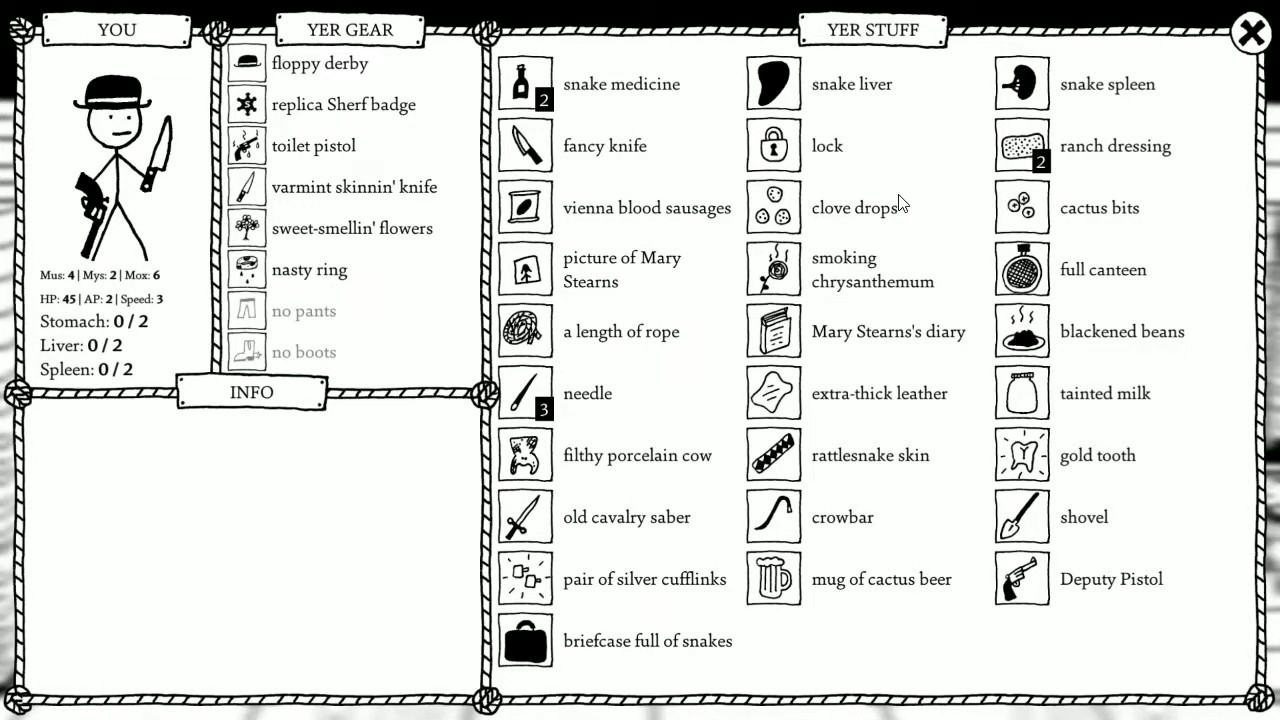
mouse_move(910, 234)
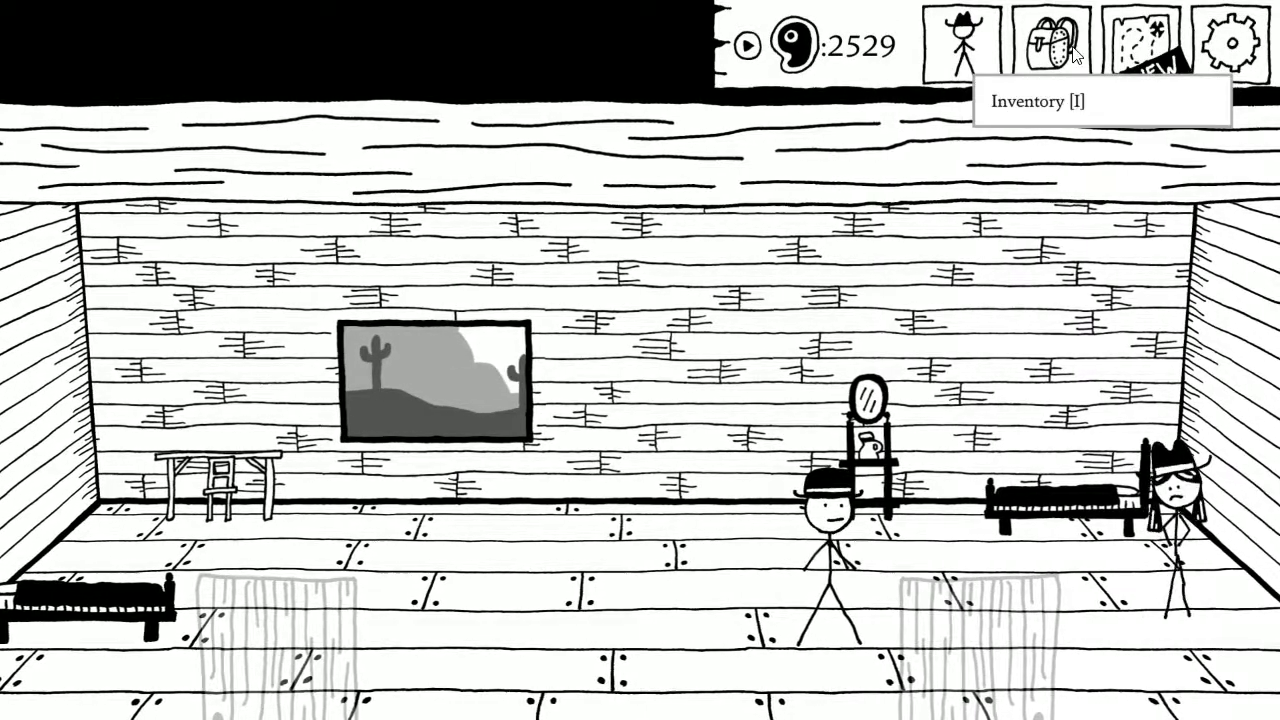
left_click(958, 44)
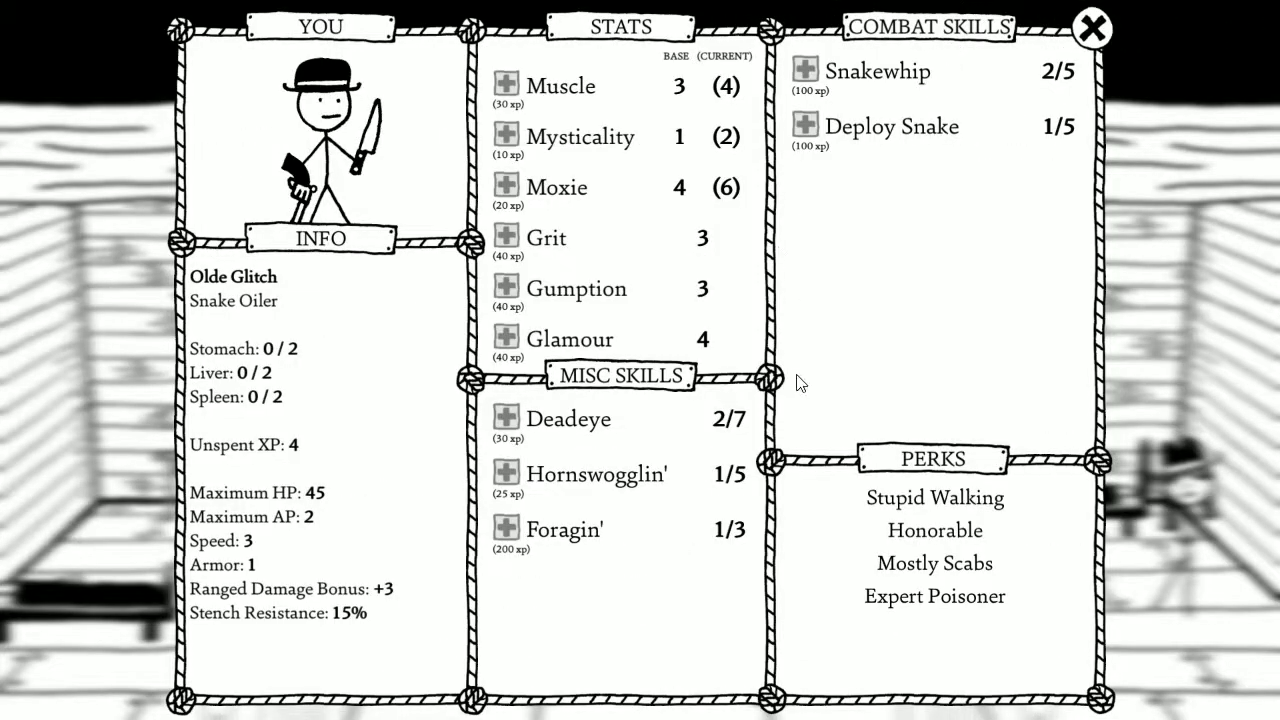
mouse_move(745, 420)
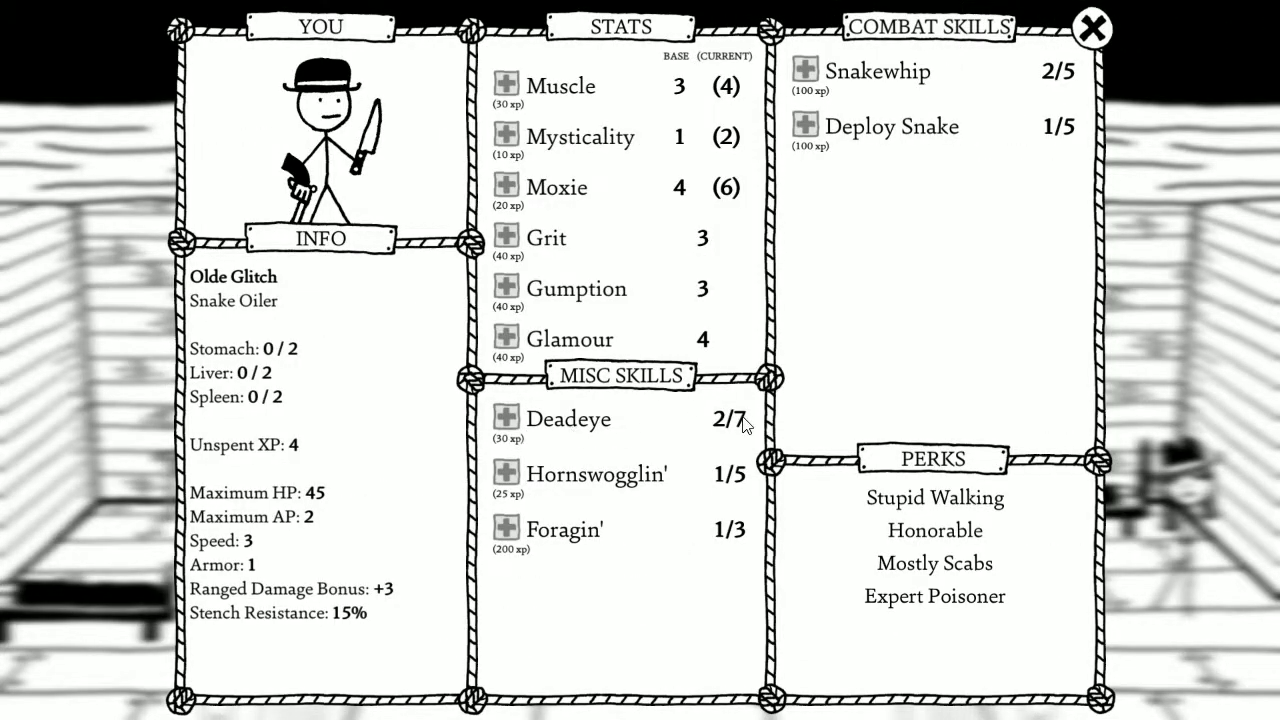
left_click(1090, 27)
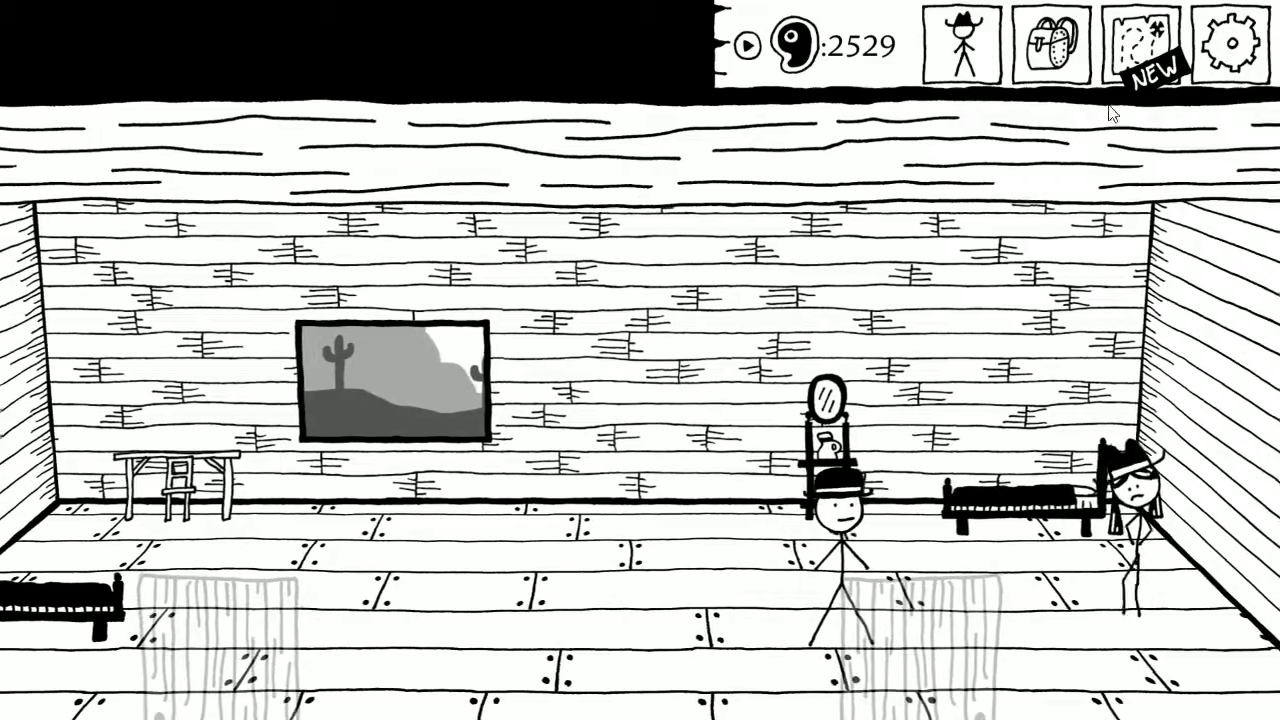
Wander the world map and shoot down a skeleton for 10 XP and skull chips.
left_click(1143, 46)
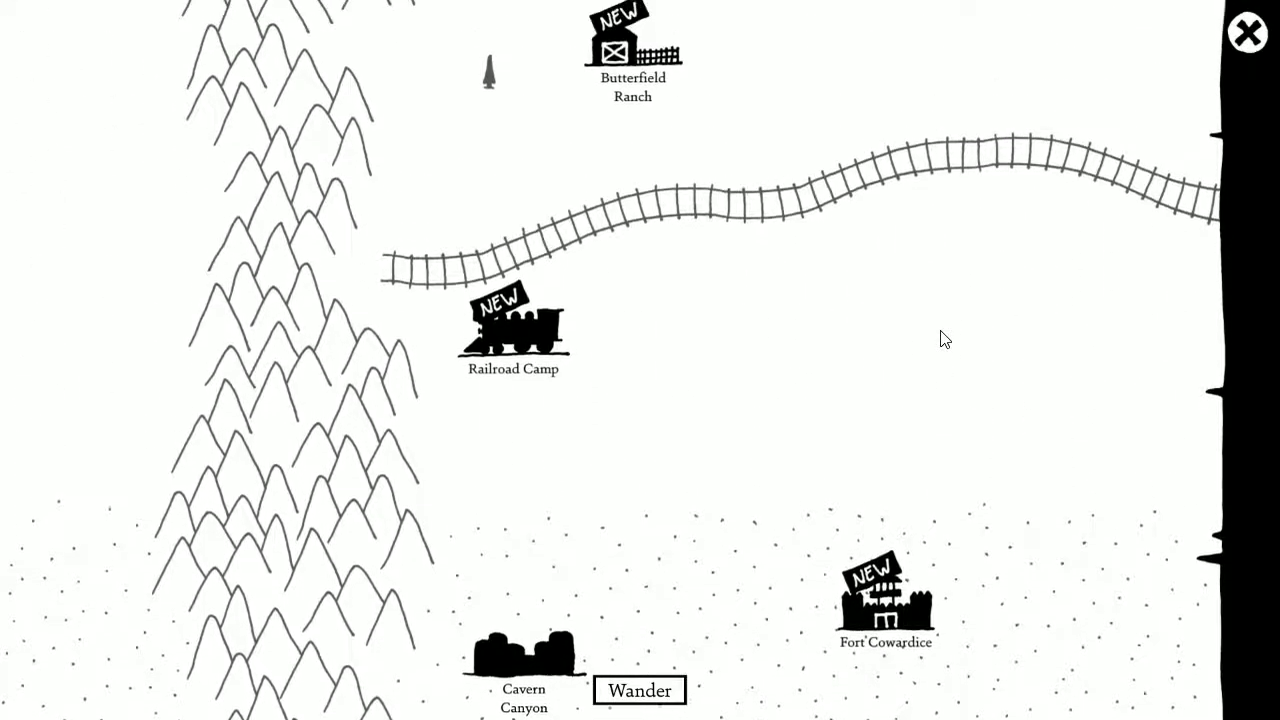
left_click(639, 690)
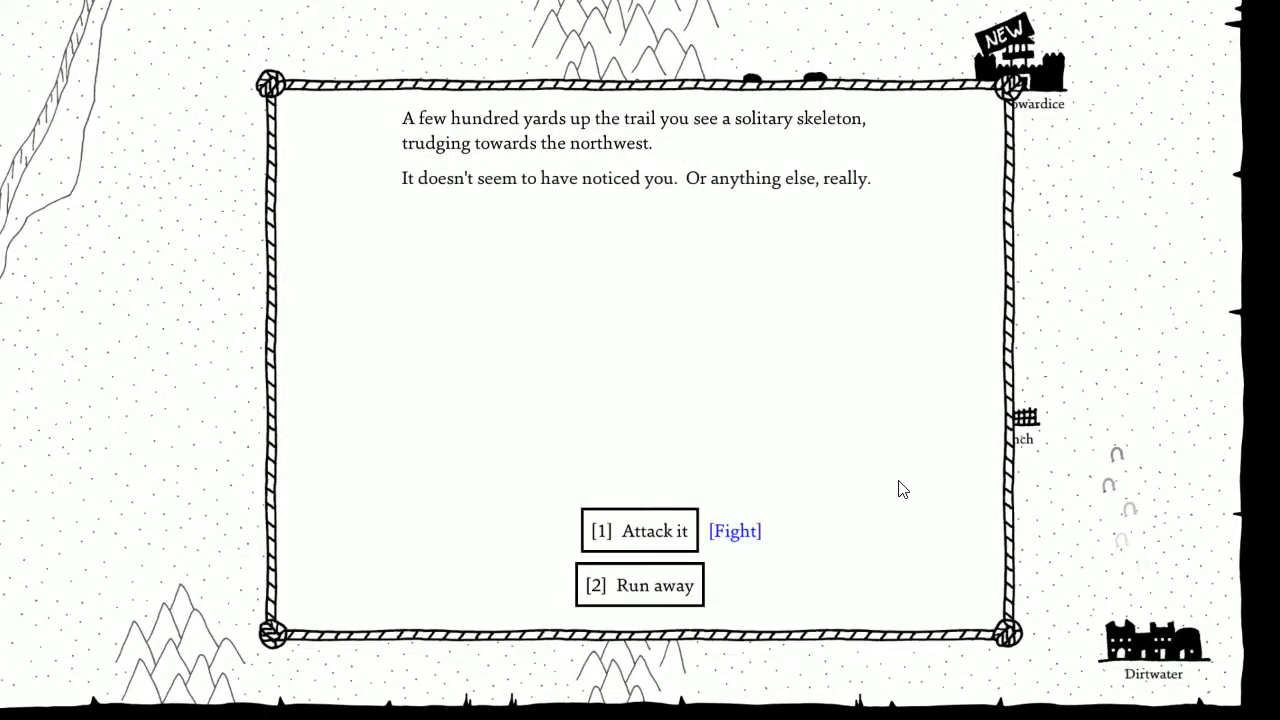
mouse_move(864, 427)
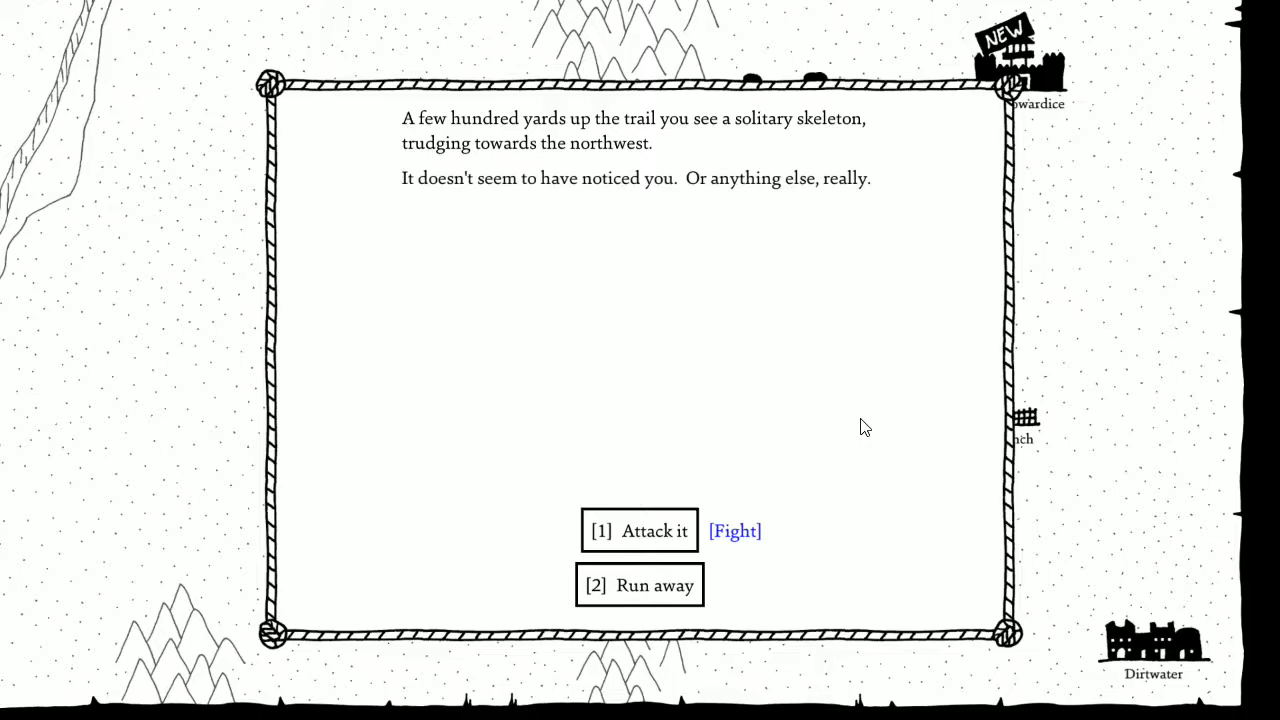
left_click(638, 530)
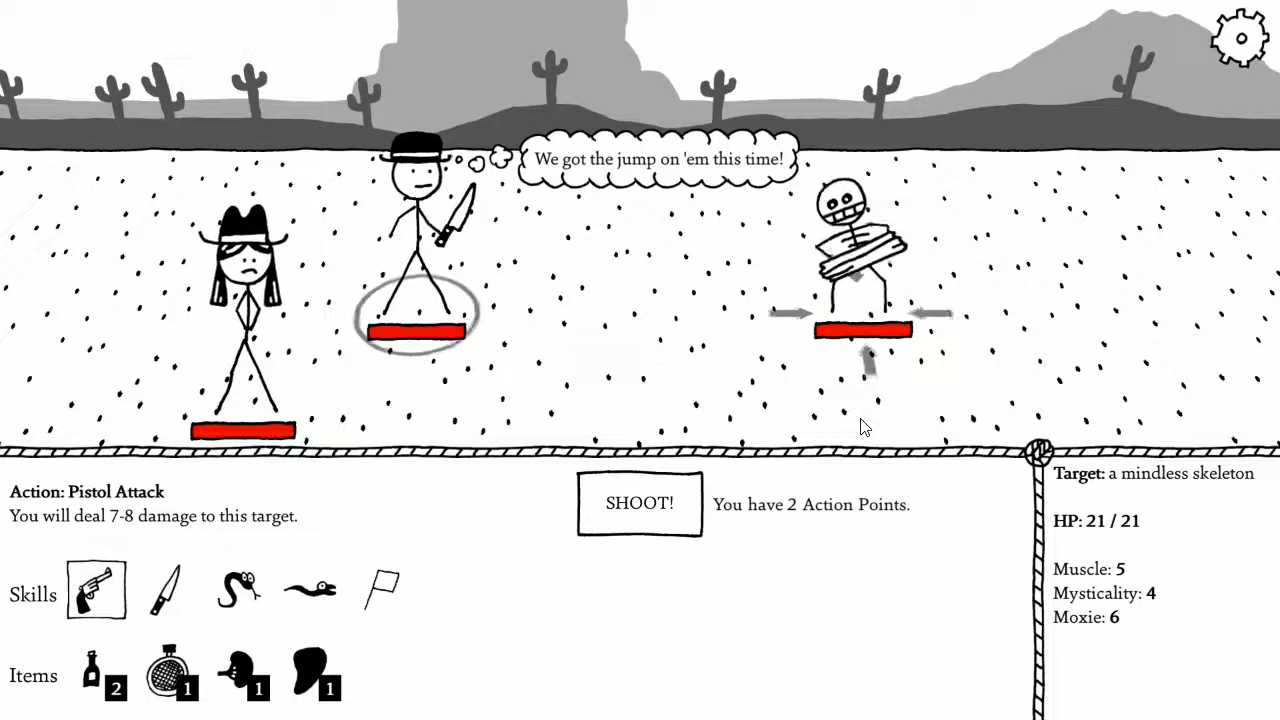
left_click(639, 504)
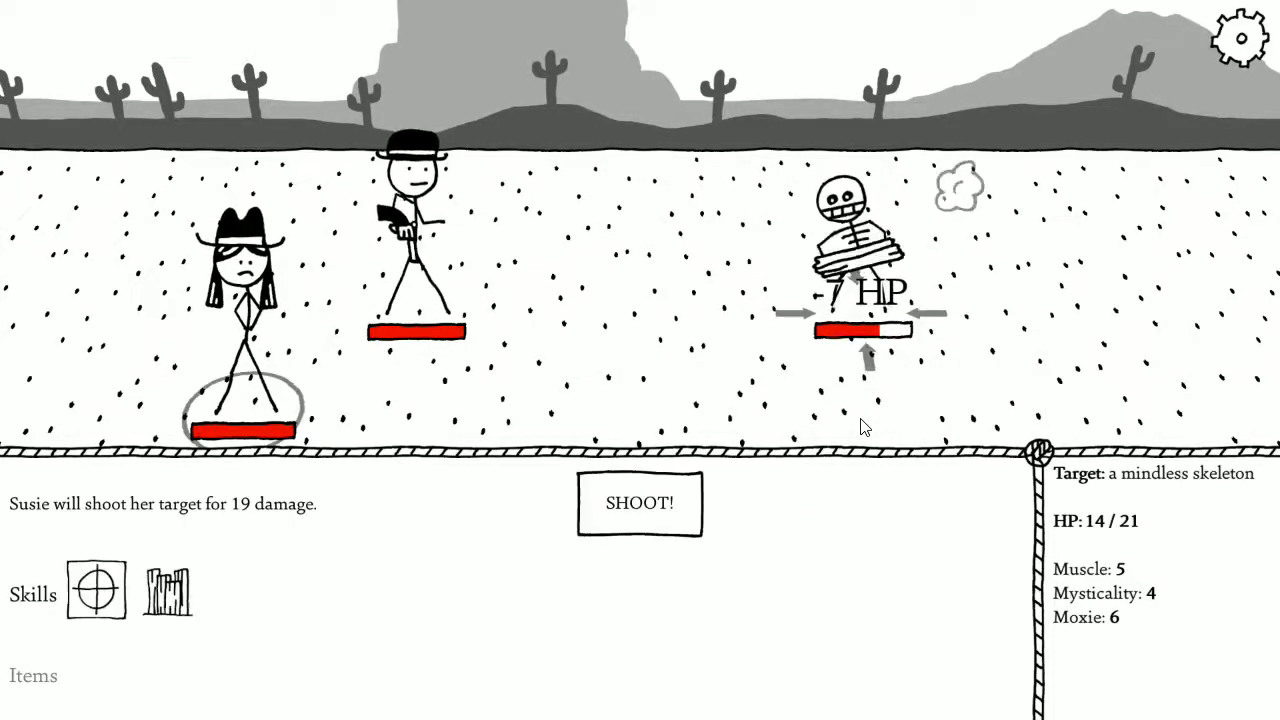
left_click(639, 503)
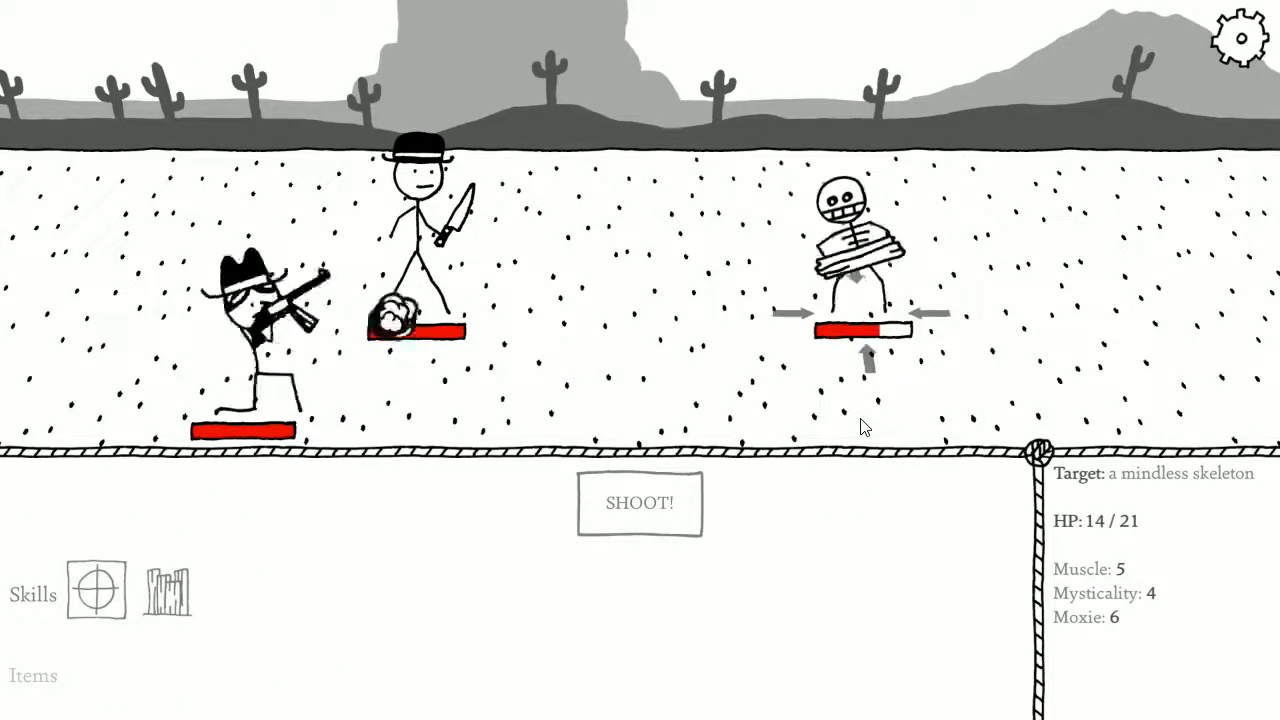
left_click(639, 503)
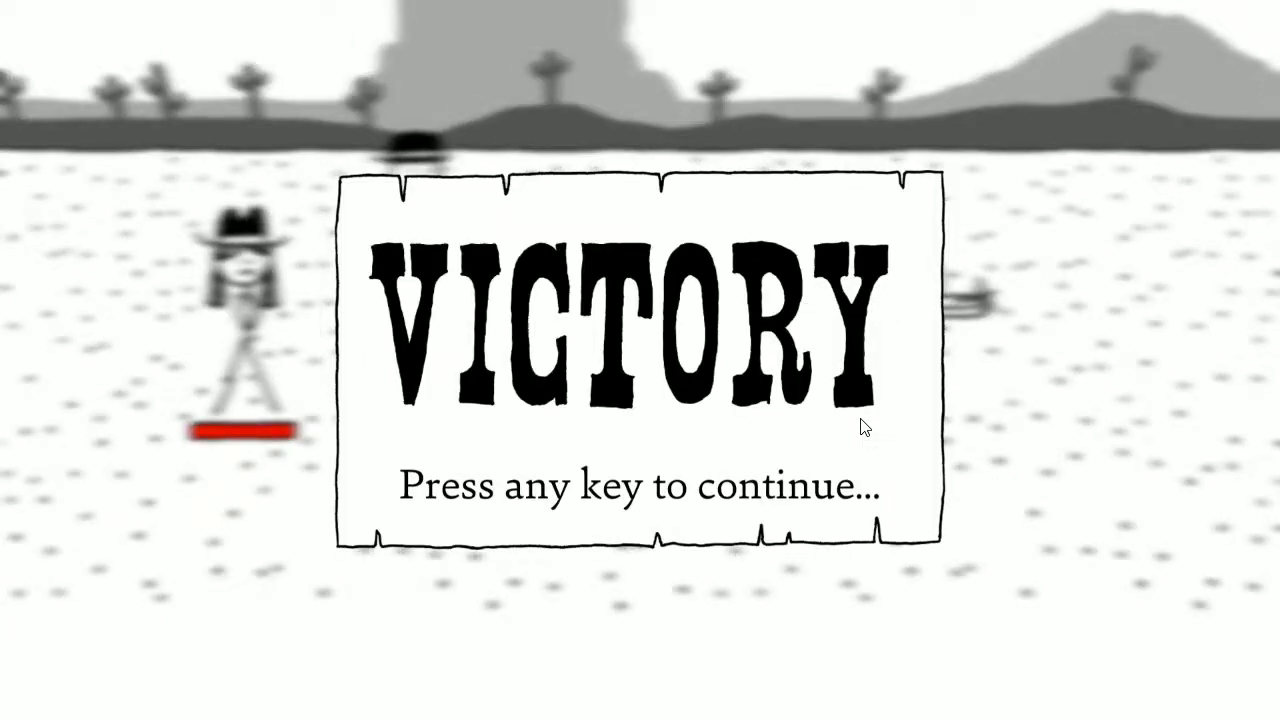
key("space")
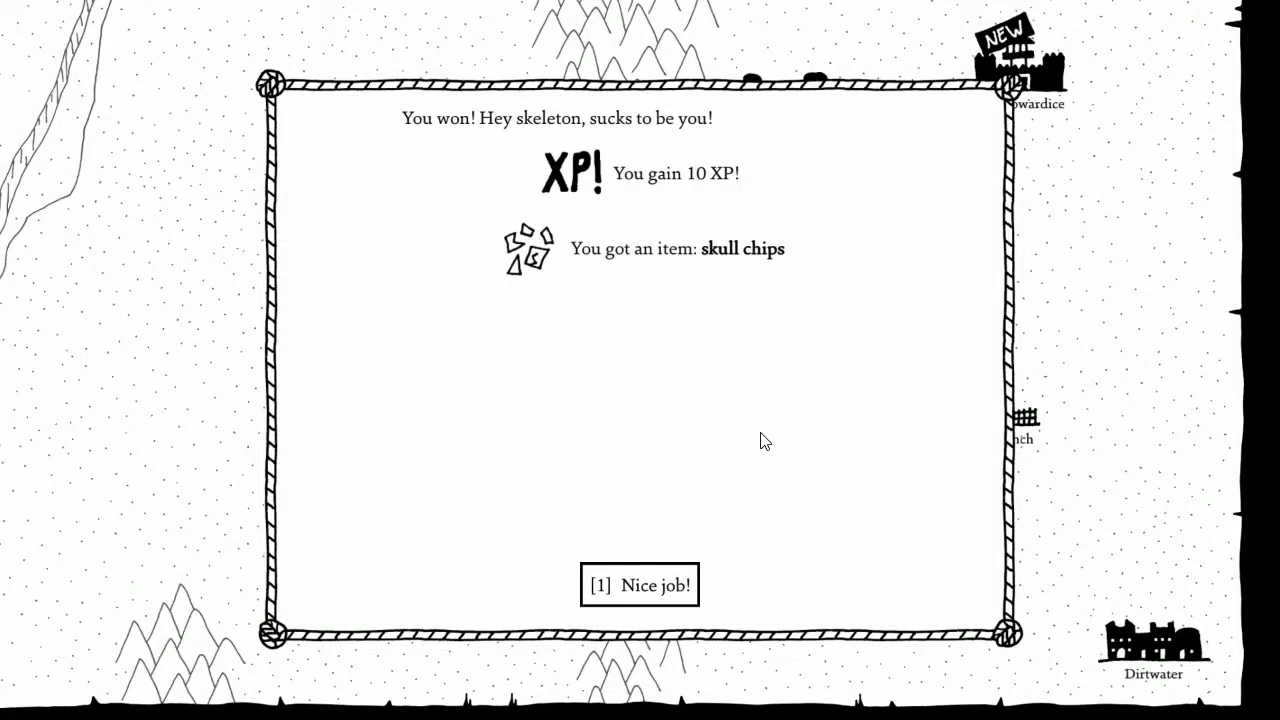
left_click(639, 584)
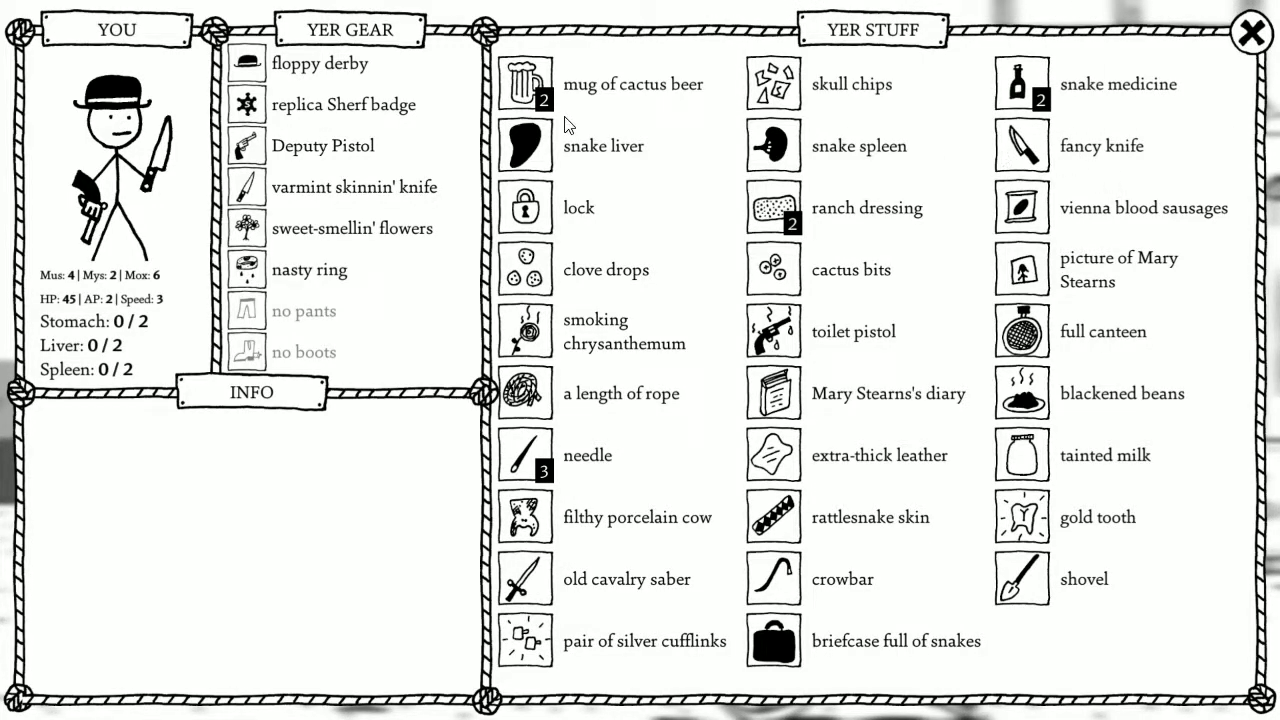
Drink the mug of cactus beer for Cactus Drunk, then check the clove drops.
left_click(633, 84)
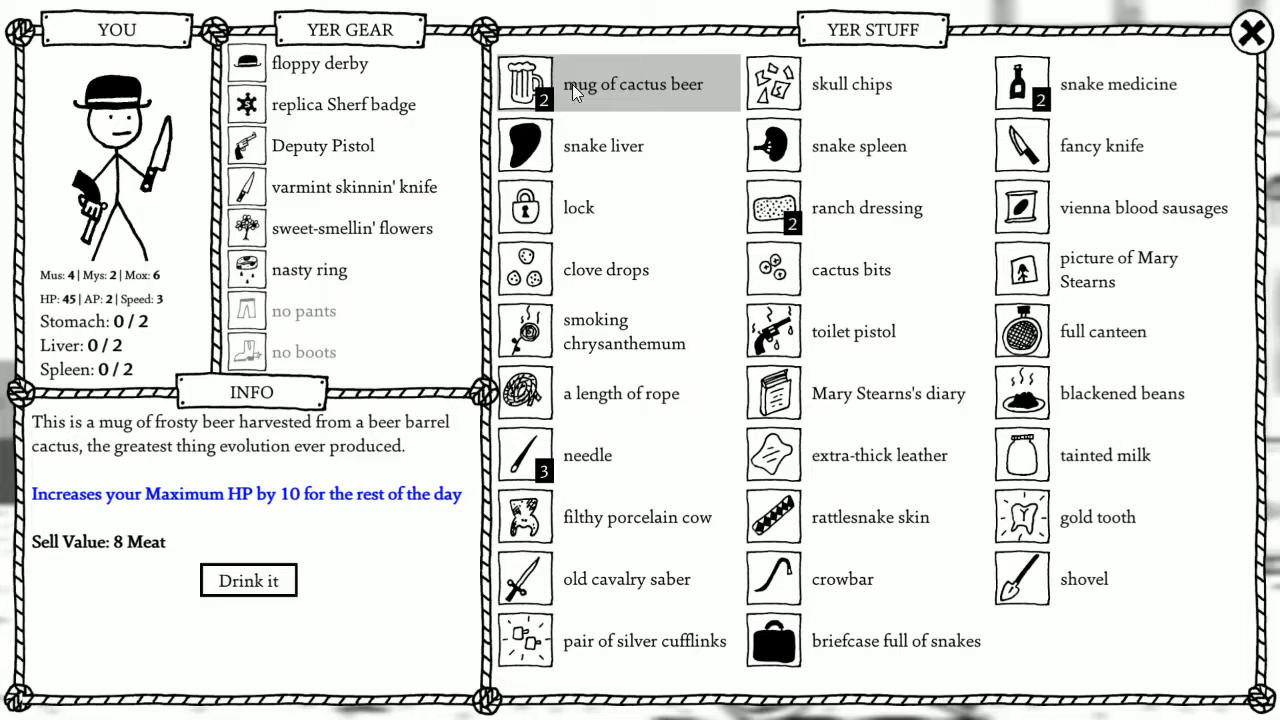
left_click(248, 580)
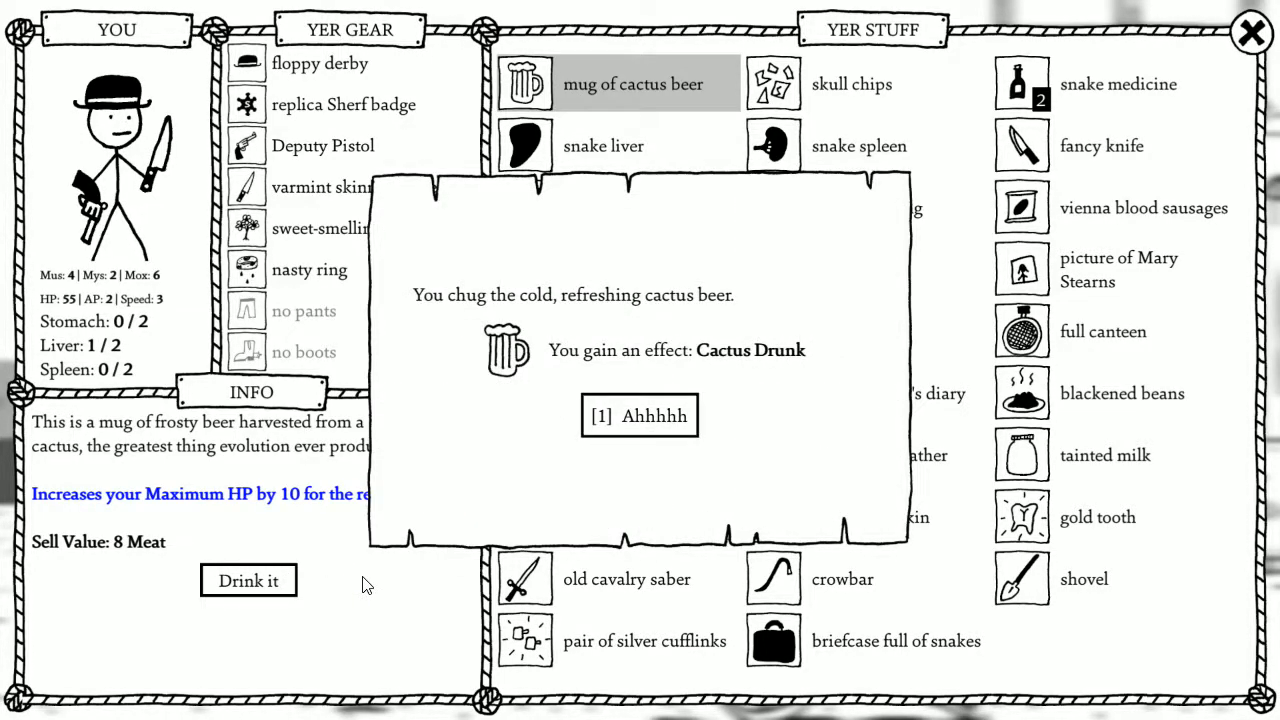
left_click(639, 415)
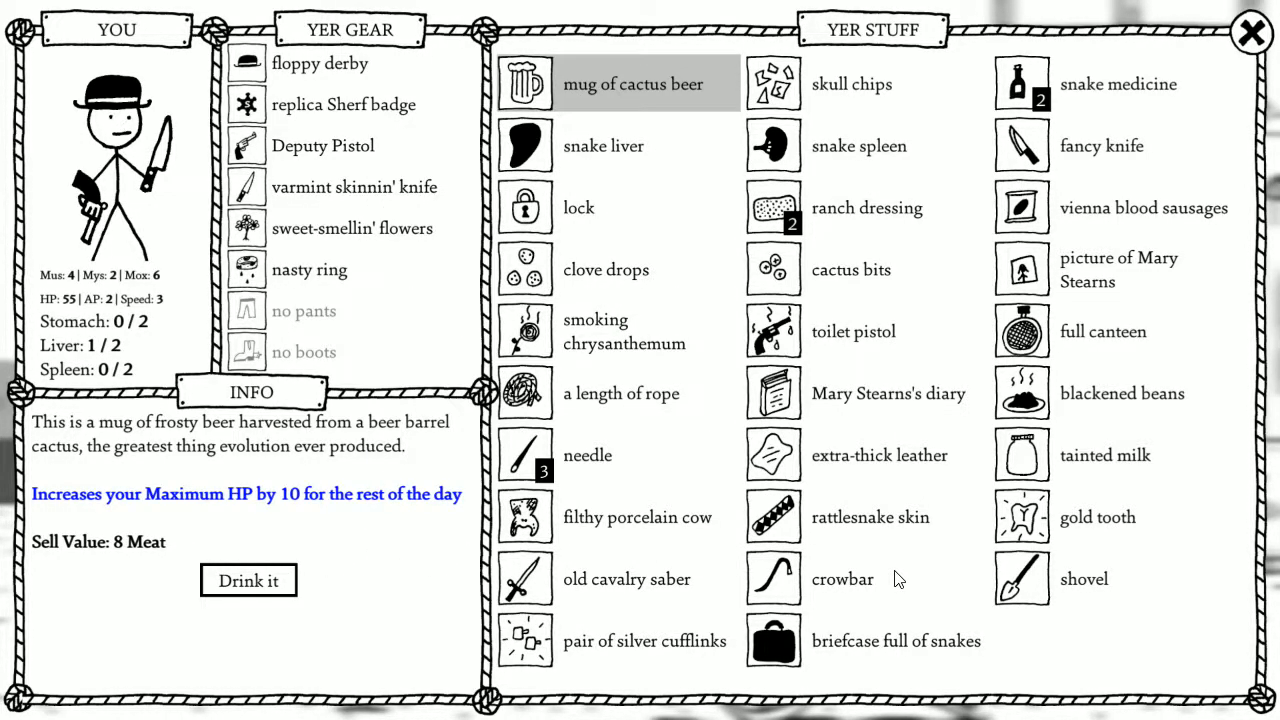
left_click(606, 269)
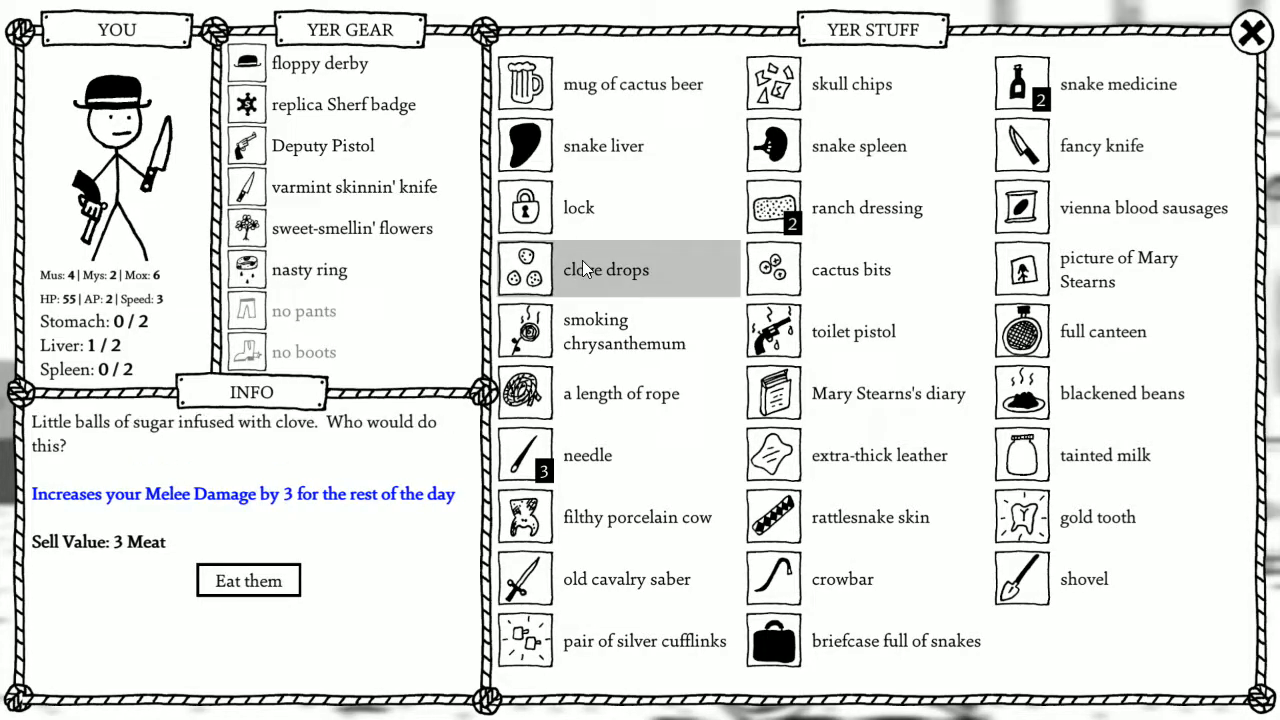
mouse_move(1208, 72)
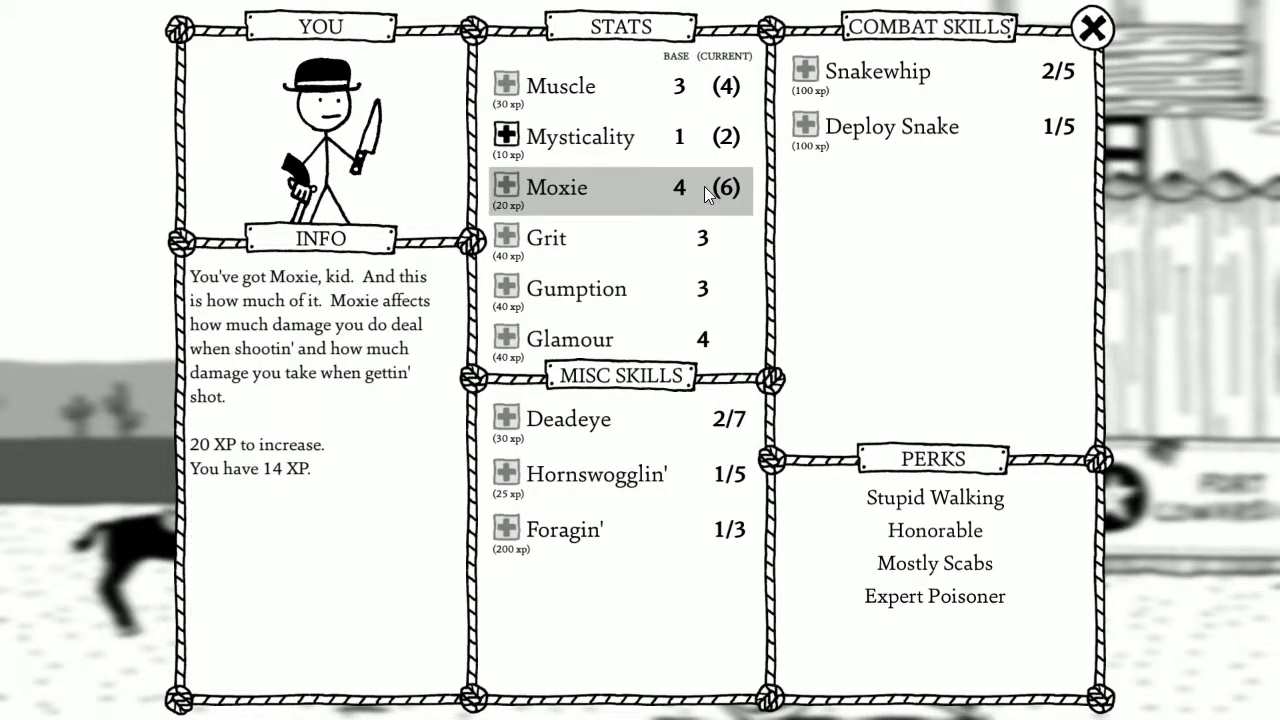
left_click(1090, 28)
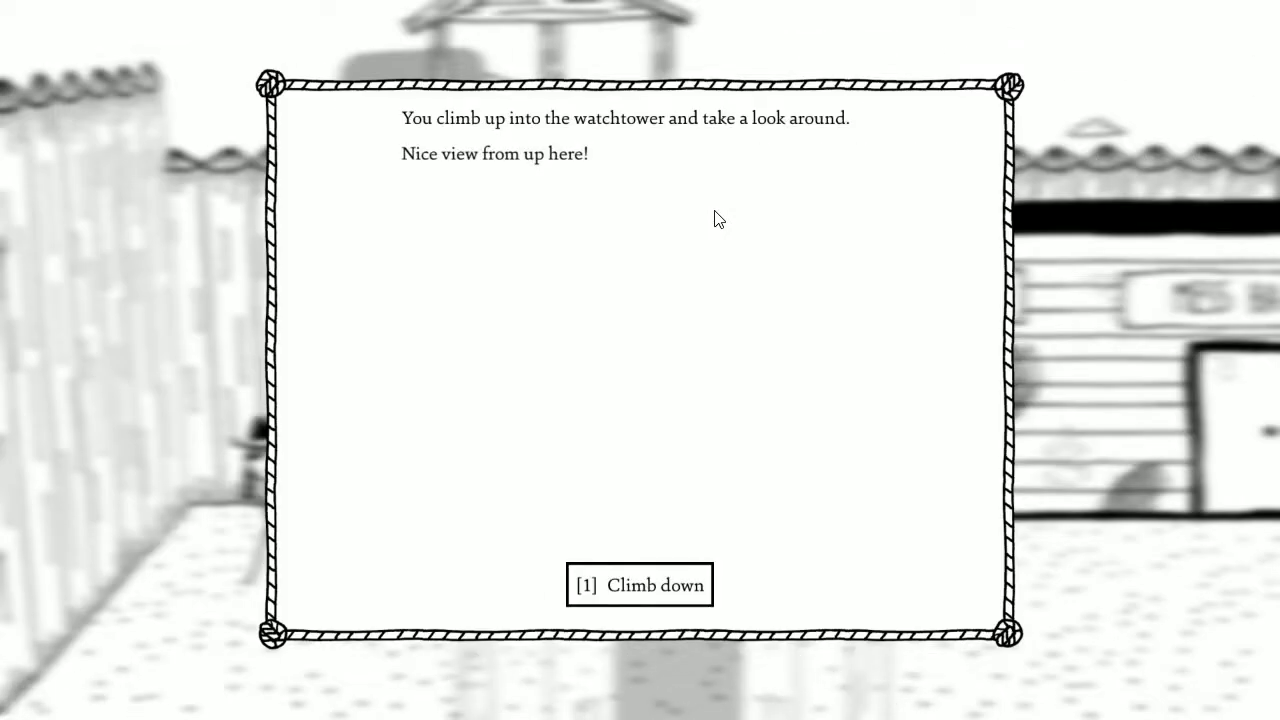
Climb down the watchtower and read personnel records from the cabinet, asking for another repeatedly.
left_click(639, 584)
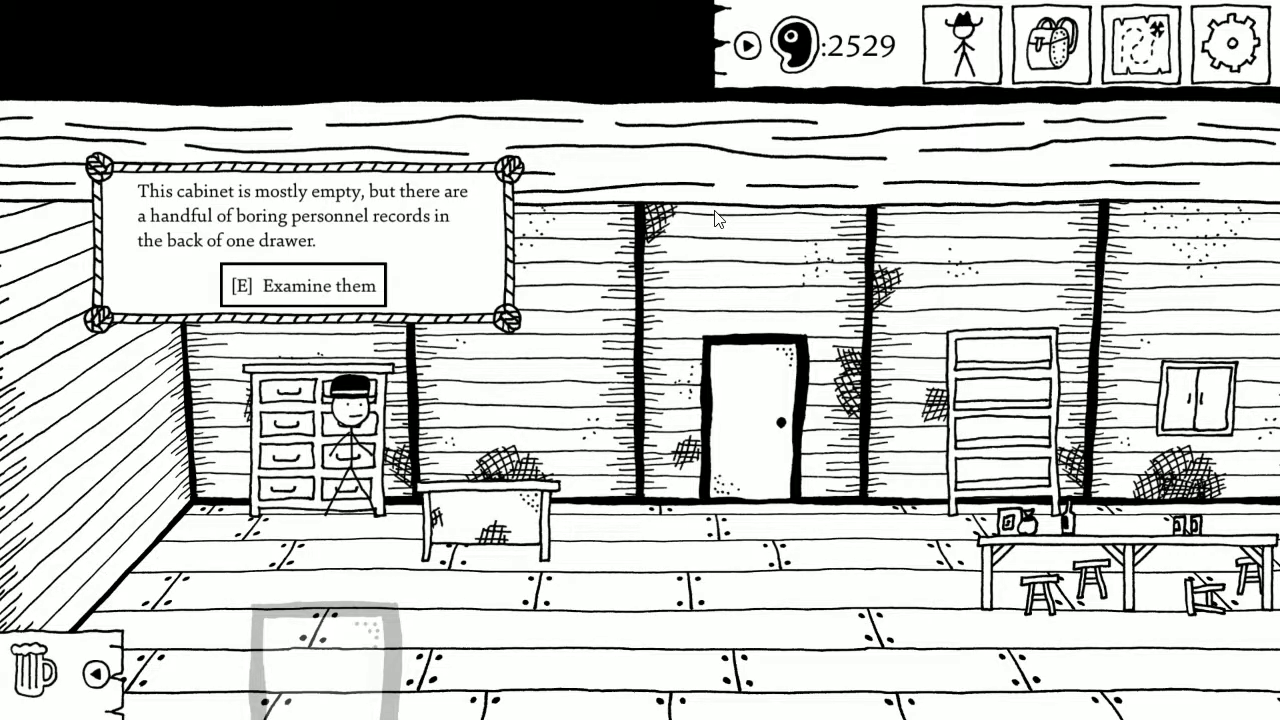
left_click(302, 285)
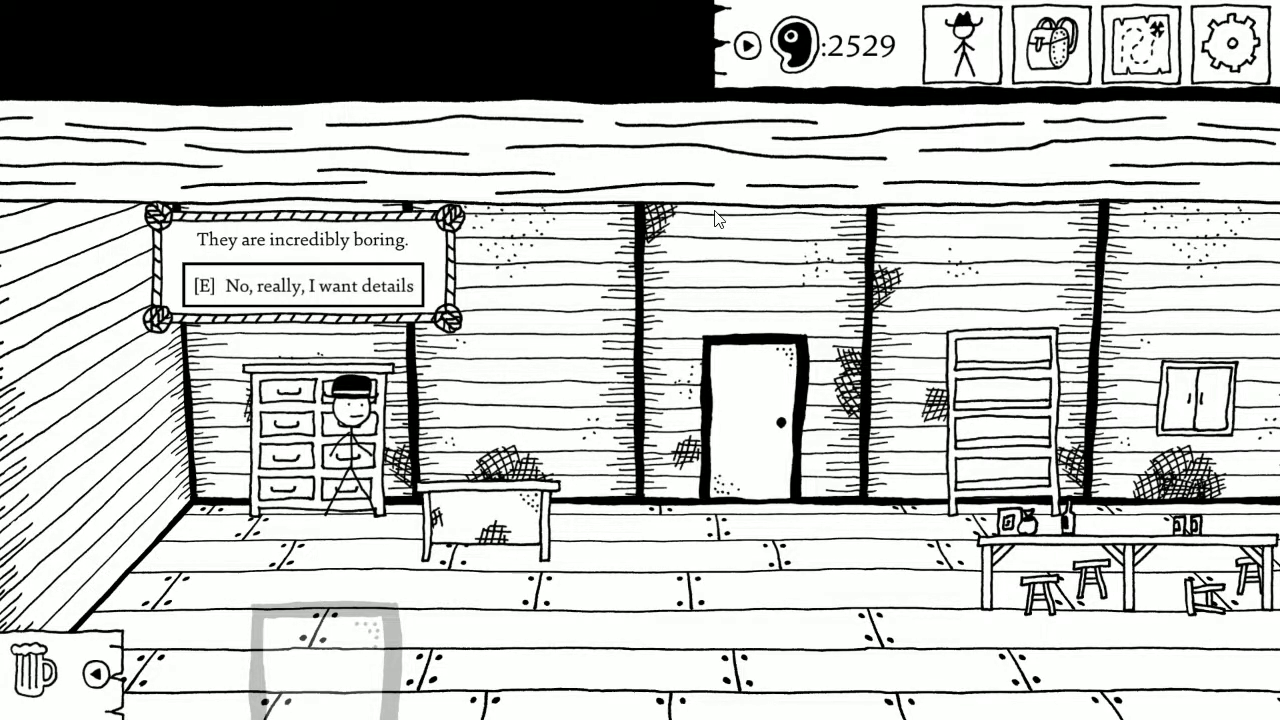
key("e")
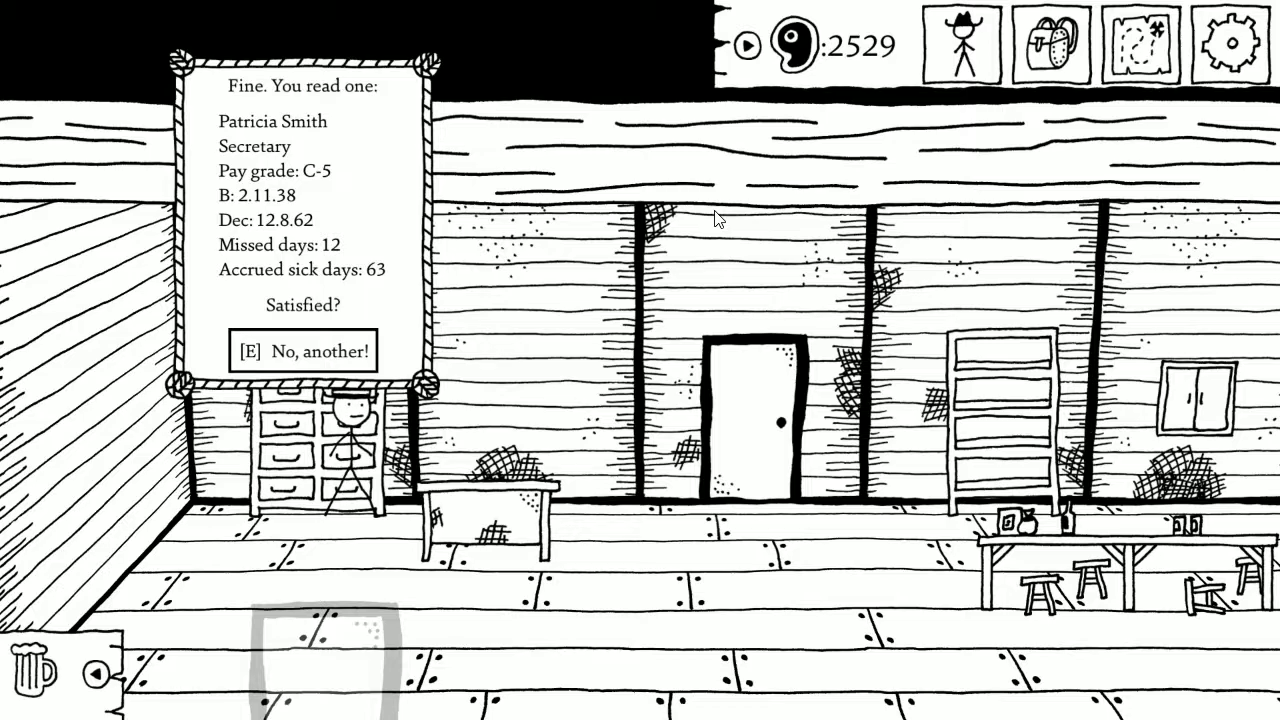
key("e")
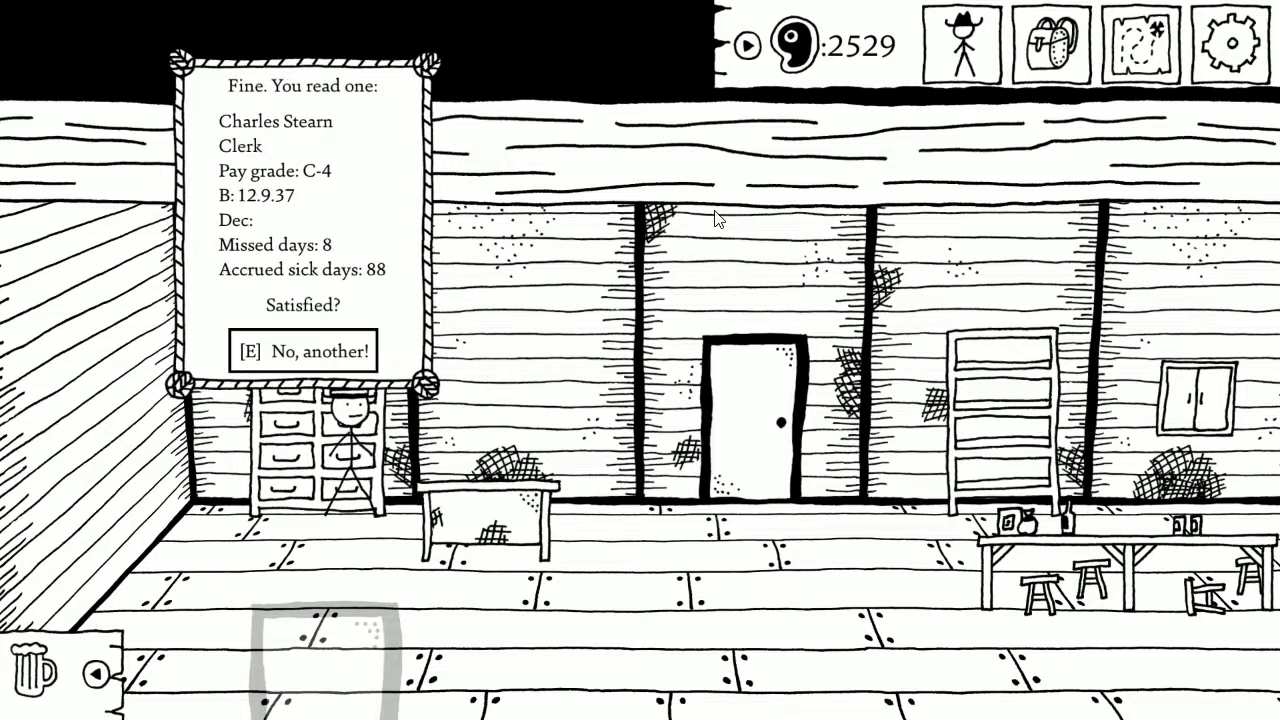
left_click(302, 351)
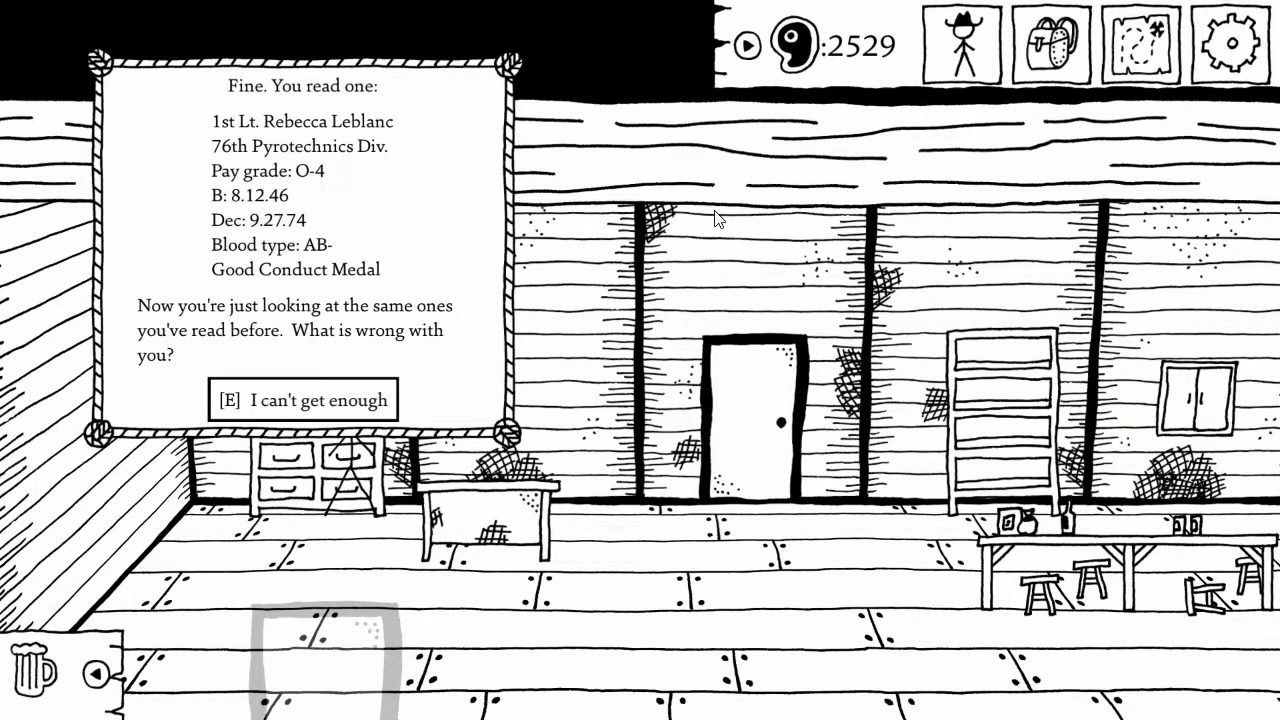
left_click(304, 399)
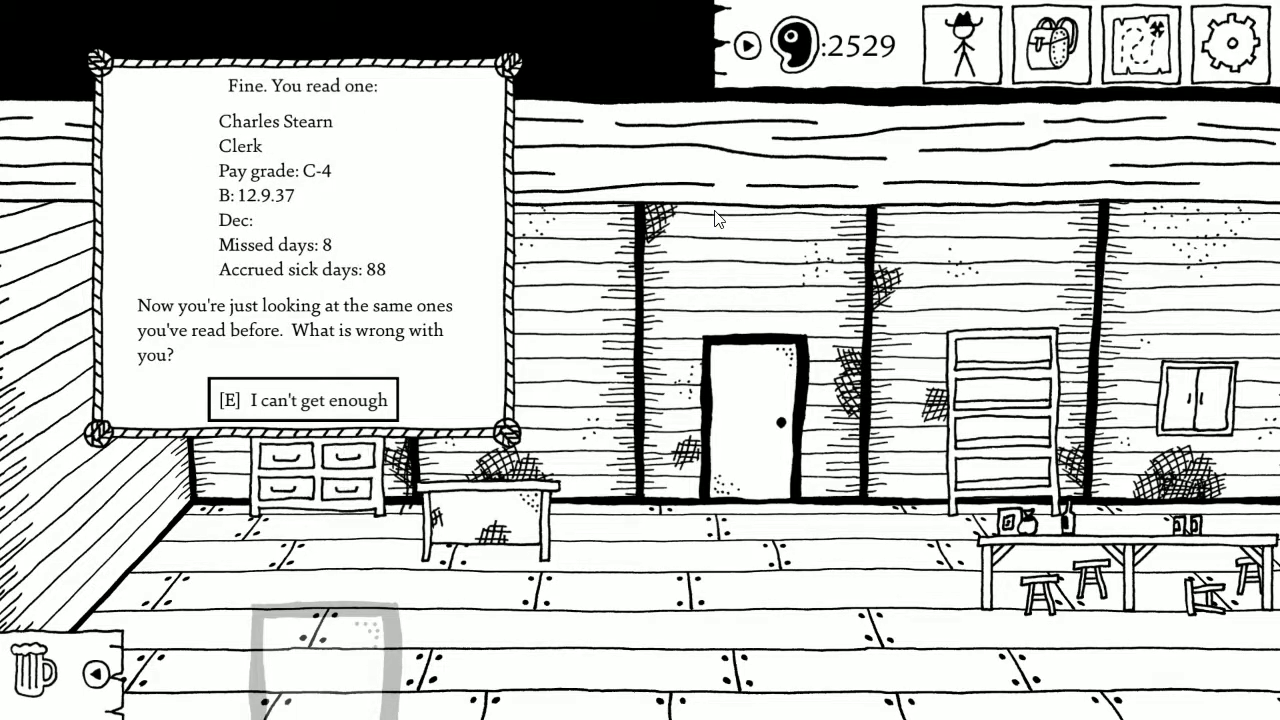
left_click(303, 400)
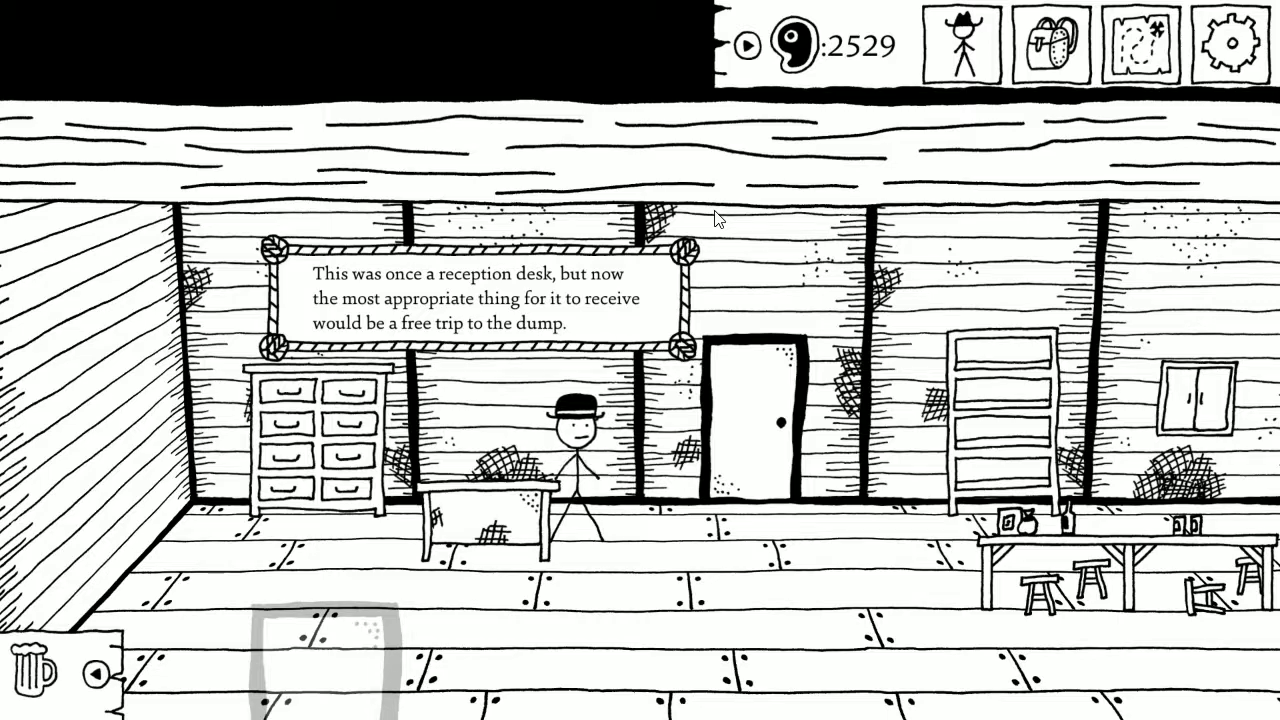
Inspect the locked general's office door, then search the furniture for whiskey and two hard tack.
left_click(755, 420)
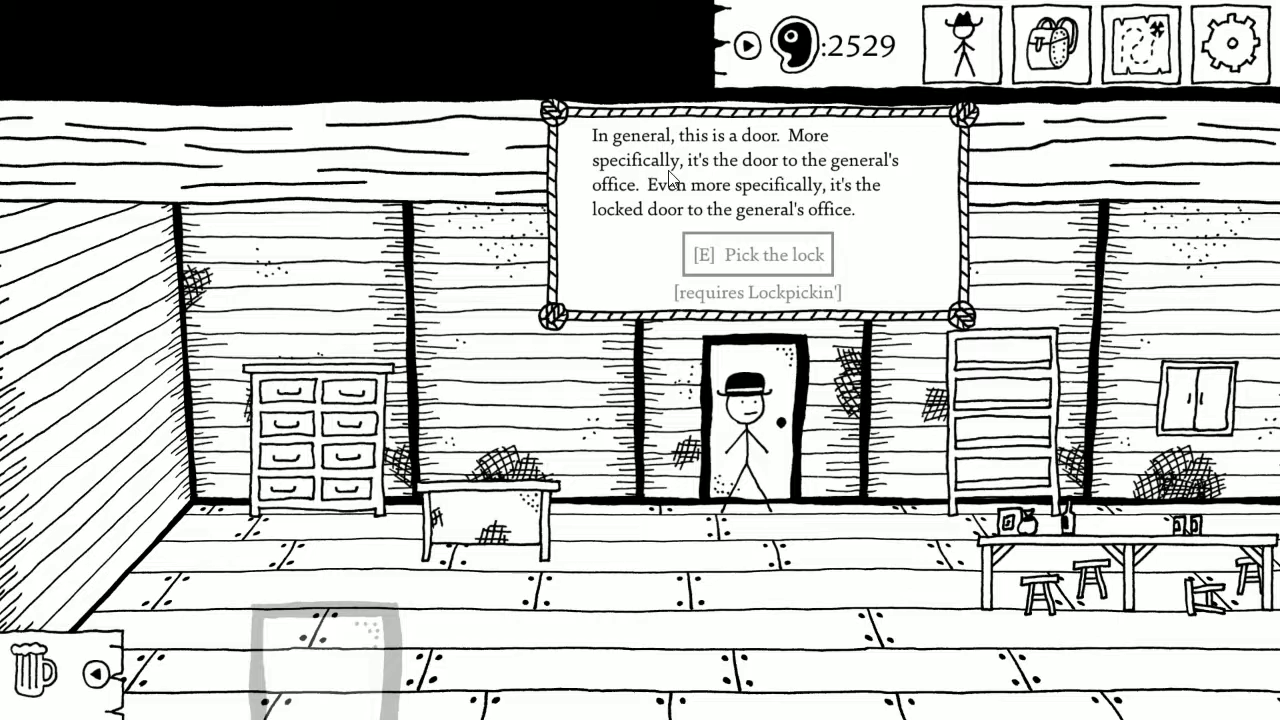
mouse_move(668, 211)
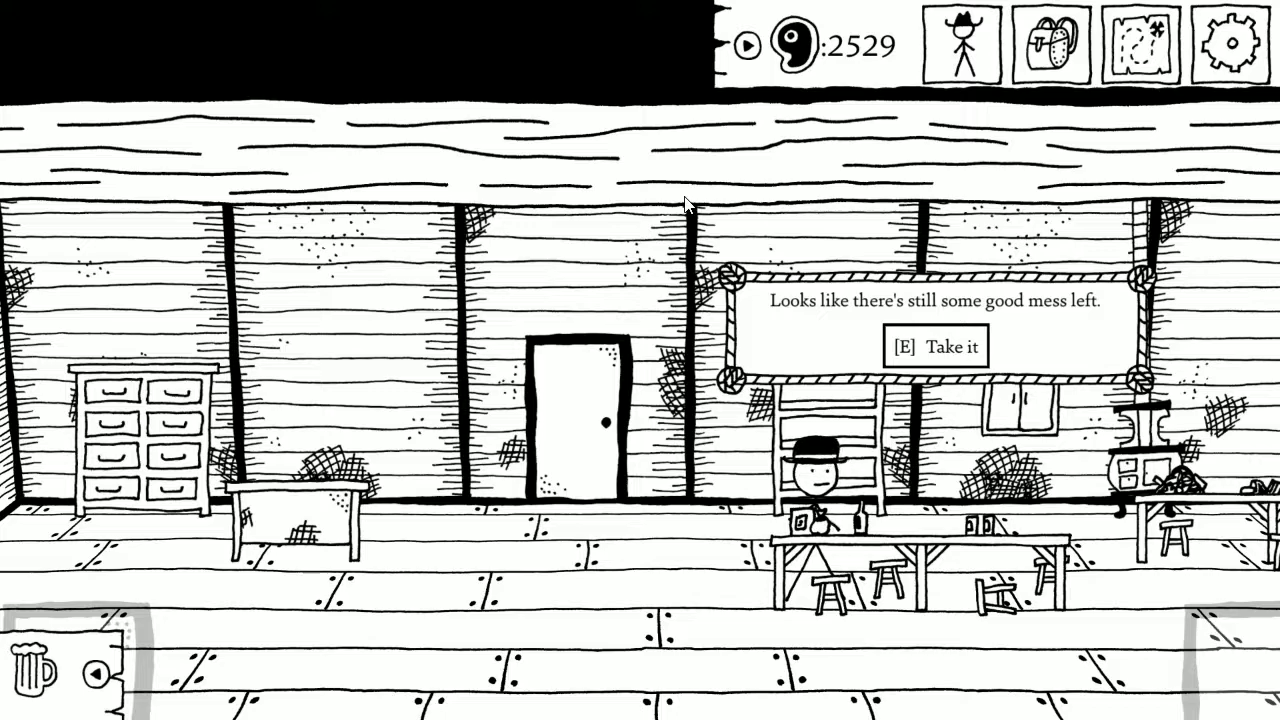
key("e")
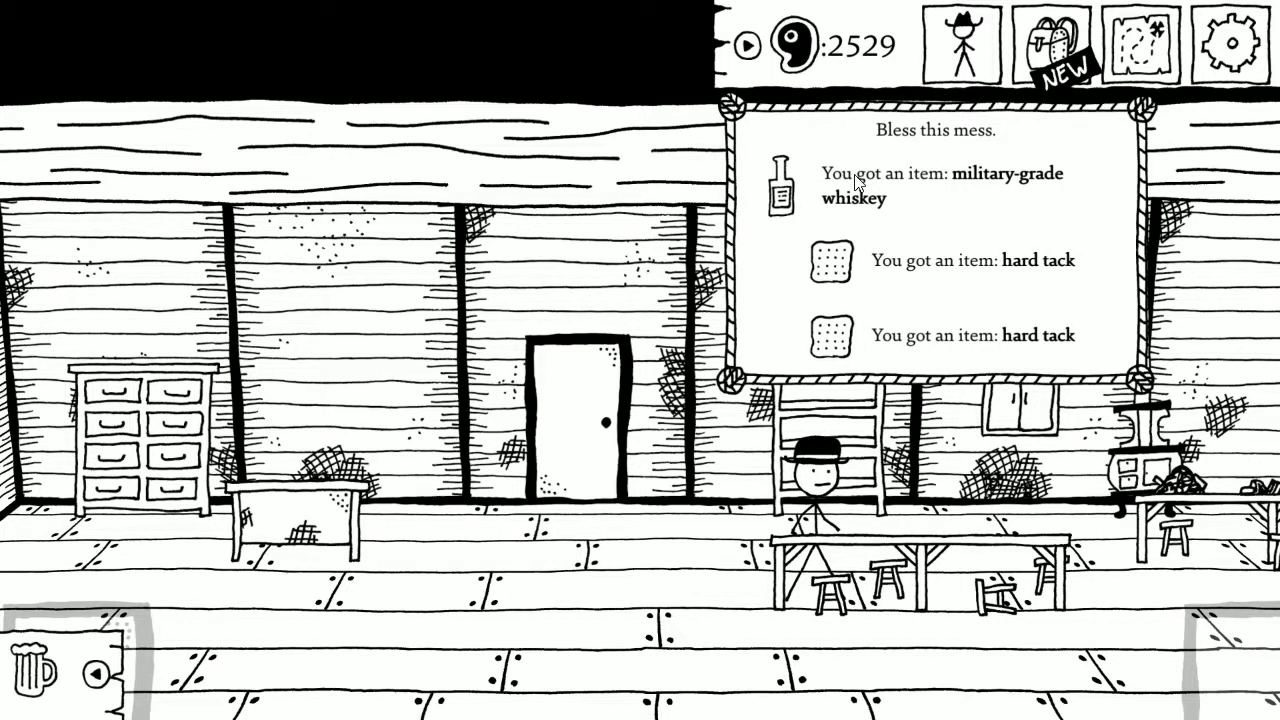
mouse_move(1045, 193)
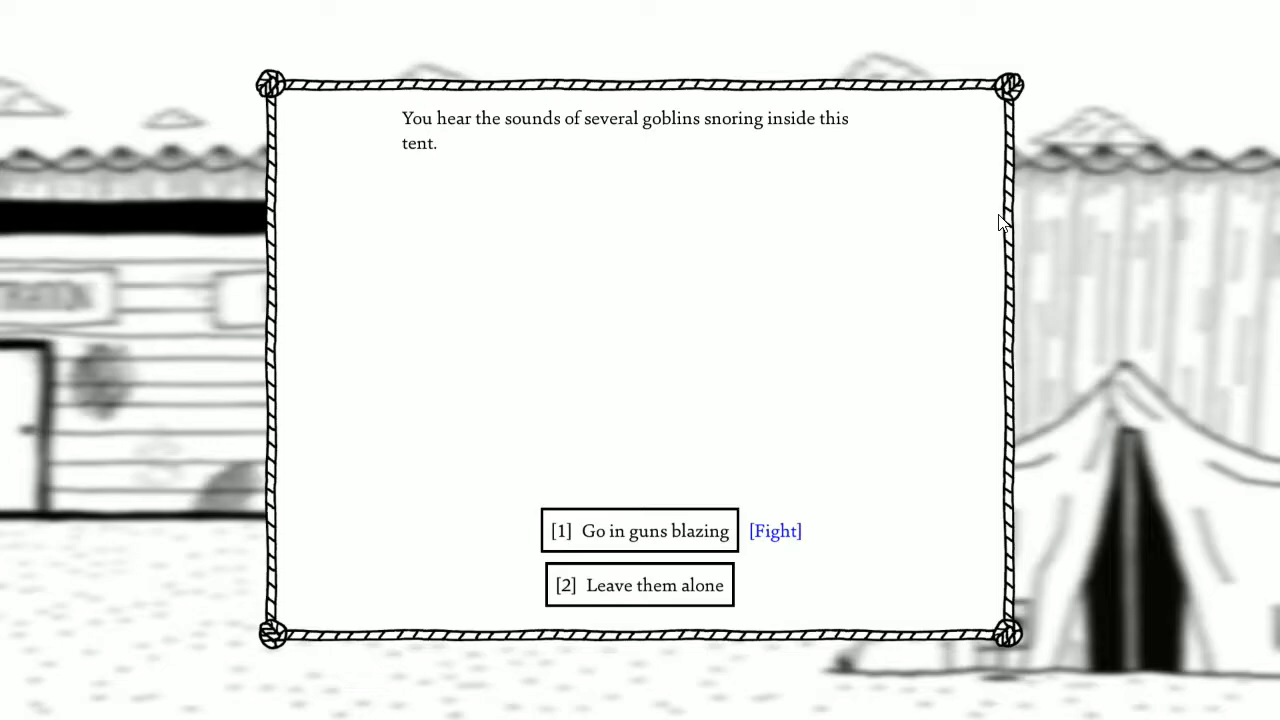
Go in guns blazing, shooting and stabbing each goblin until victory for 30 XP.
left_click(639, 530)
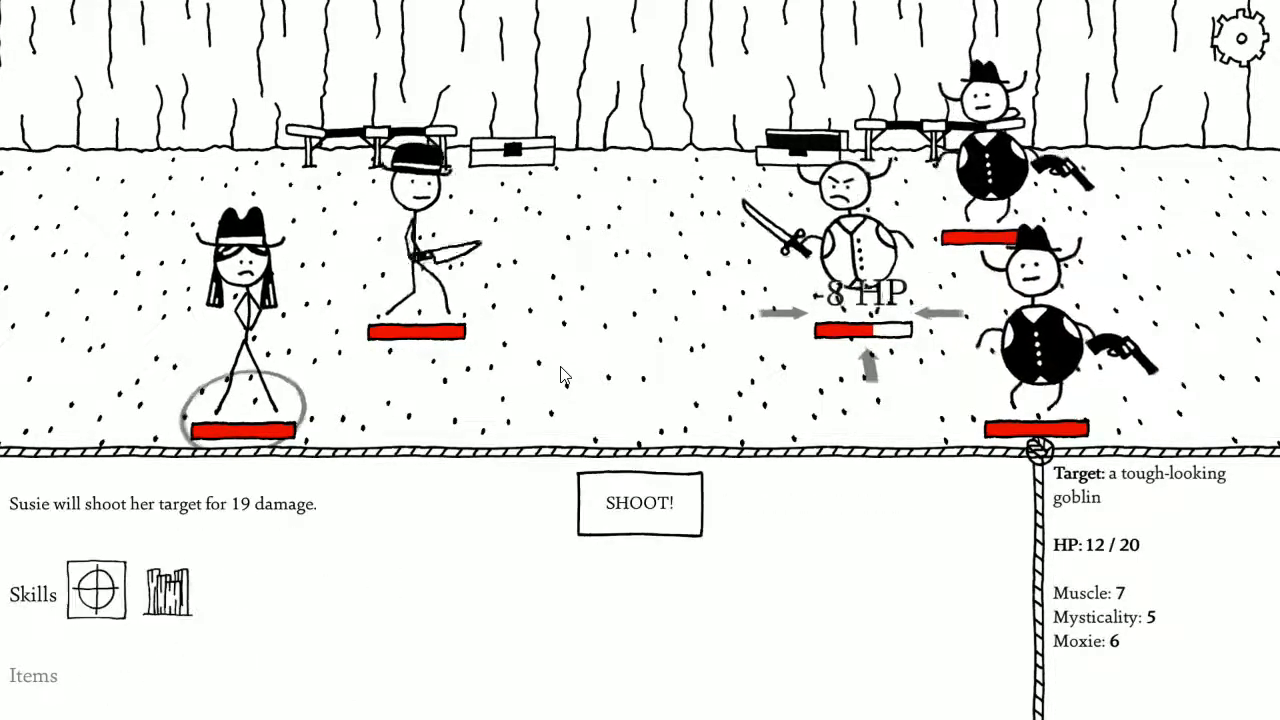
left_click(639, 503)
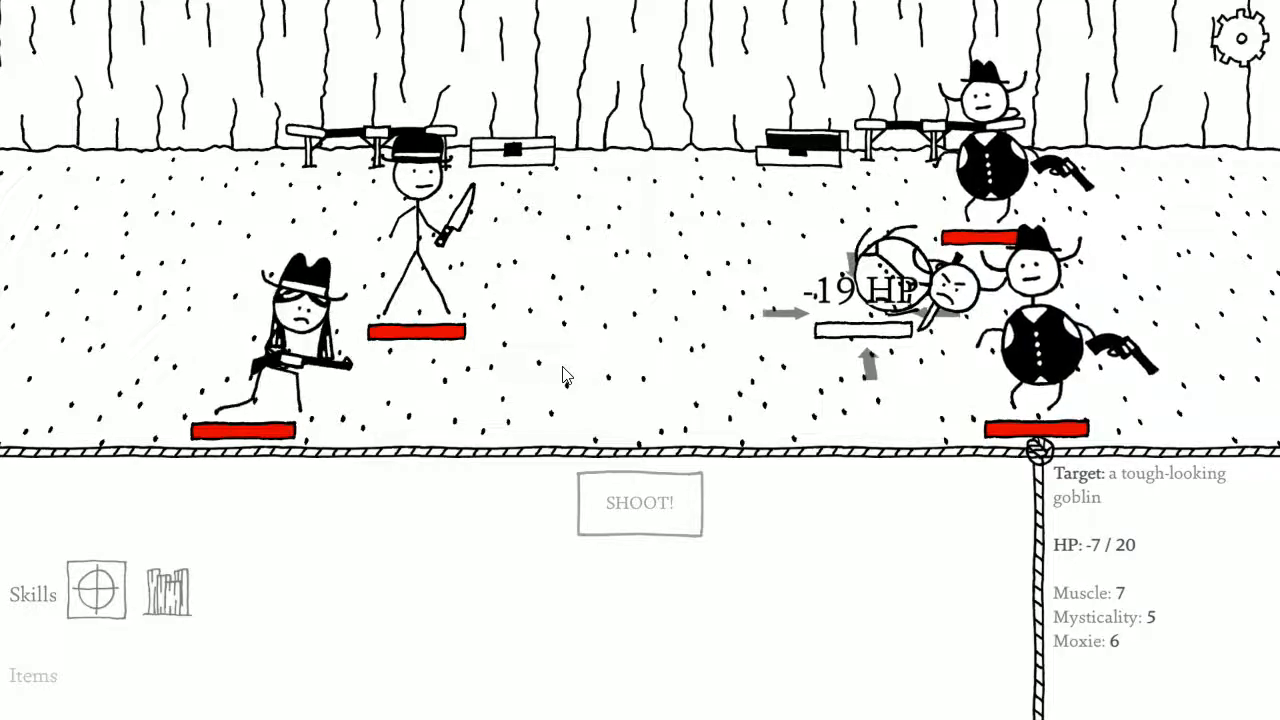
left_click(639, 502)
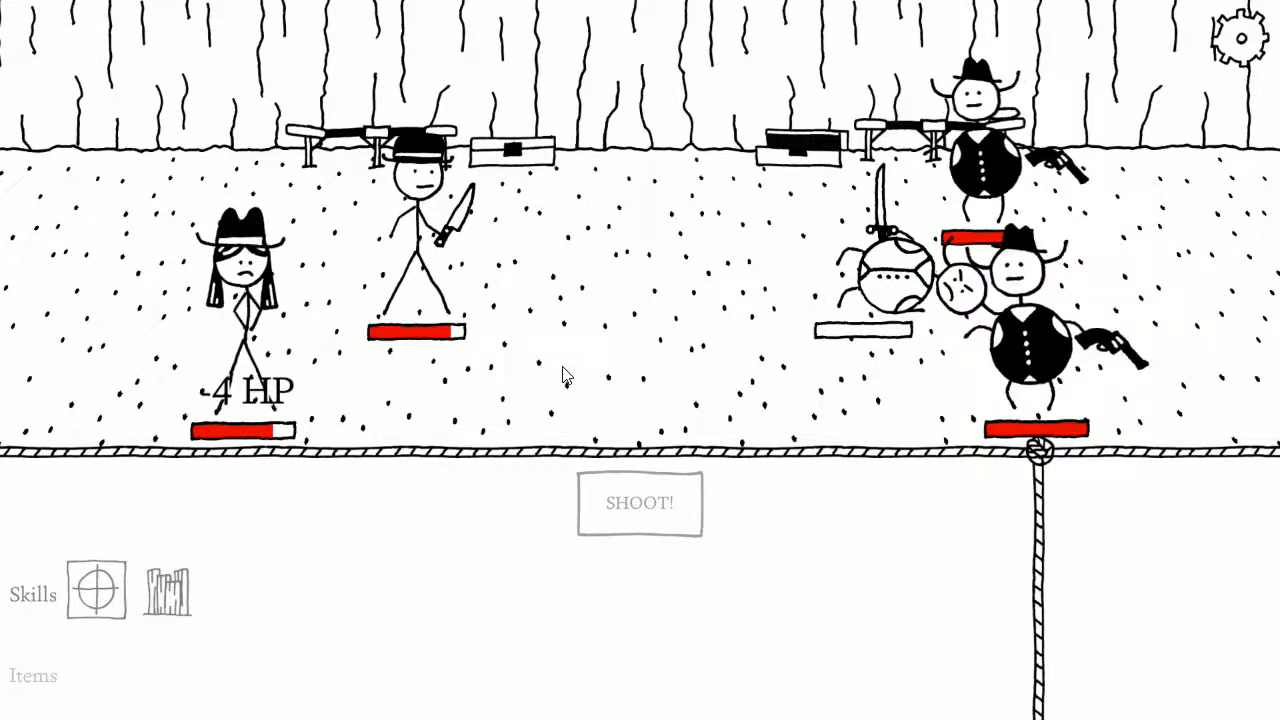
left_click(1035, 350)
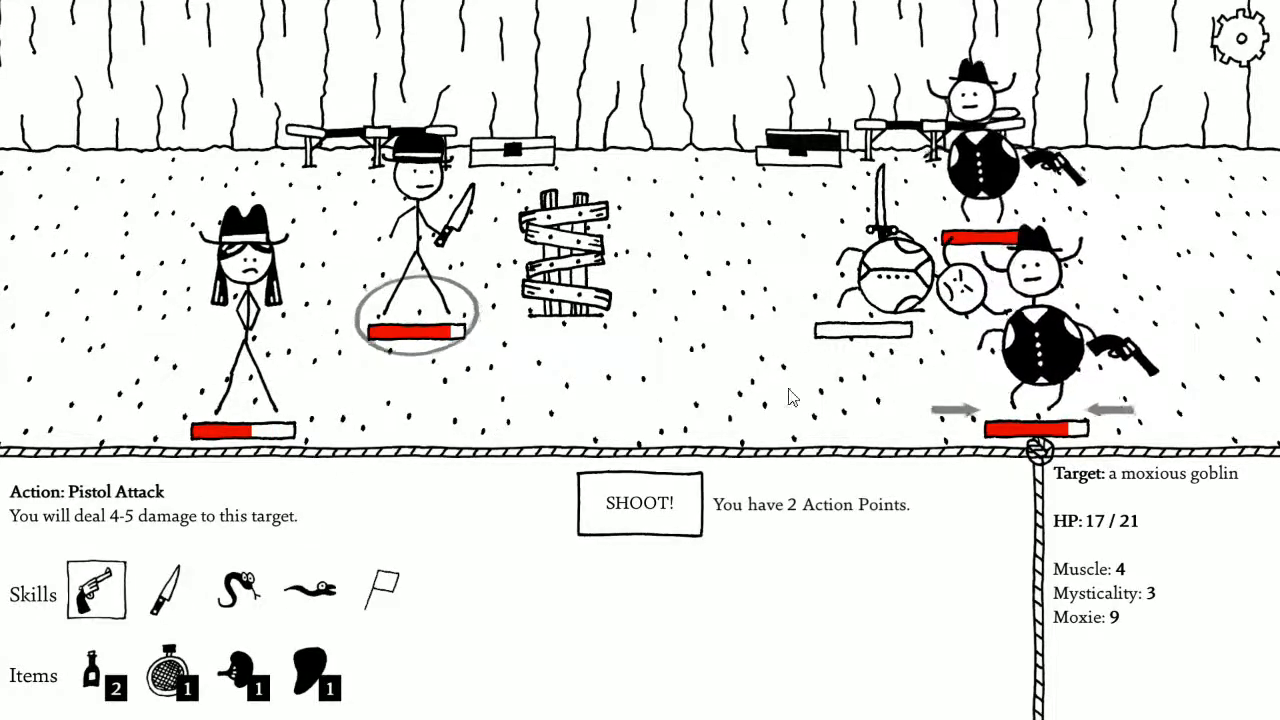
left_click(639, 503)
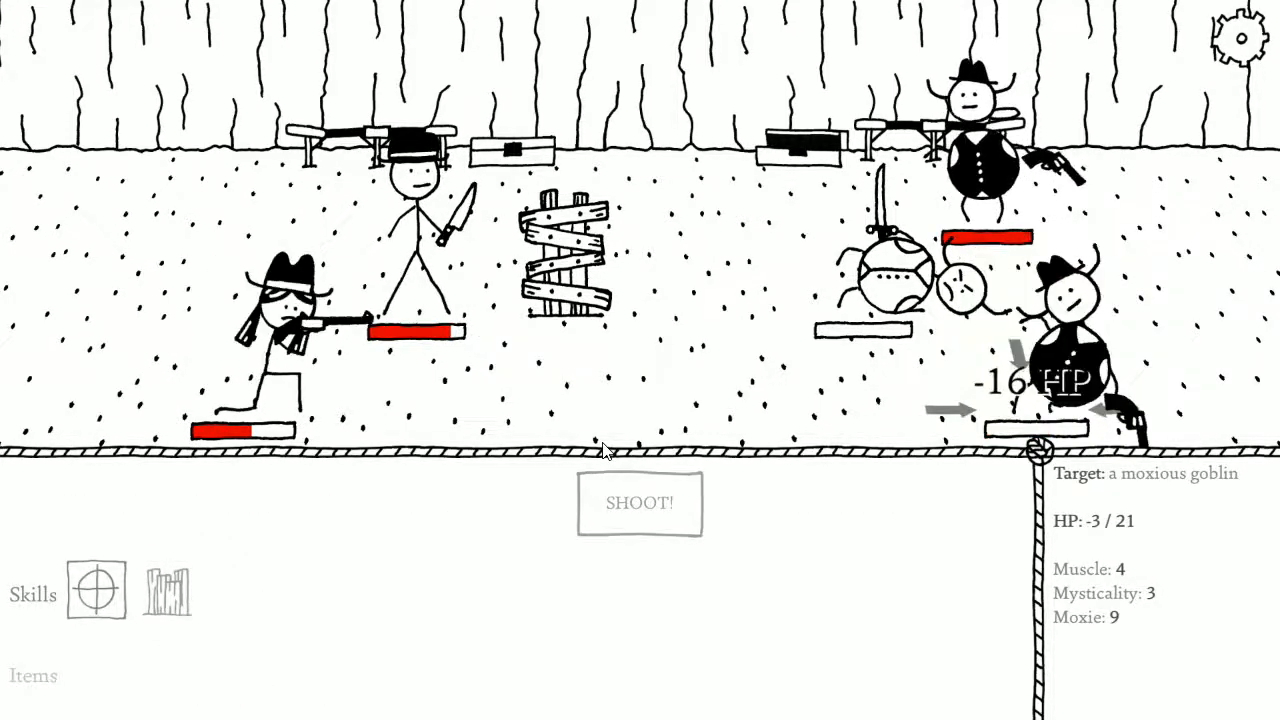
left_click(639, 503)
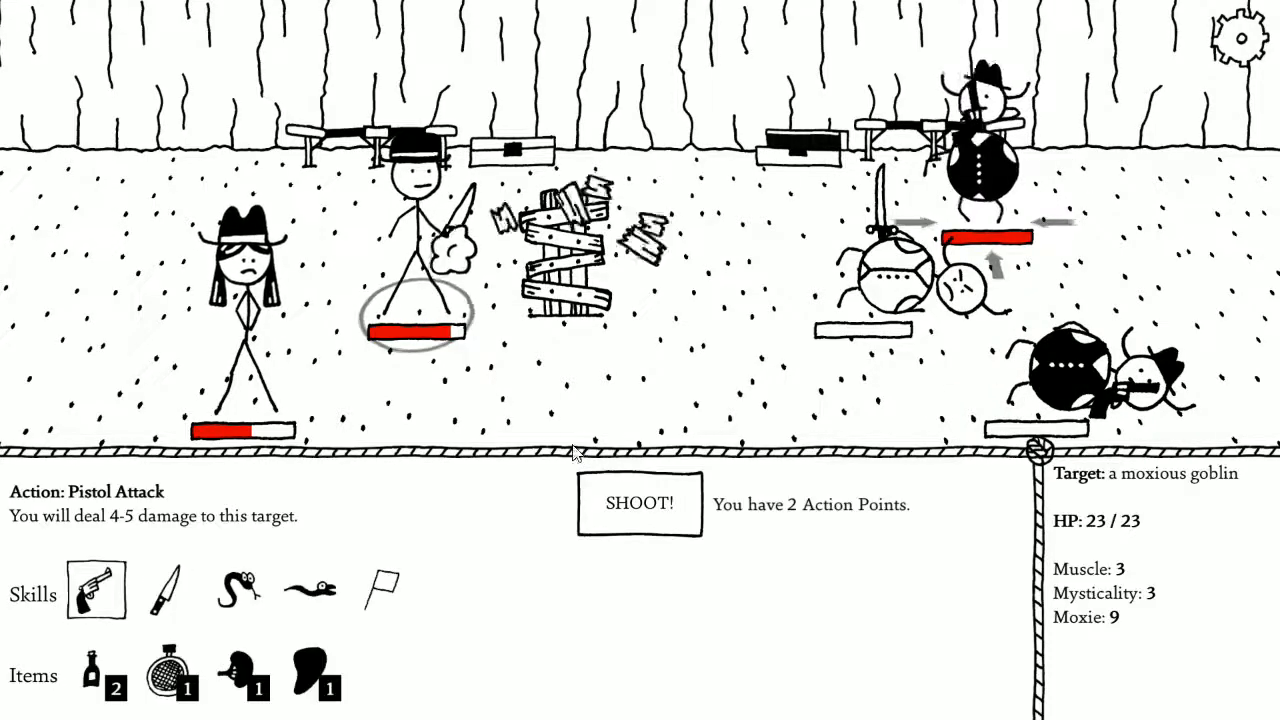
left_click(166, 588)
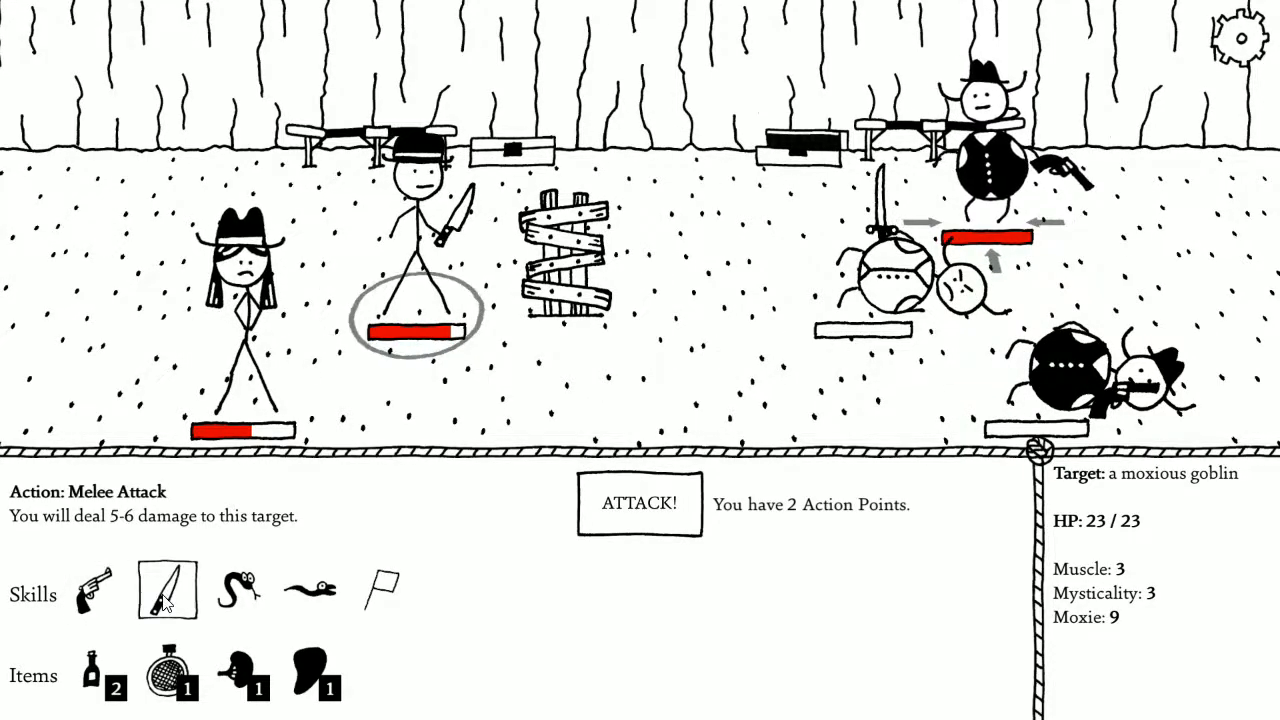
left_click(95, 589)
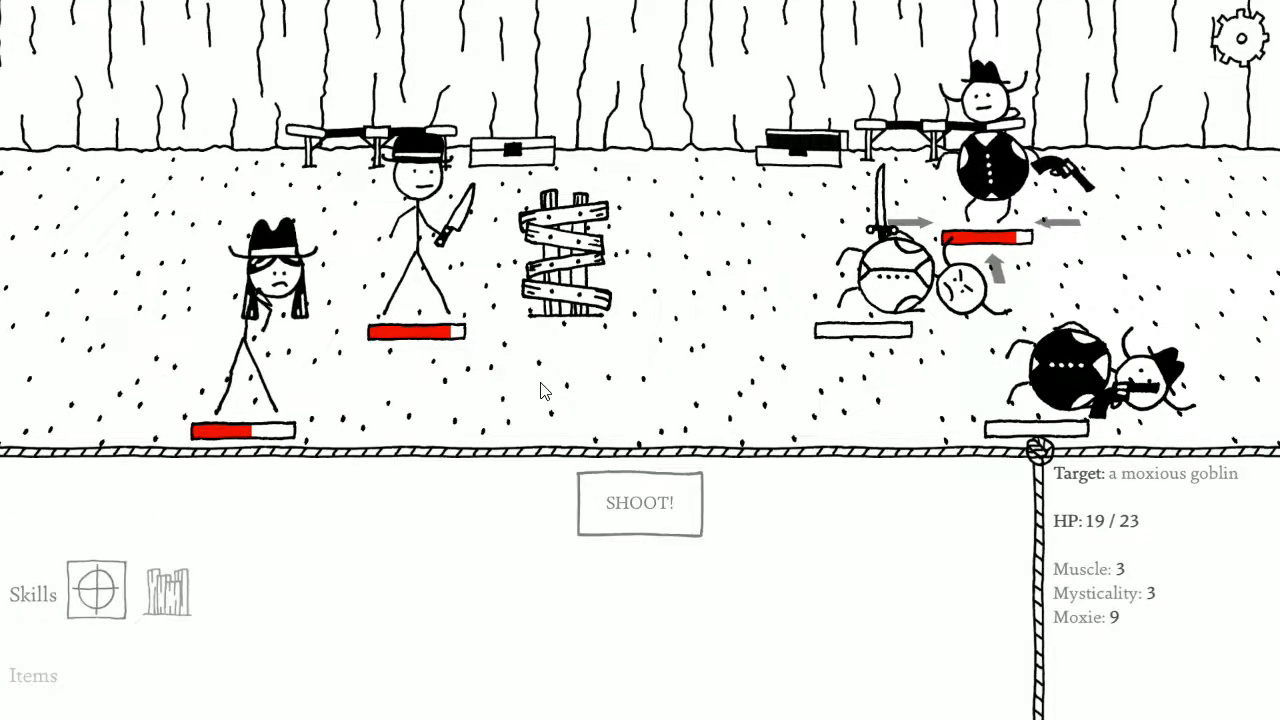
left_click(639, 503)
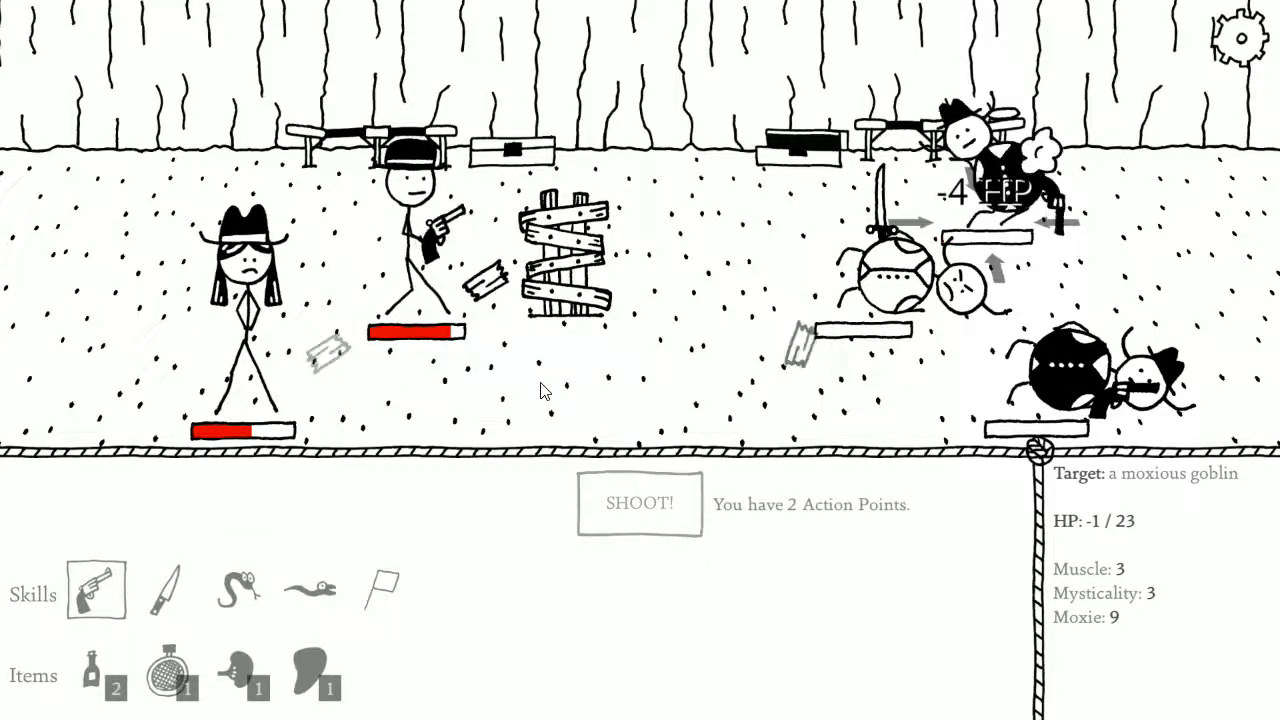
left_click(639, 503)
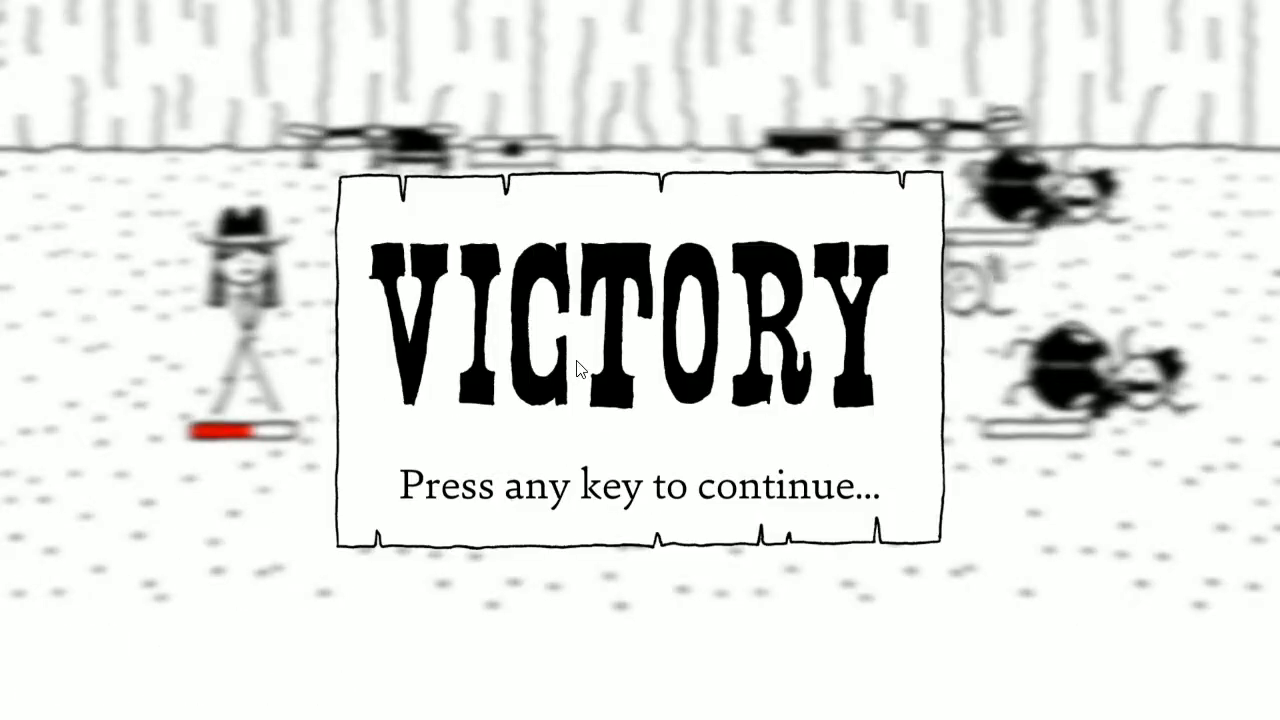
key("space")
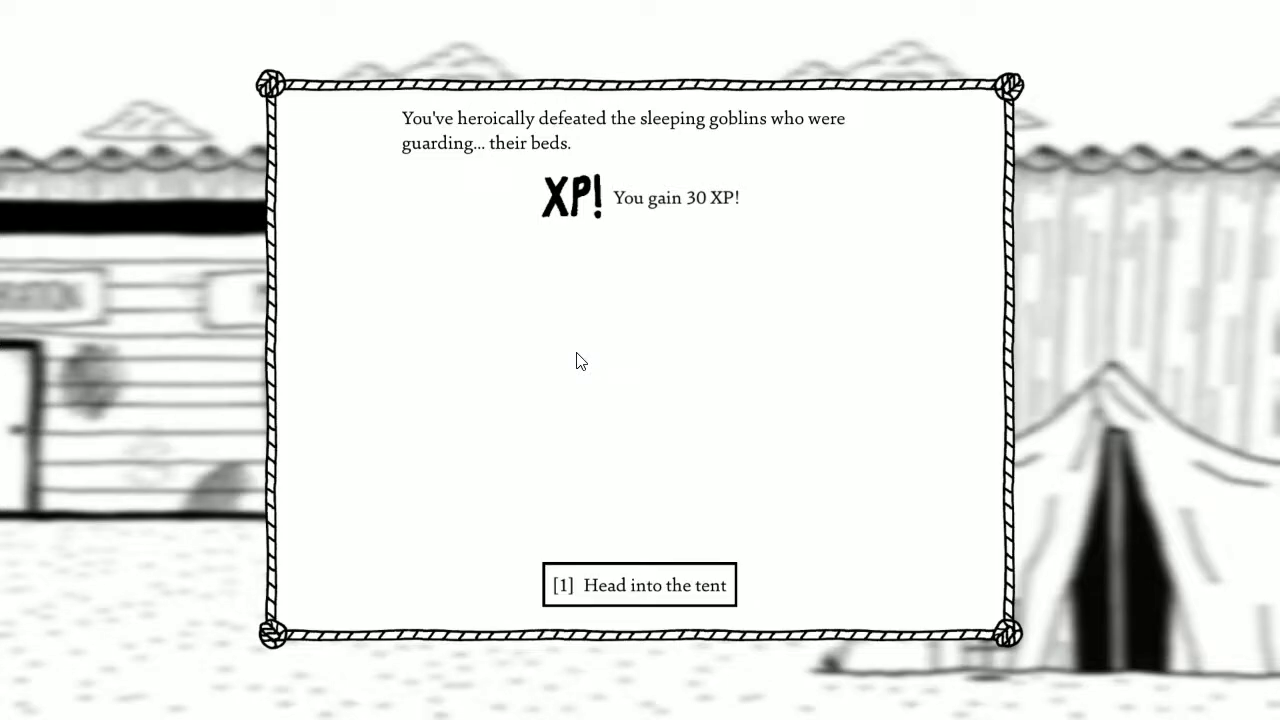
Enter the tent and loot the footlocker for smelling salts, a silver bullet and whiskey.
left_click(639, 585)
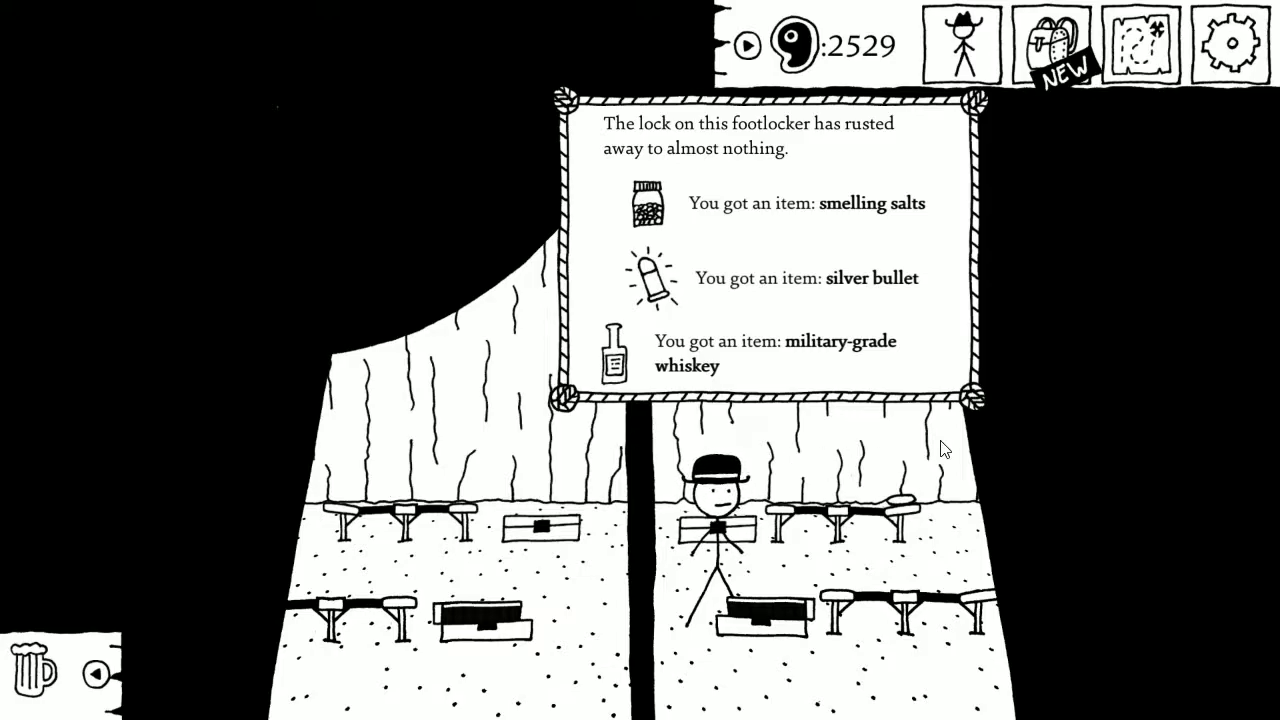
left_click(1055, 45)
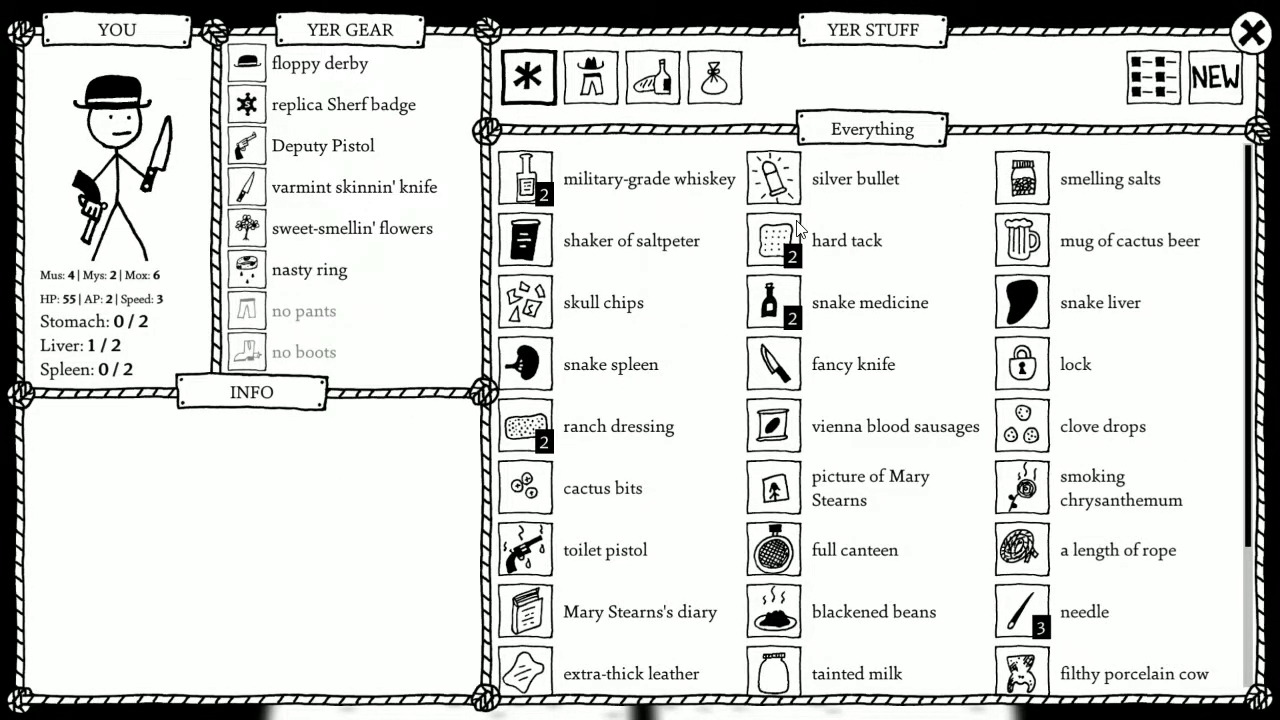
left_click(855, 178)
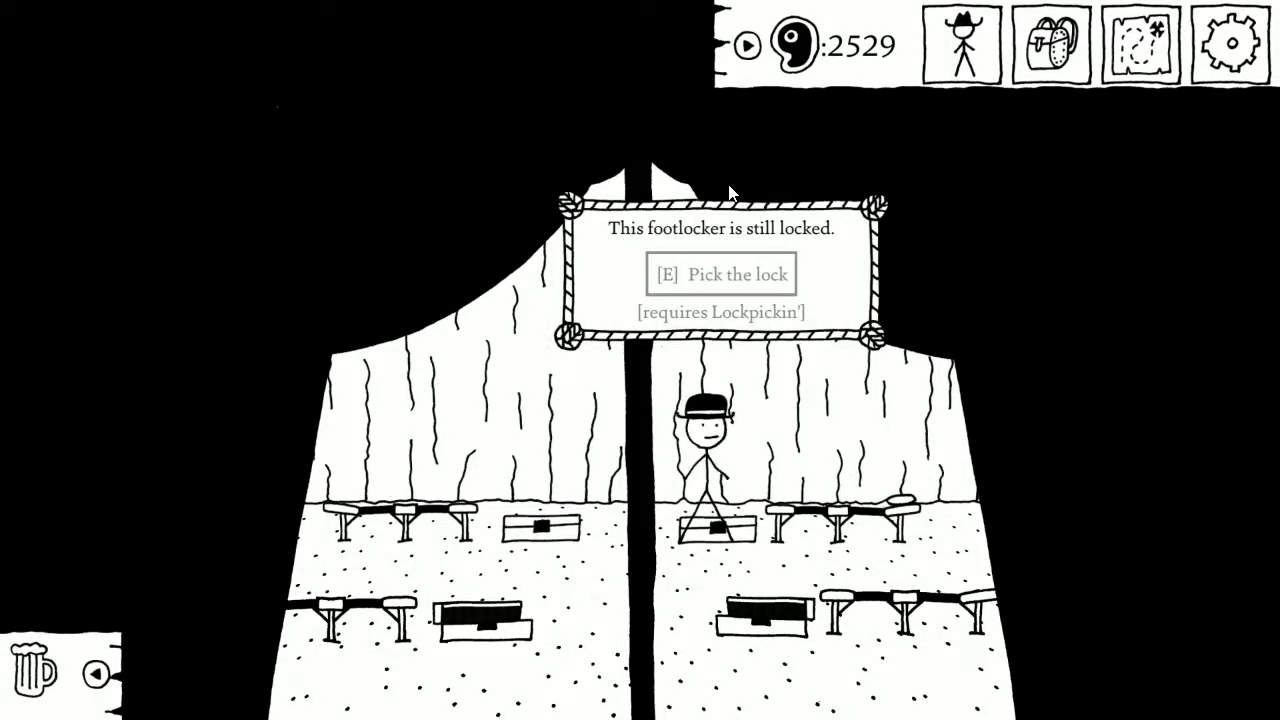
key("e")
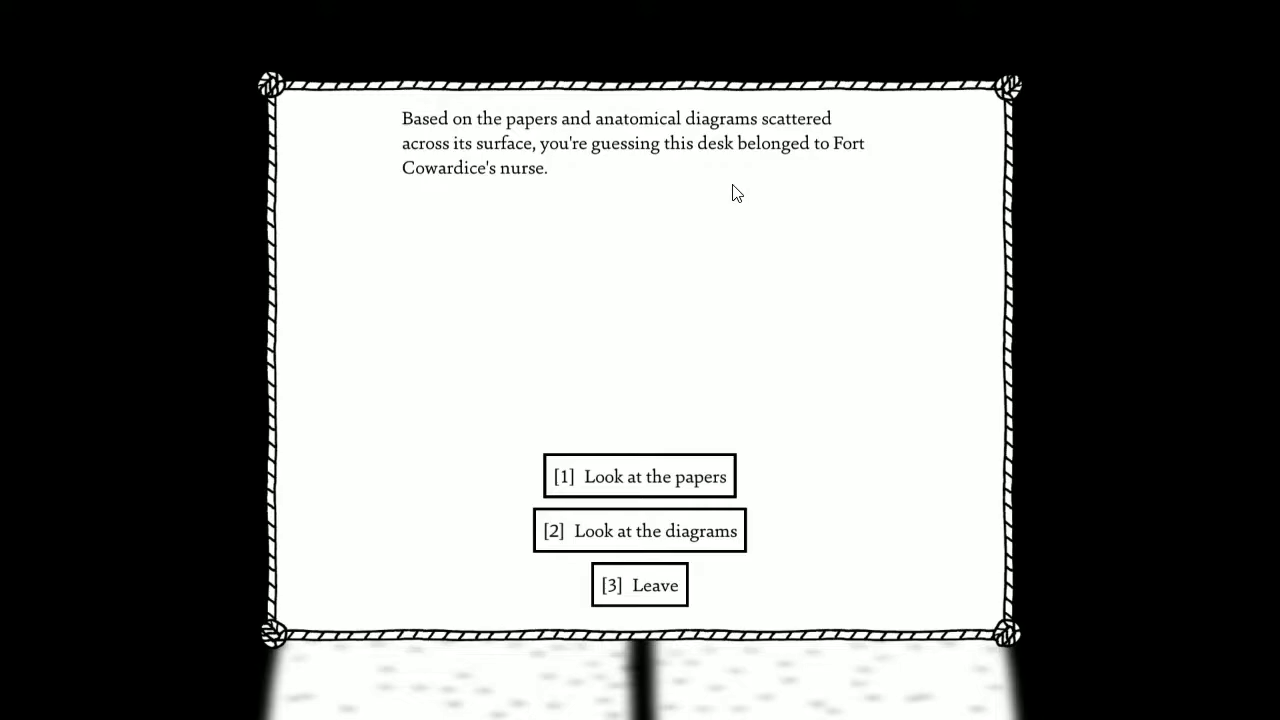
Take the marching orders from the desk papers, view the anatomical diagrams, then leave.
left_click(639, 476)
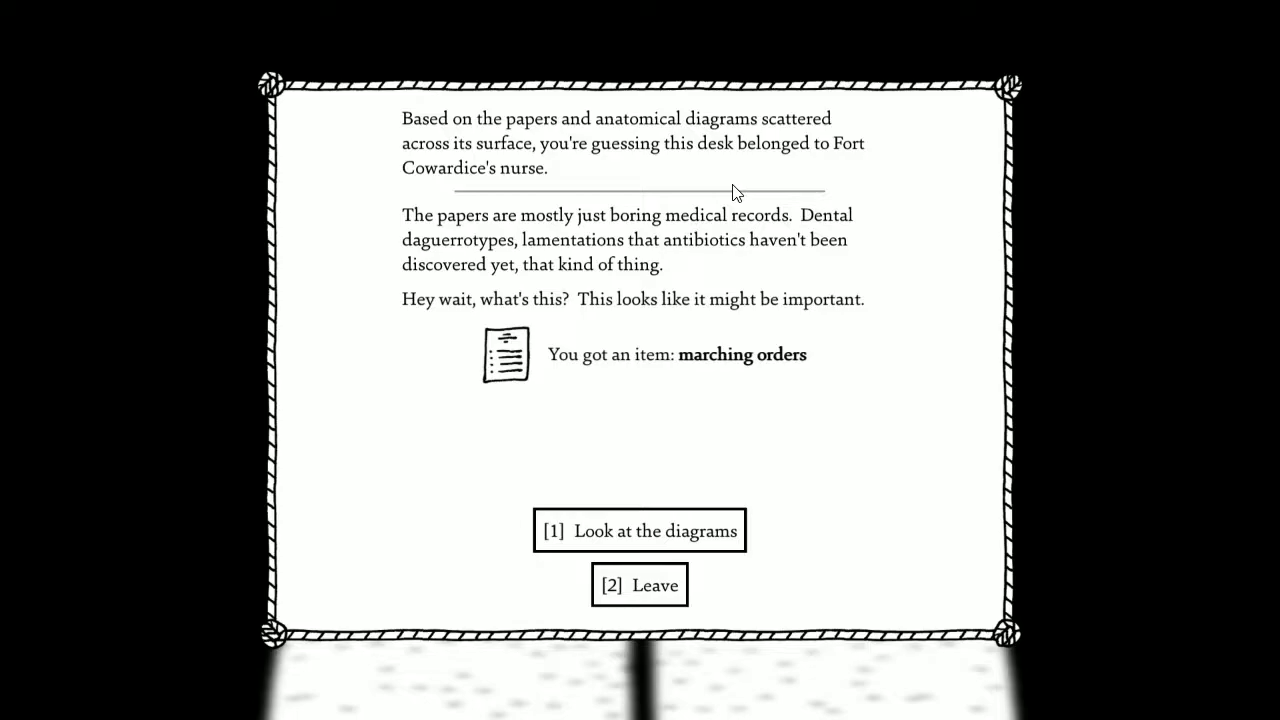
left_click(639, 530)
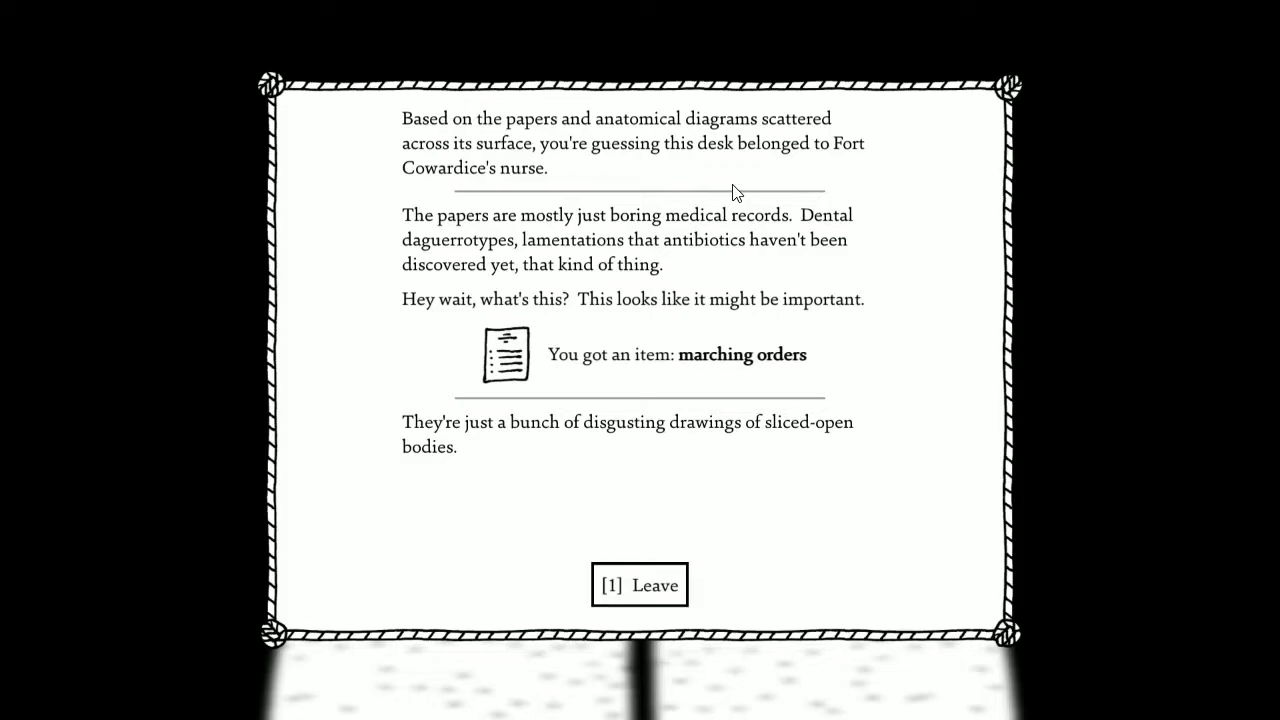
left_click(639, 584)
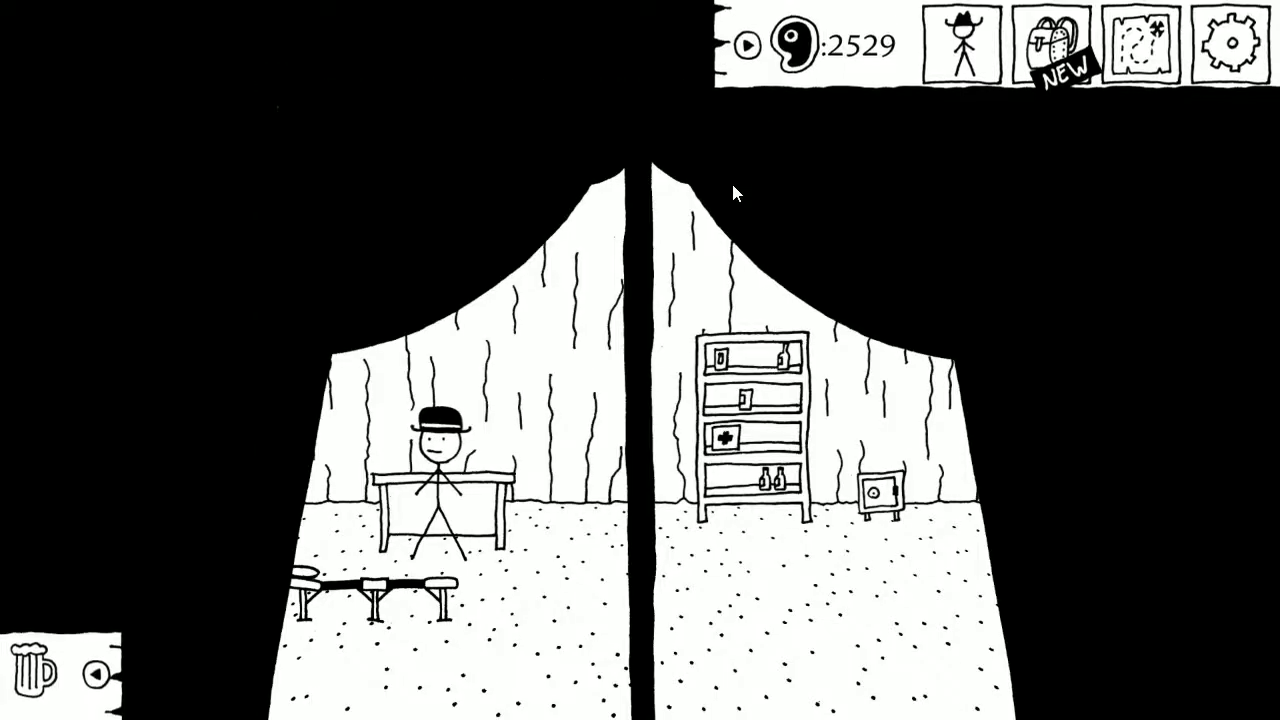
Read the marching orders from the backpack, revealing Fort Alldead on the map.
left_click(1063, 45)
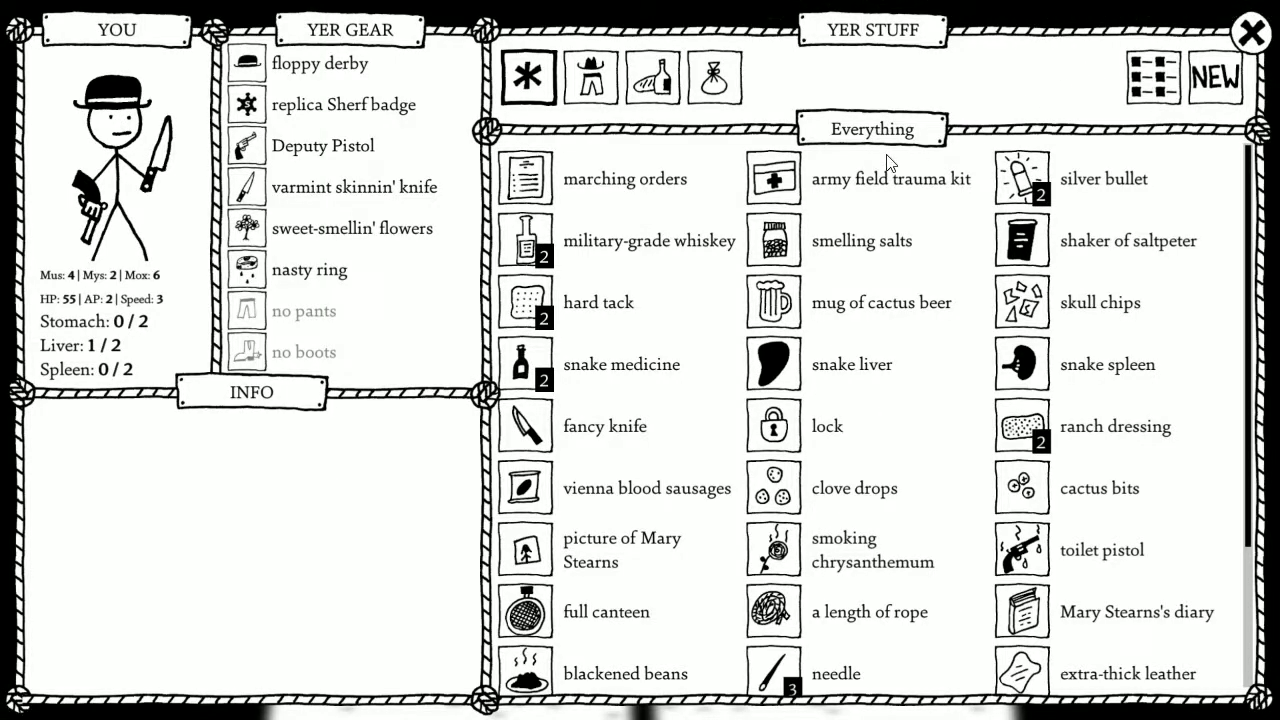
left_click(625, 178)
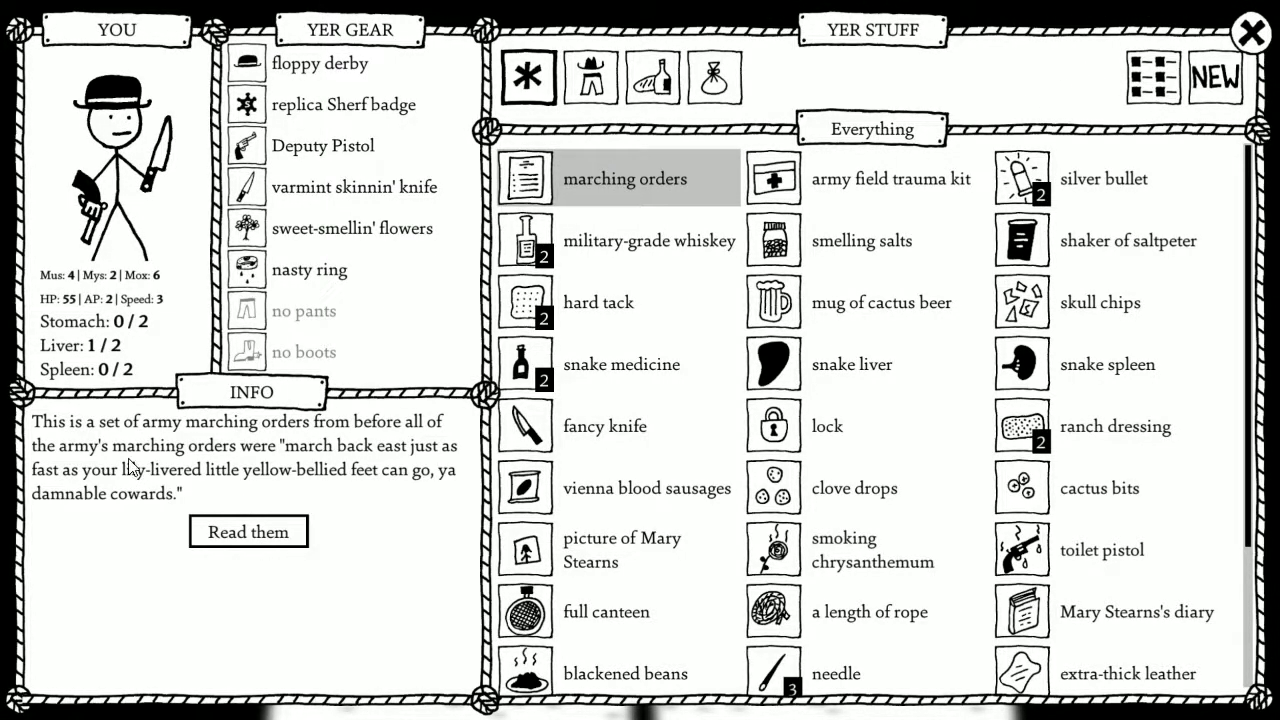
mouse_move(183, 458)
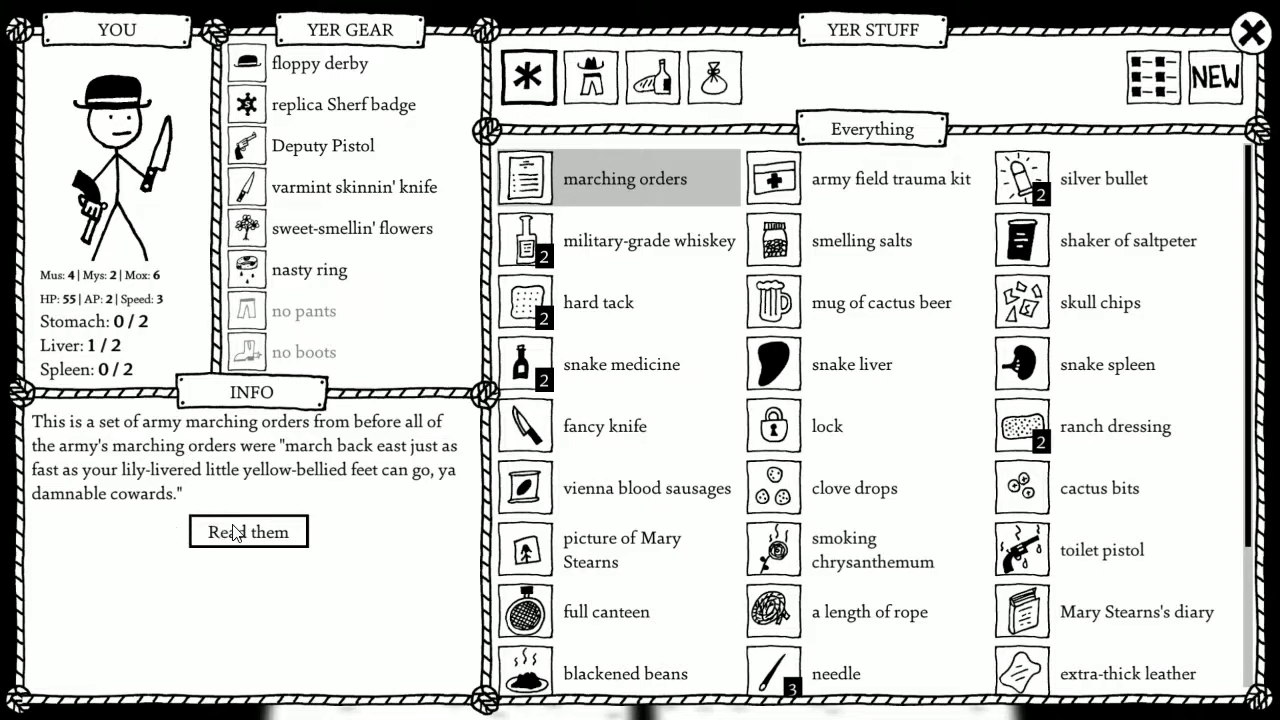
left_click(248, 531)
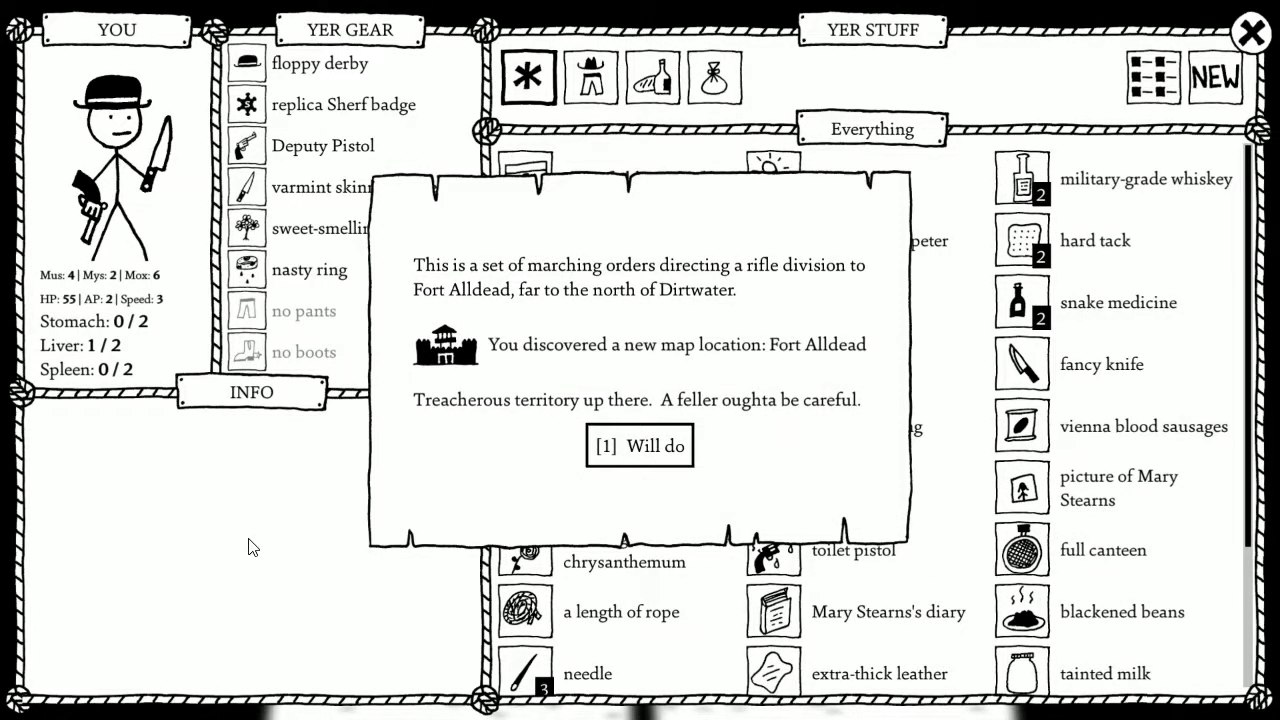
mouse_move(240, 530)
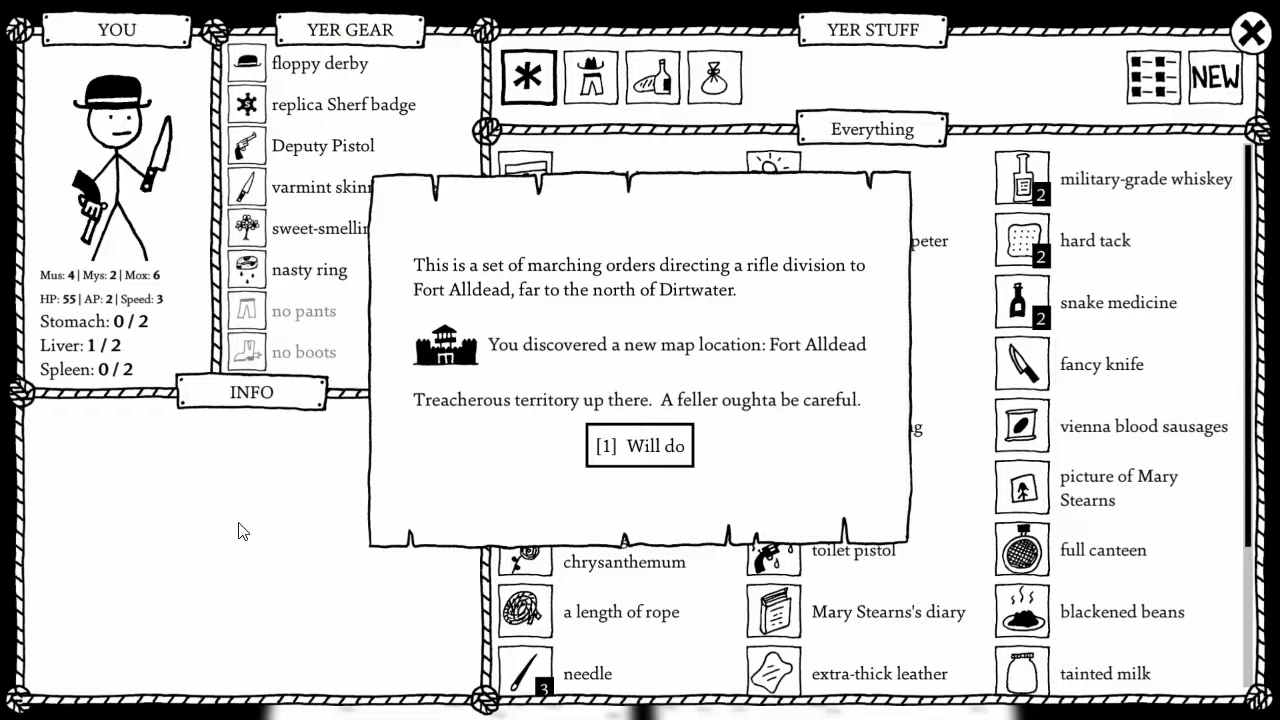
mouse_move(255, 528)
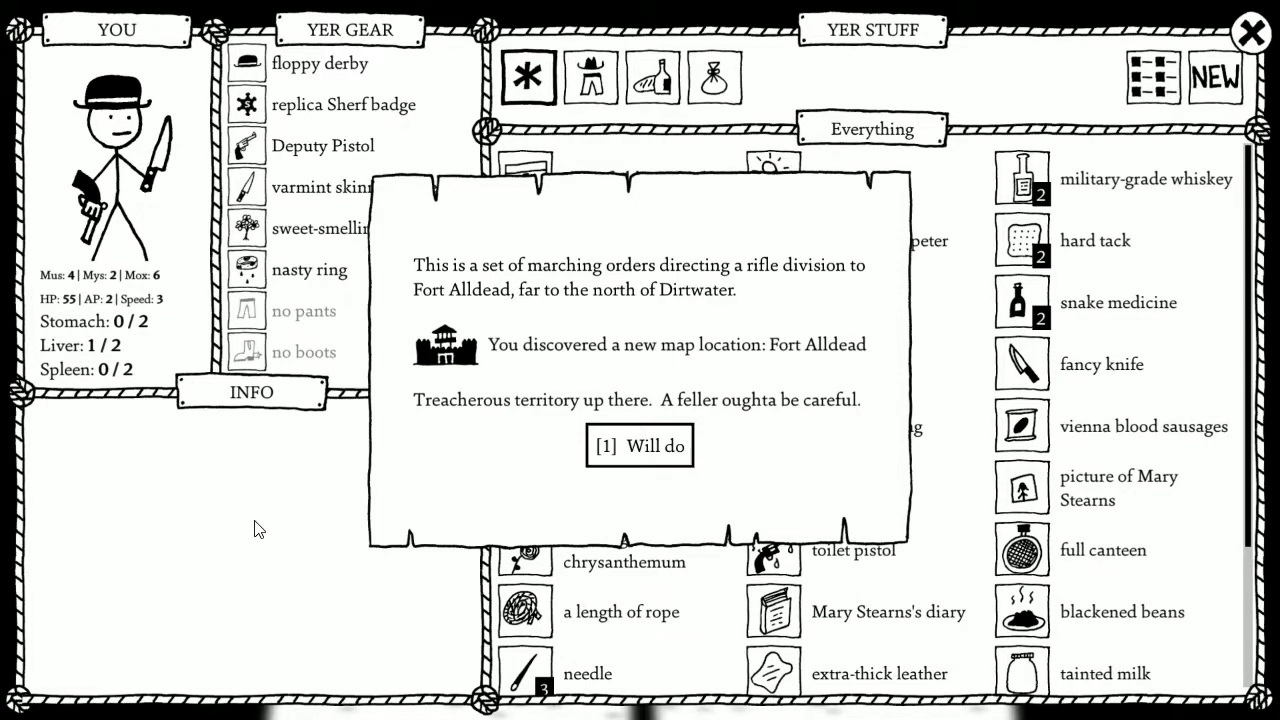
mouse_move(342, 494)
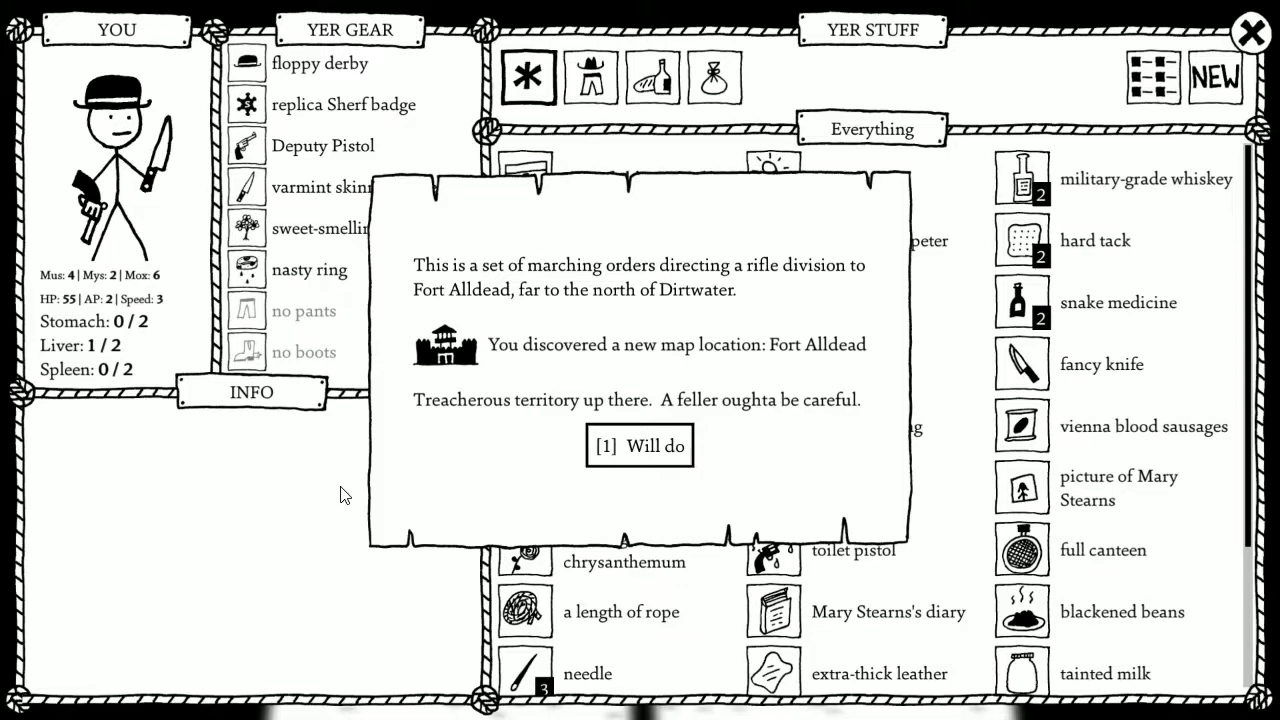
mouse_move(513, 520)
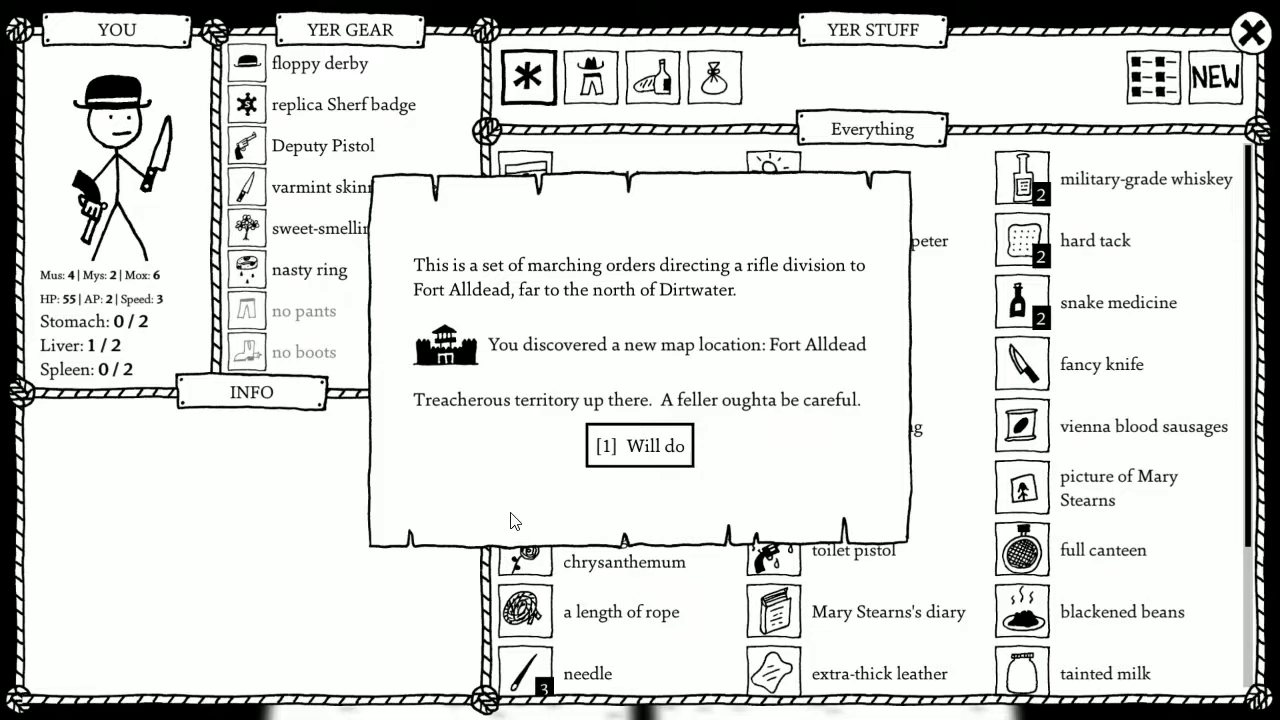
left_click(639, 445)
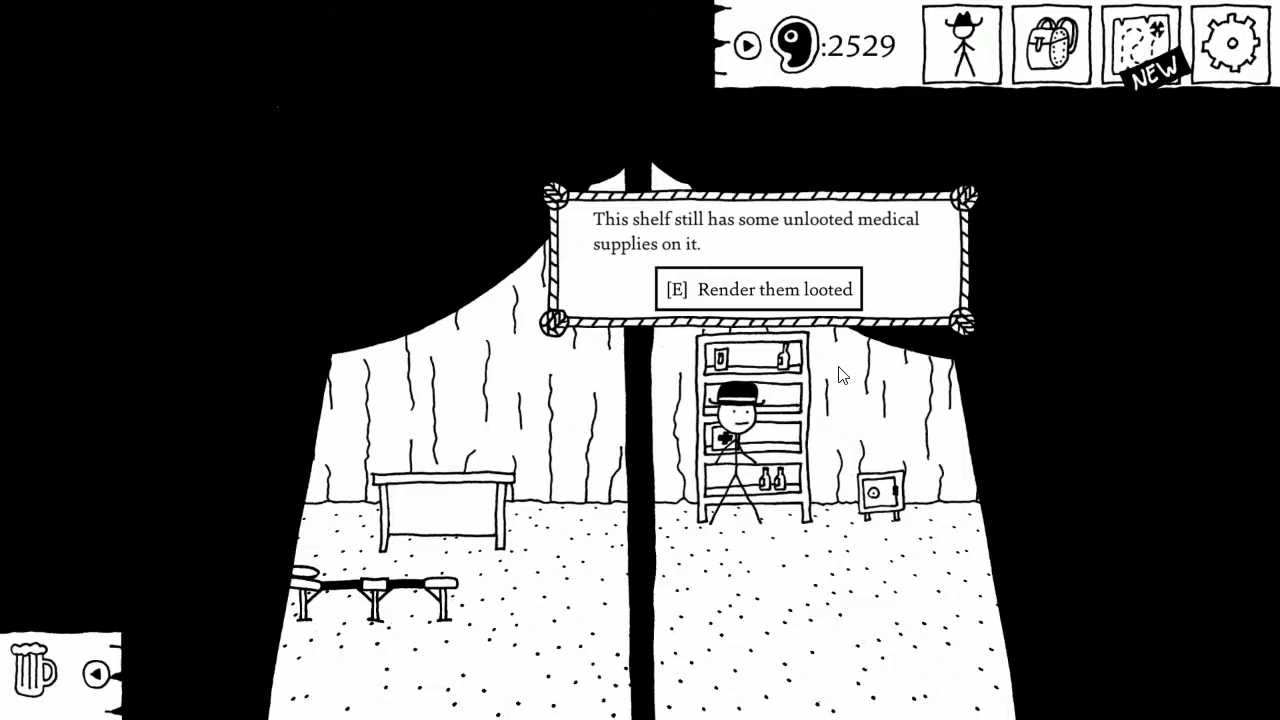
Loot the medical supplies from the infirmary shelf.
key("e")
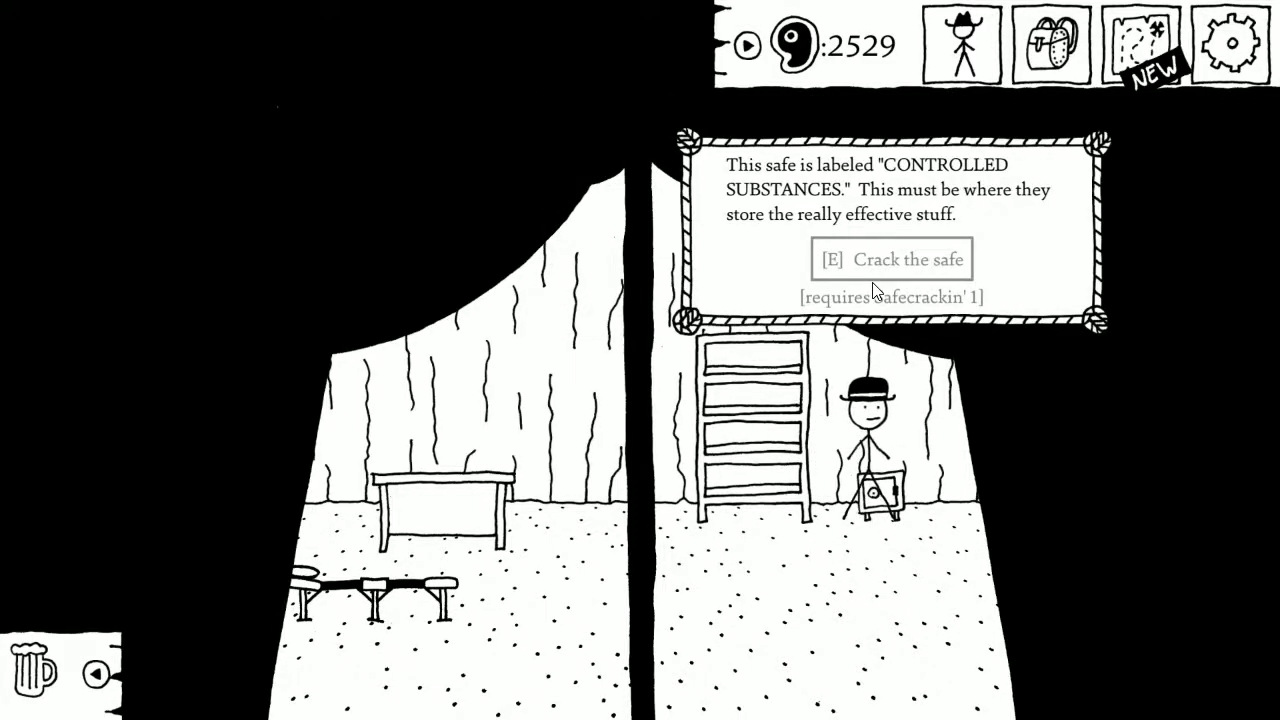
mouse_move(922, 182)
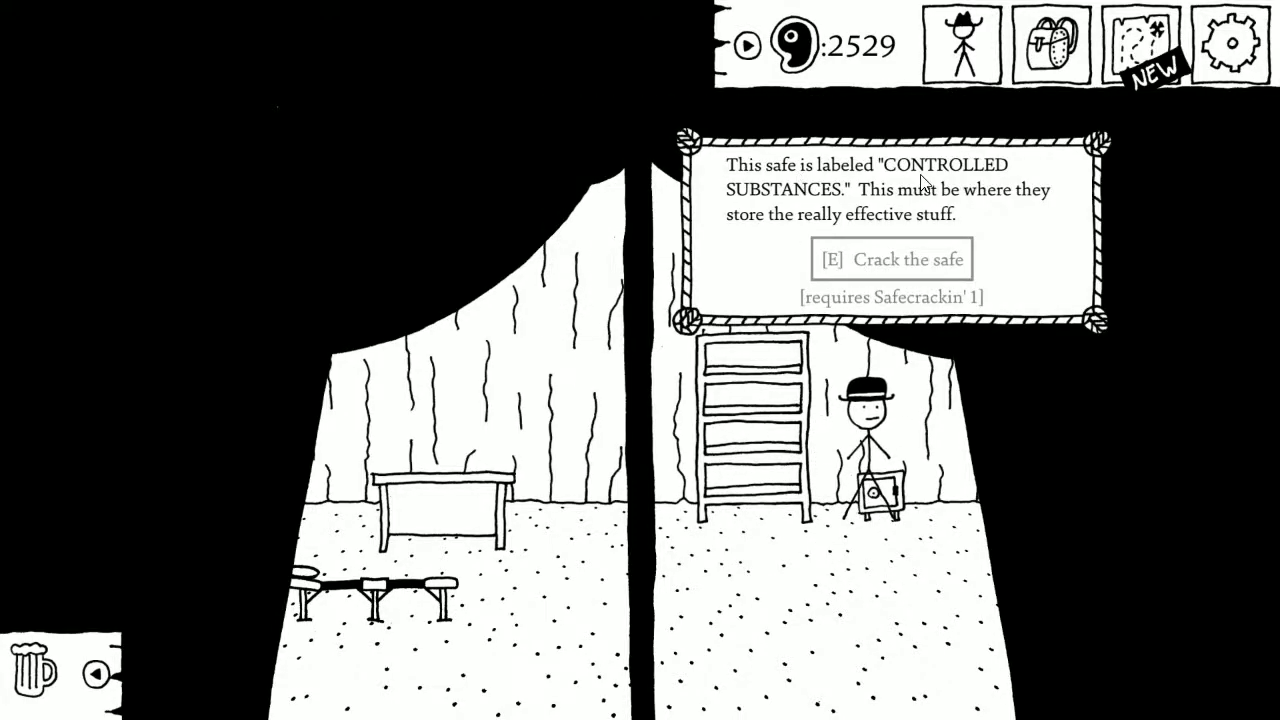
mouse_move(1017, 208)
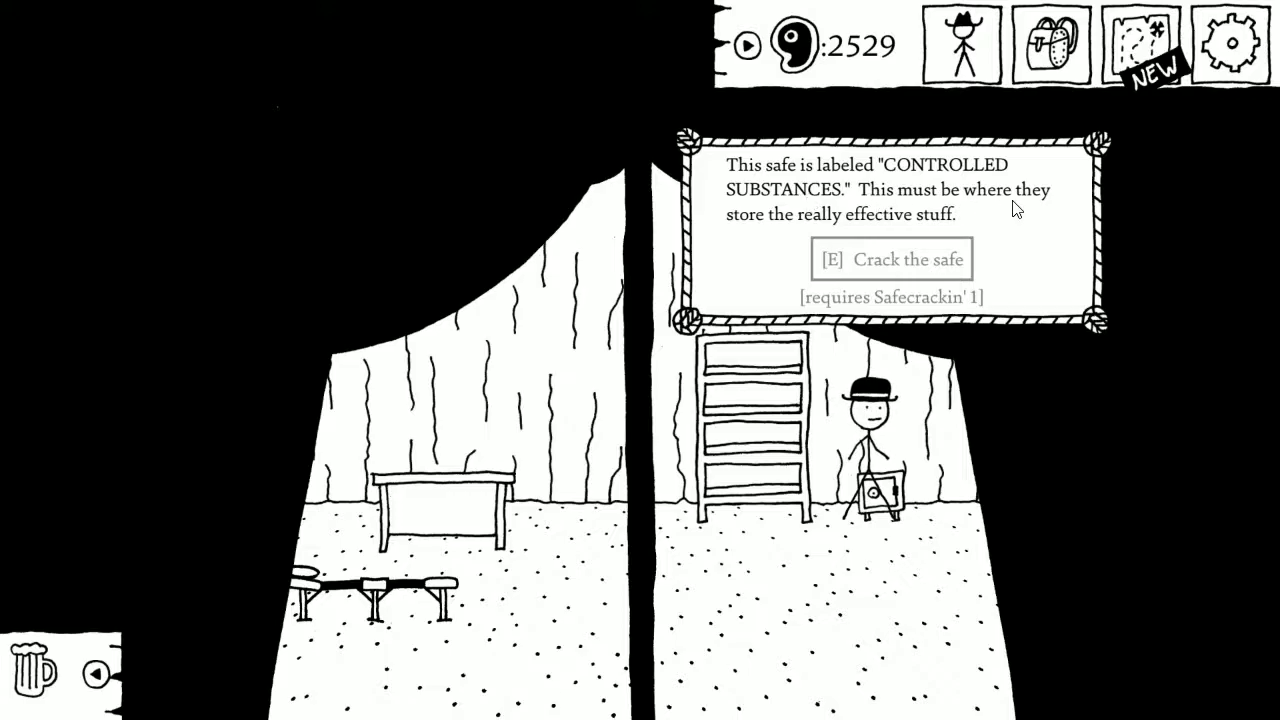
mouse_move(826, 322)
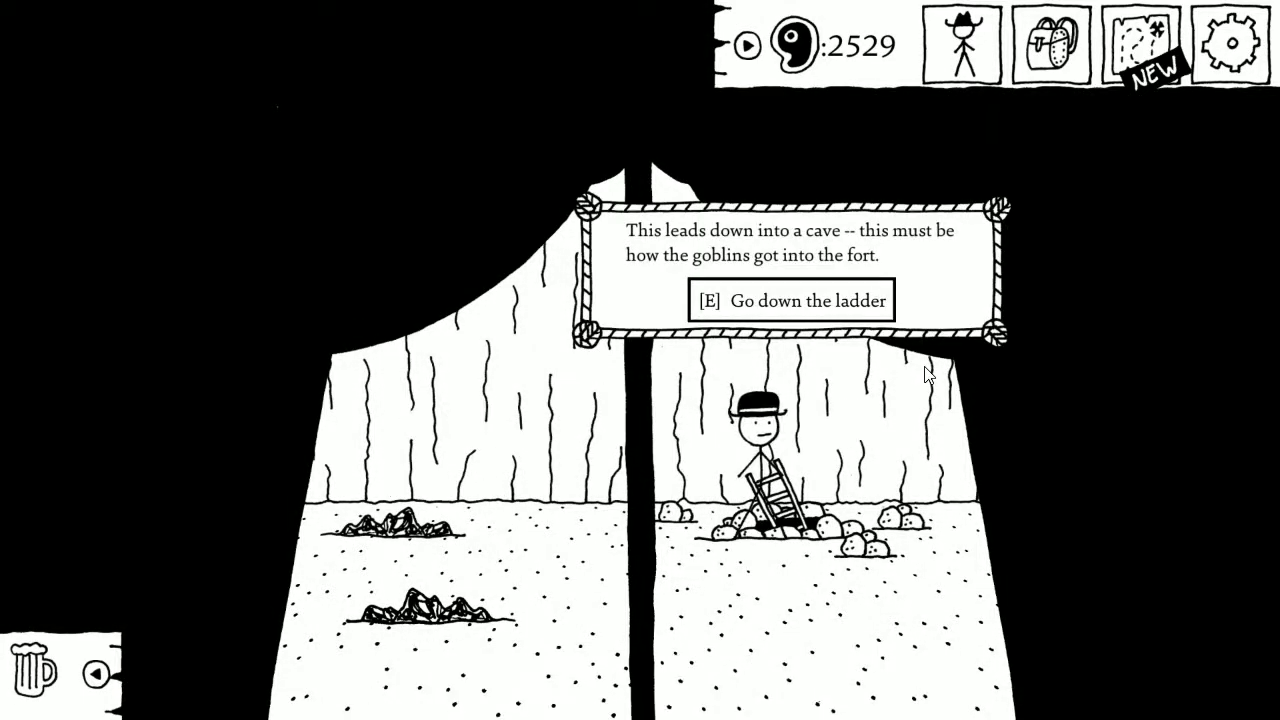
mouse_move(915, 375)
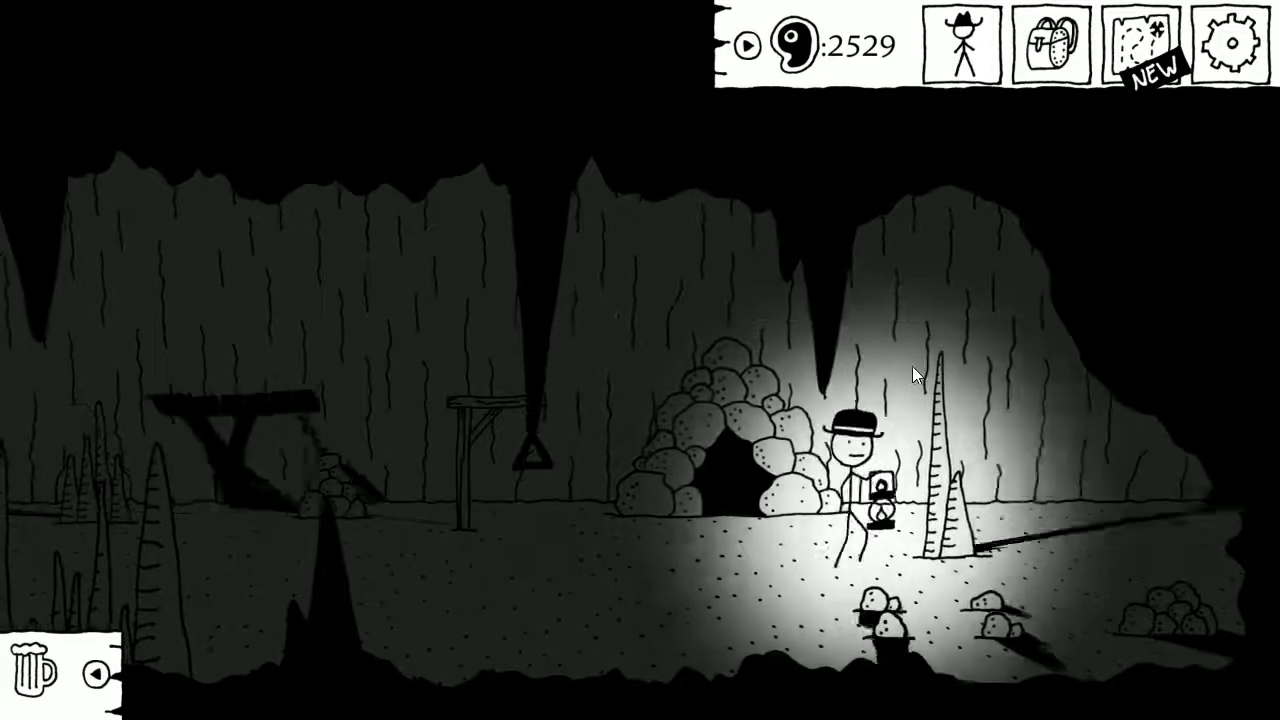
Walk right to the hanging triangle and ring it to fight a moxious goblin.
key("right")
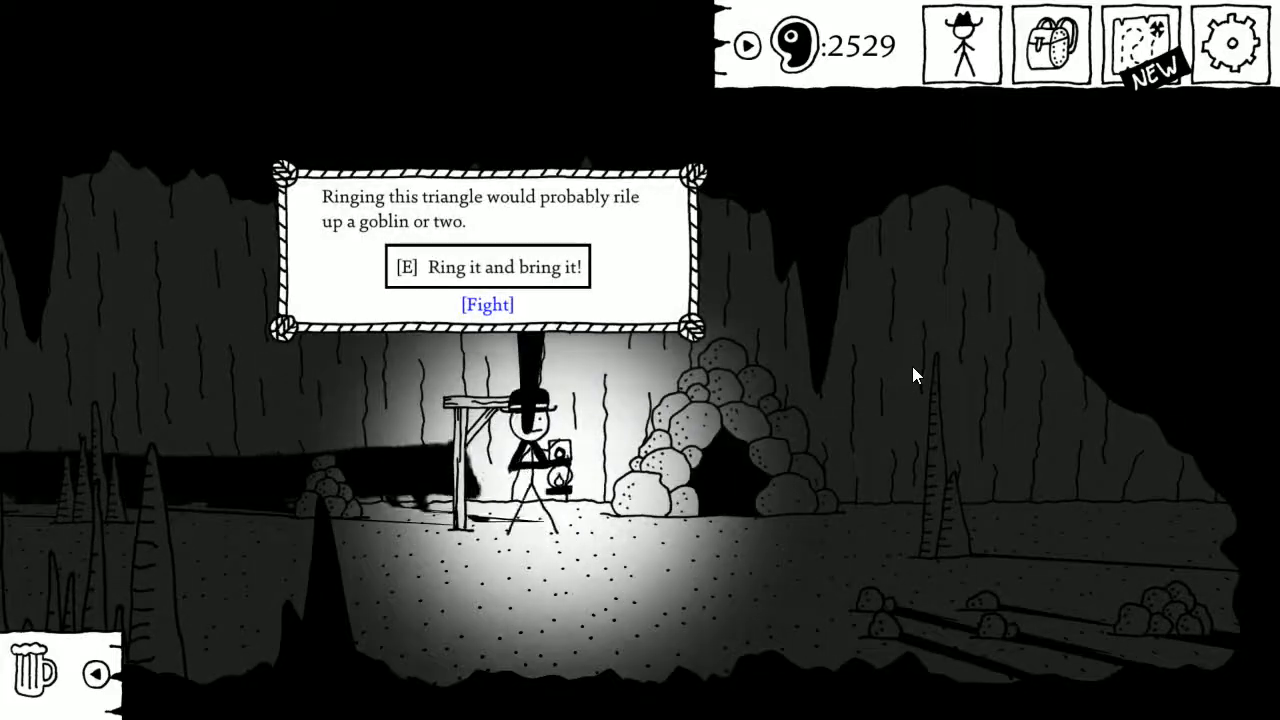
left_click(487, 305)
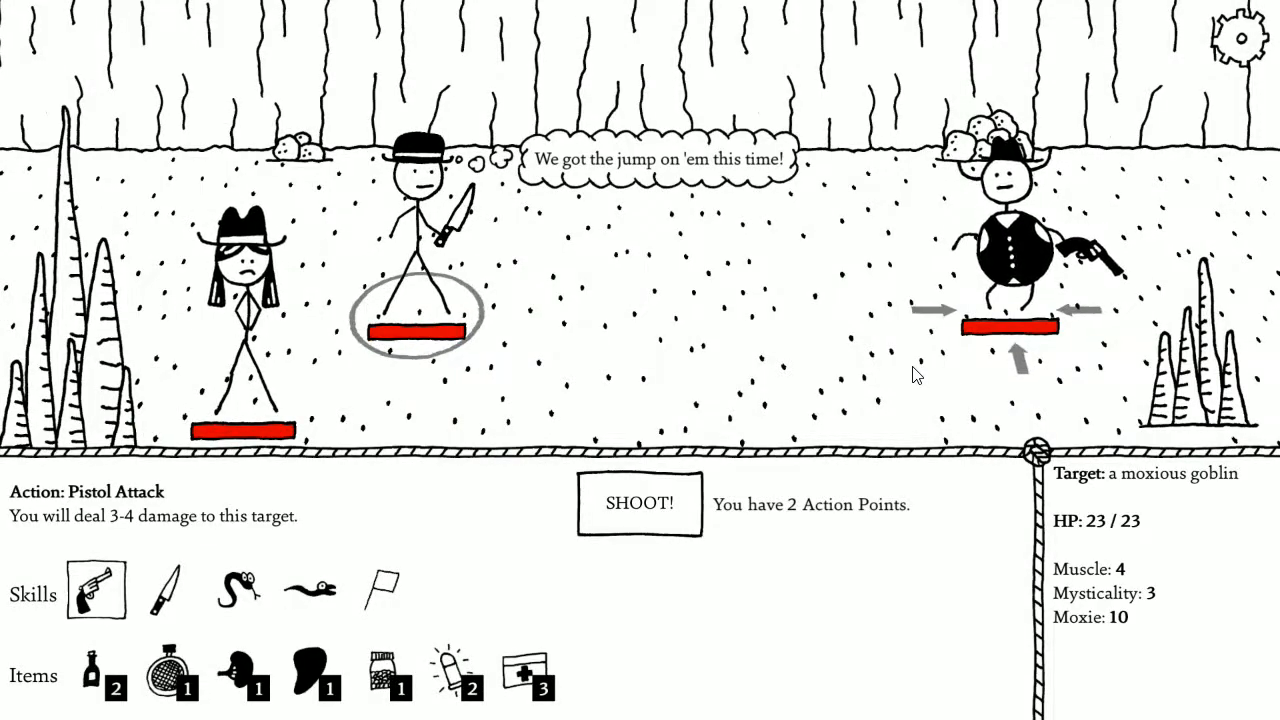
Knife the moxious goblin to death and accept 10 XP, goblin sandwich, chicory and trousers.
left_click(166, 589)
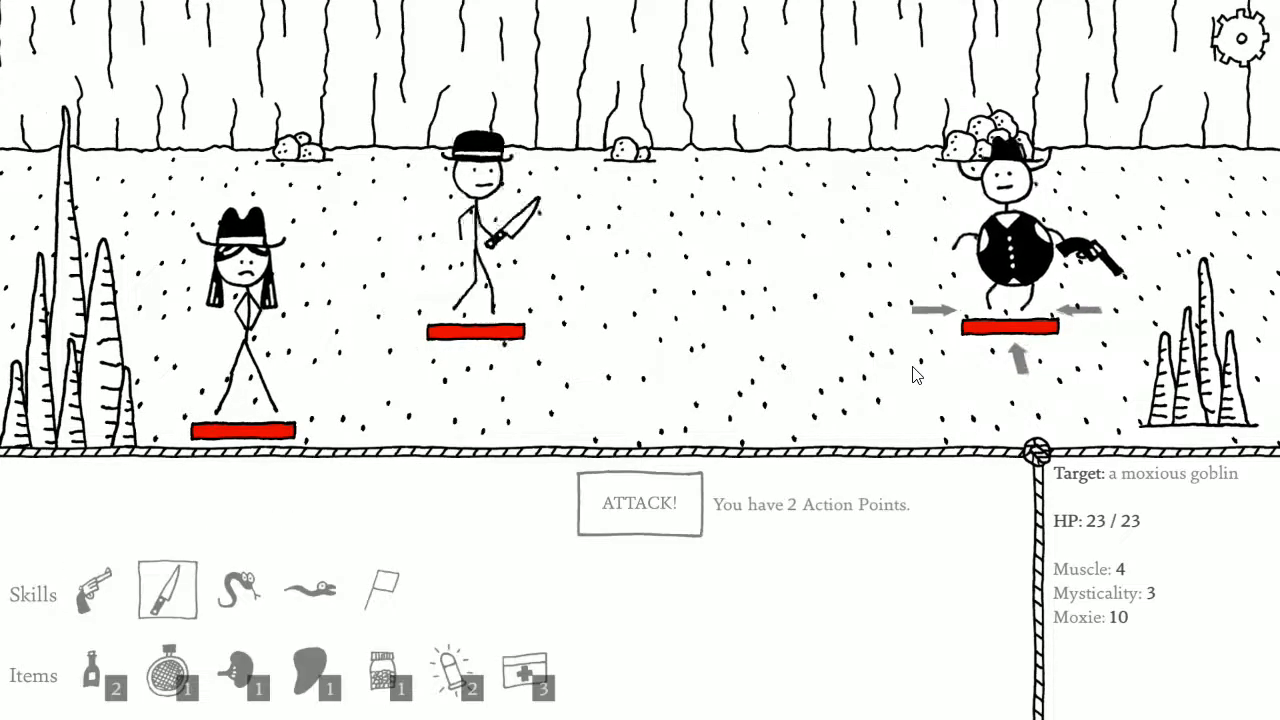
left_click(639, 503)
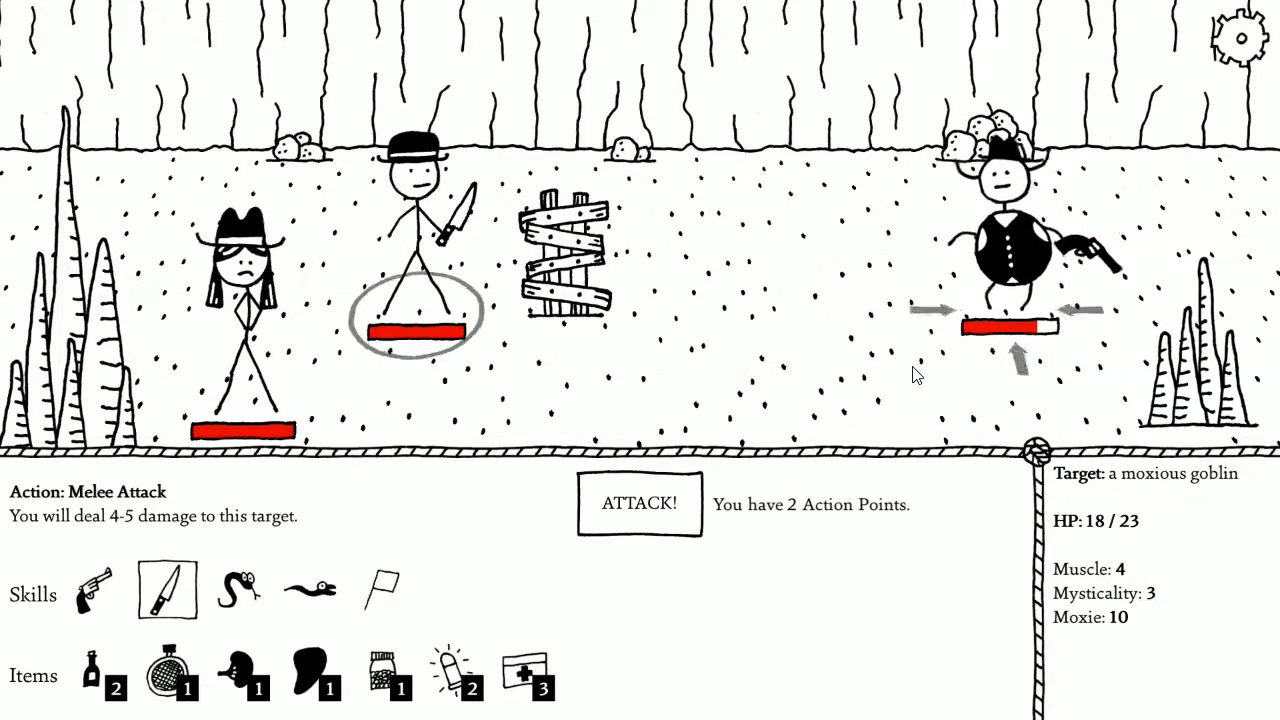
left_click(238, 588)
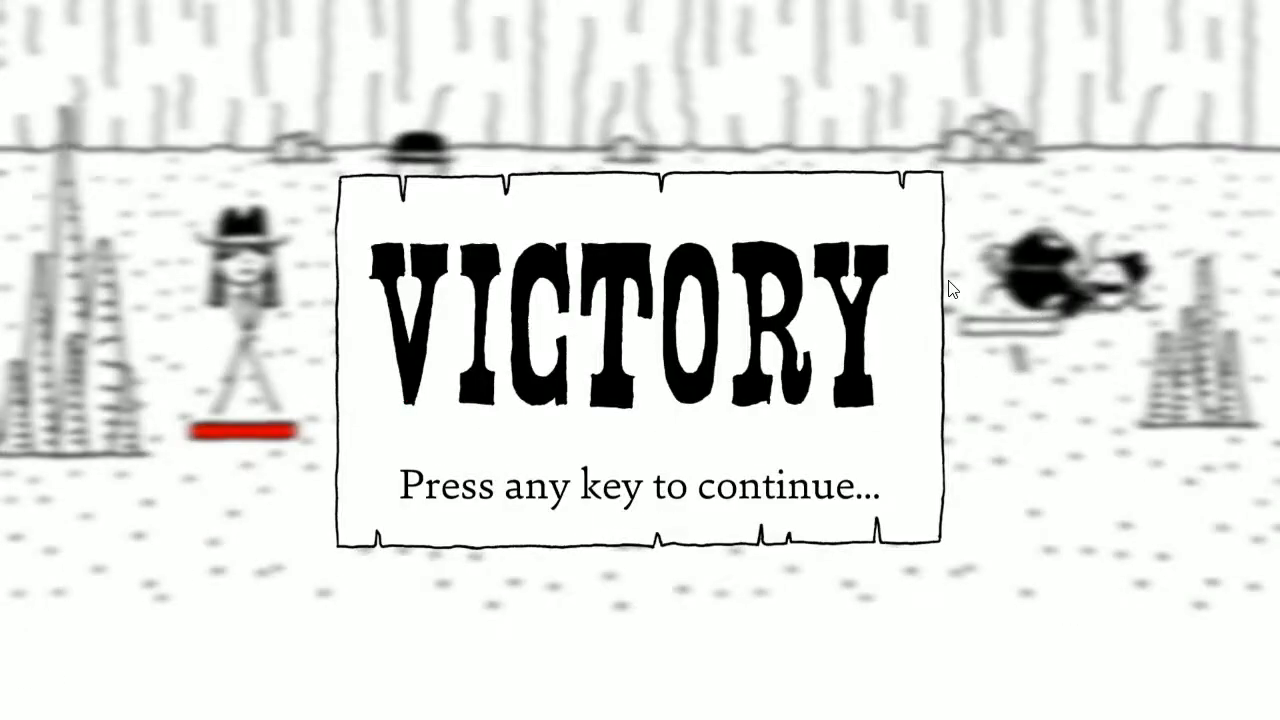
key("space")
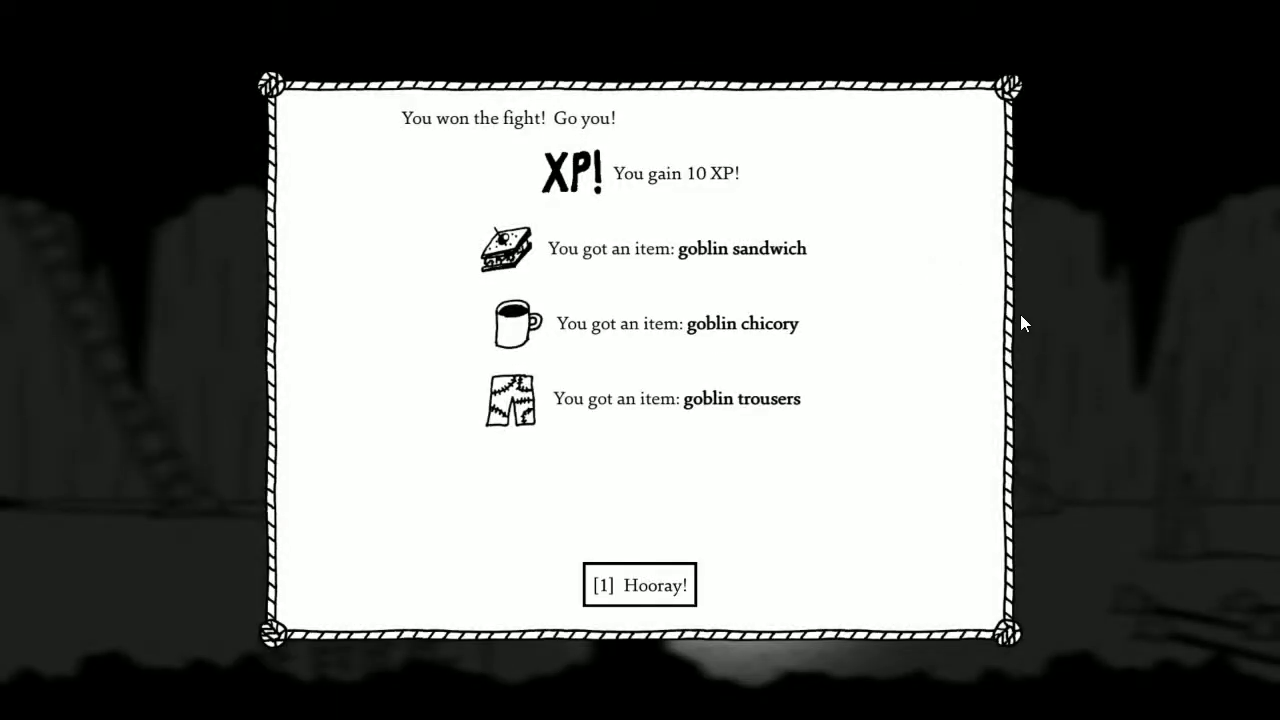
mouse_move(765, 348)
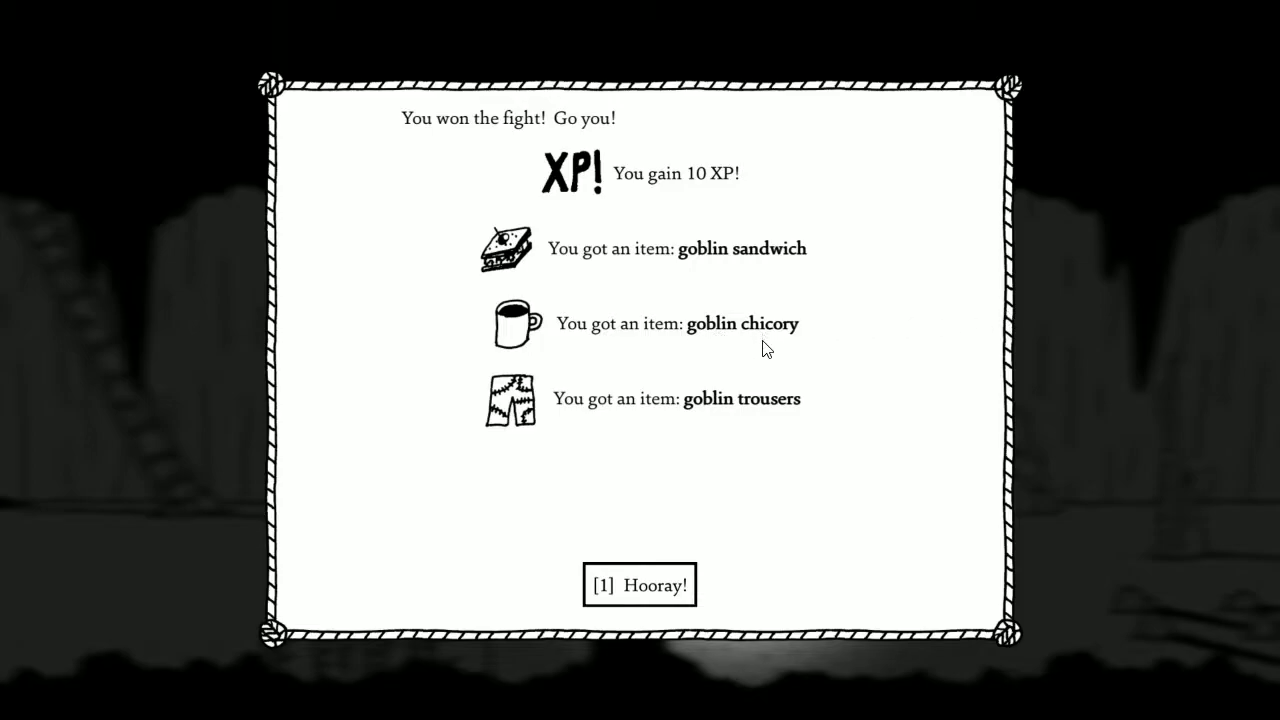
left_click(639, 585)
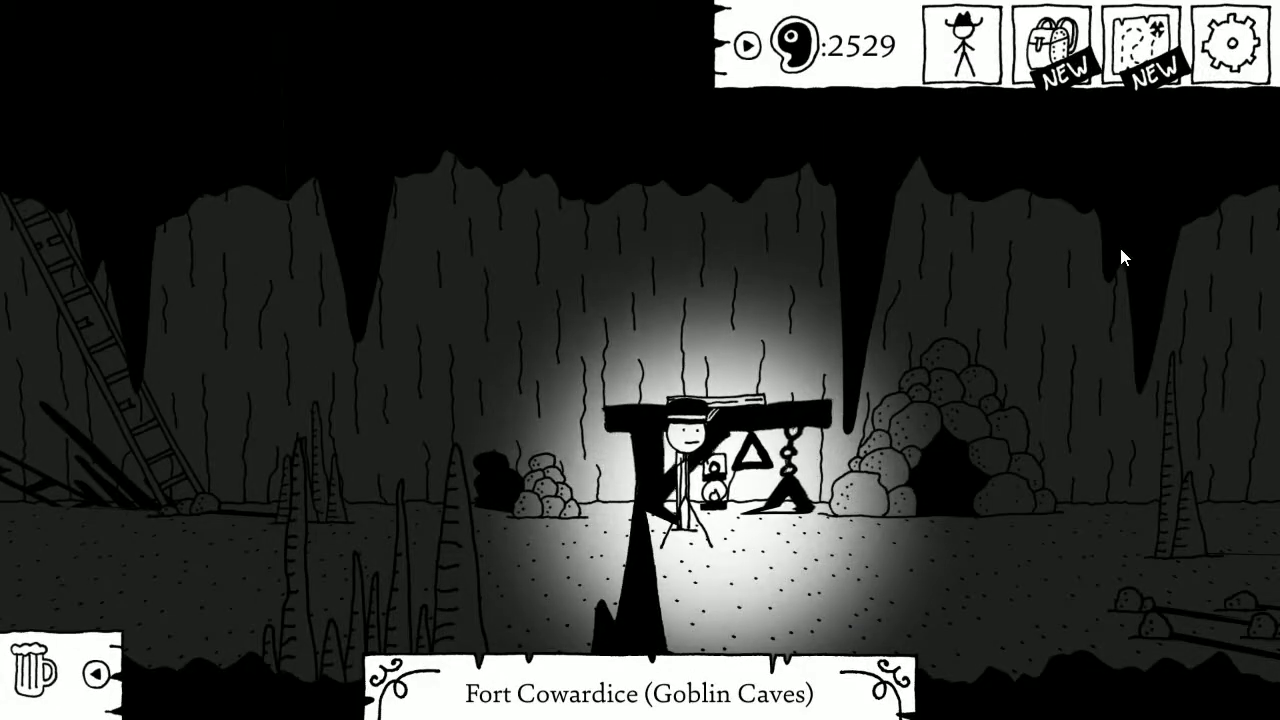
Look over the goblin trousers in Yer Gear, then close the inventory.
left_click(1061, 45)
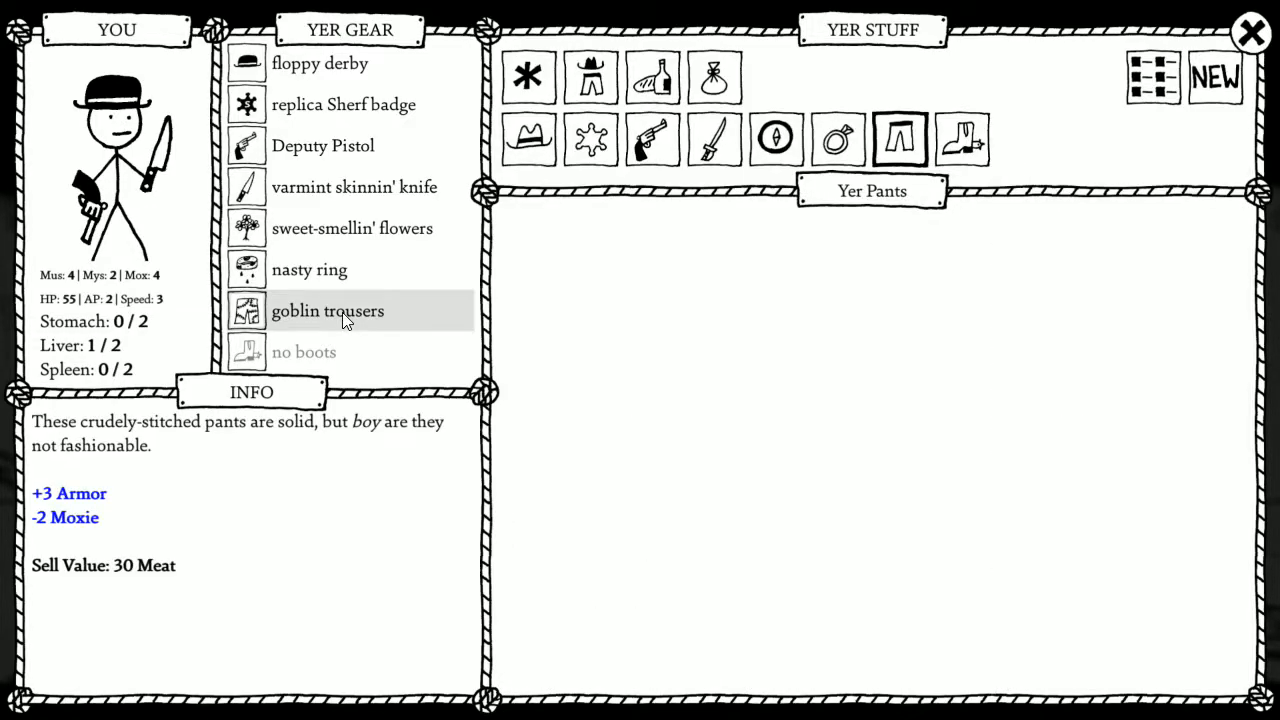
left_click(1251, 32)
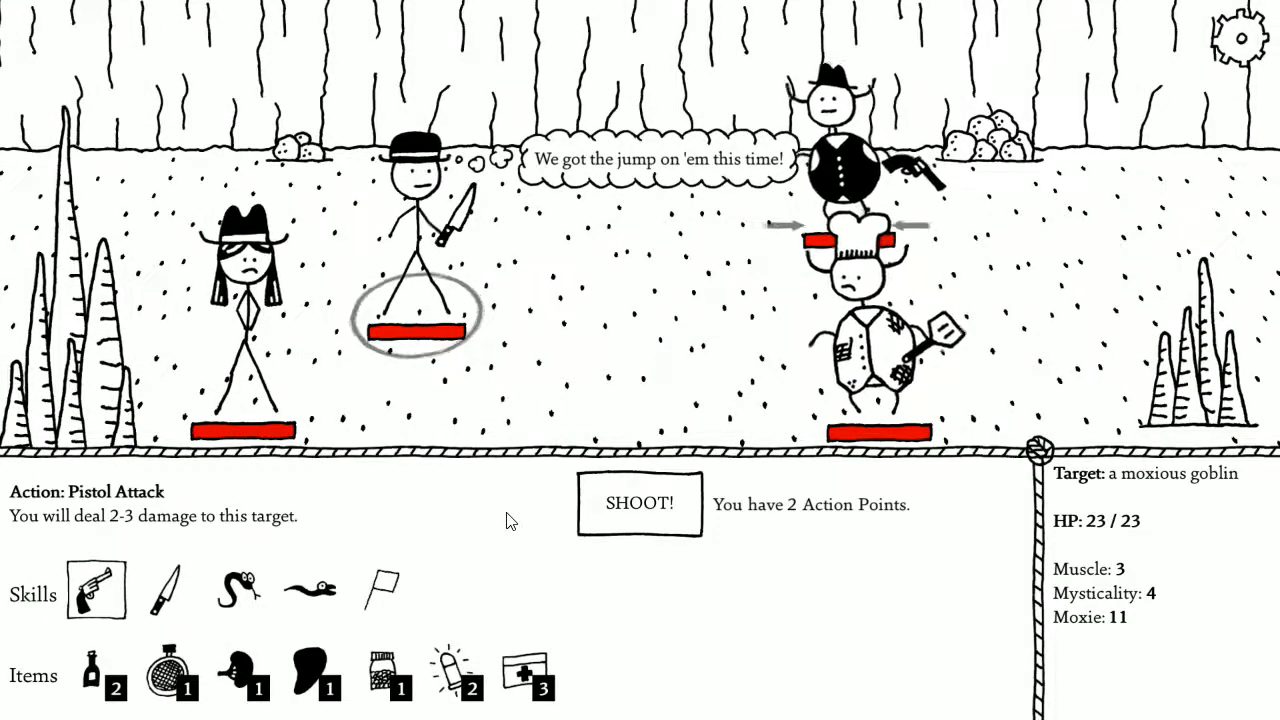
Snakewhip the moxious goblin and pistol the wizardy-looking goblin, with Susie shooting, until both fall.
left_click(239, 588)
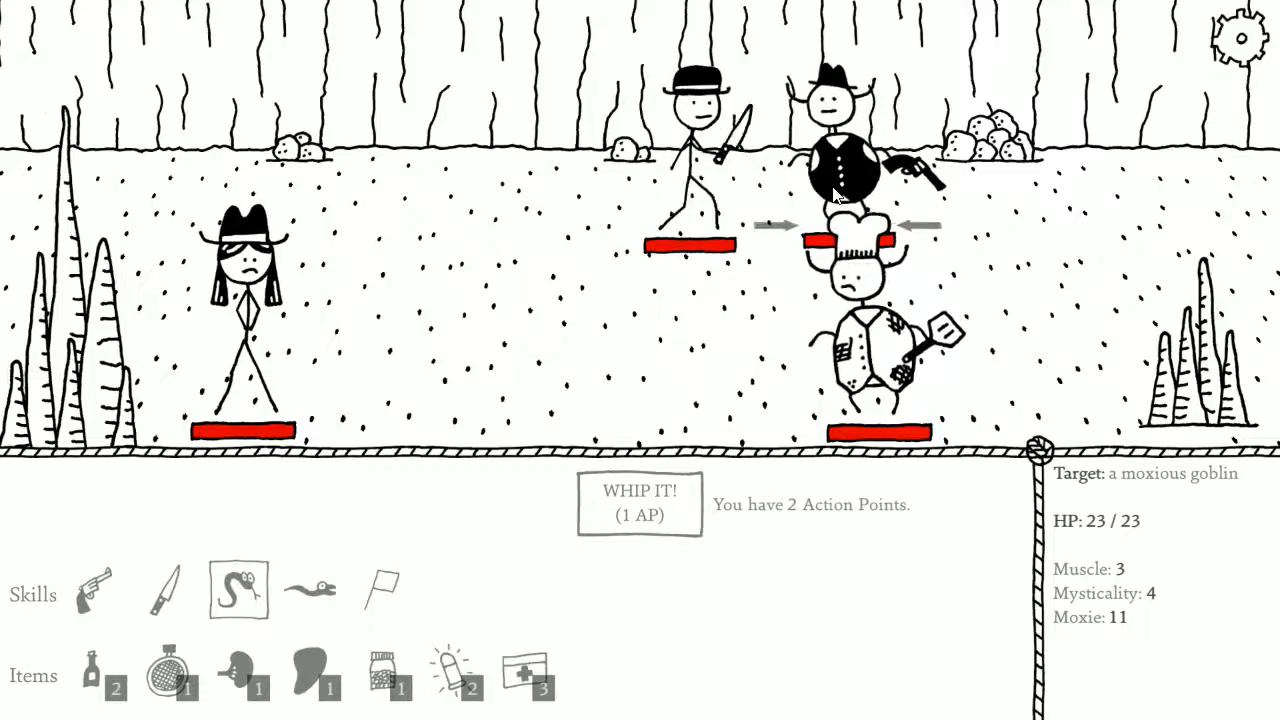
left_click(639, 503)
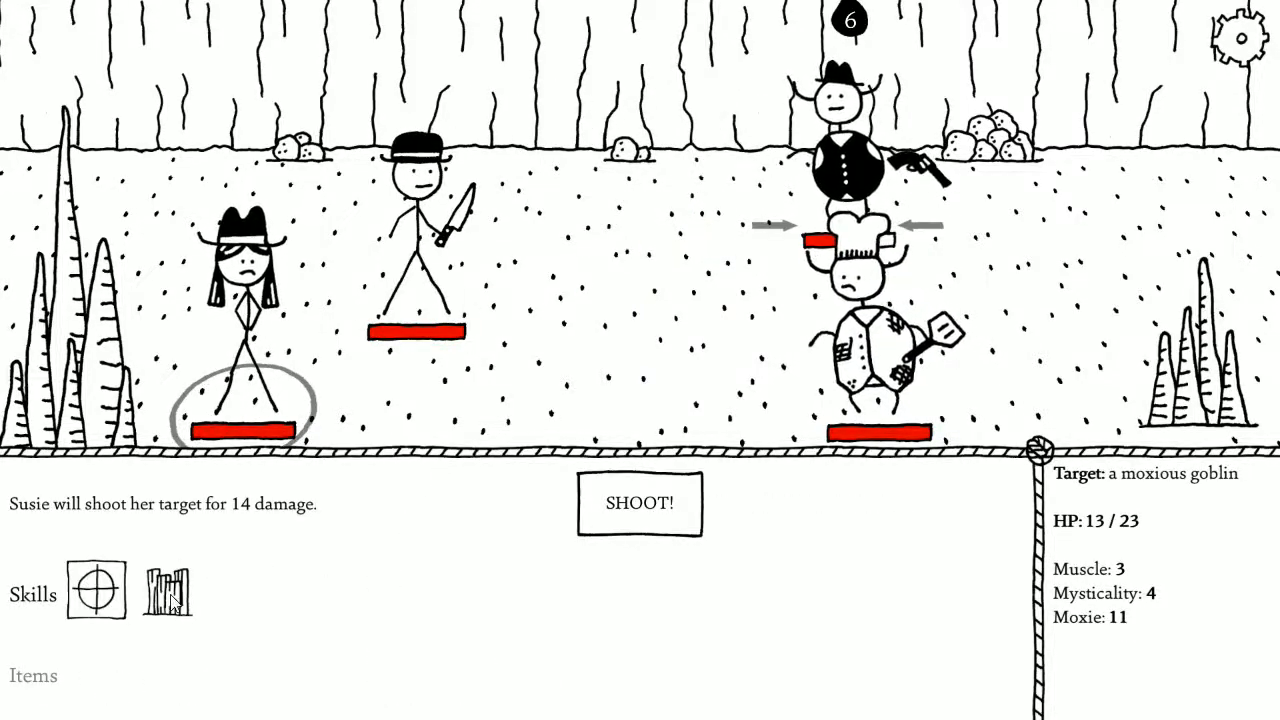
left_click(639, 503)
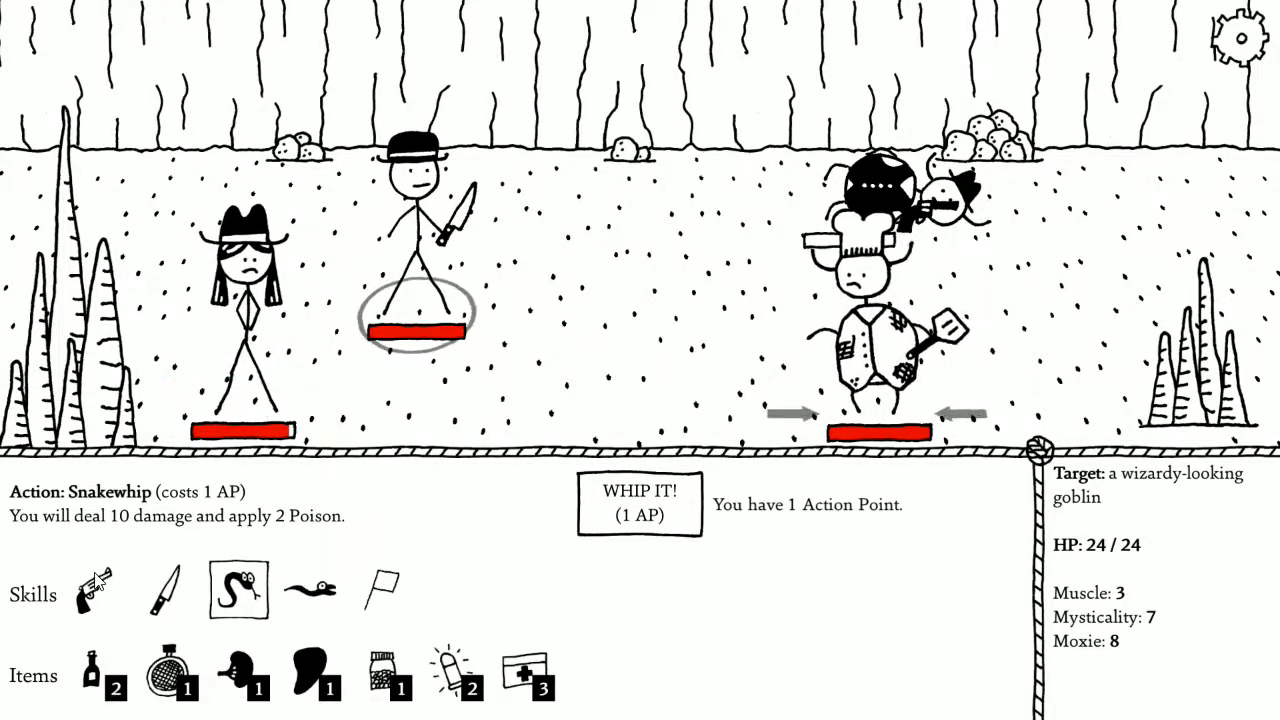
left_click(95, 590)
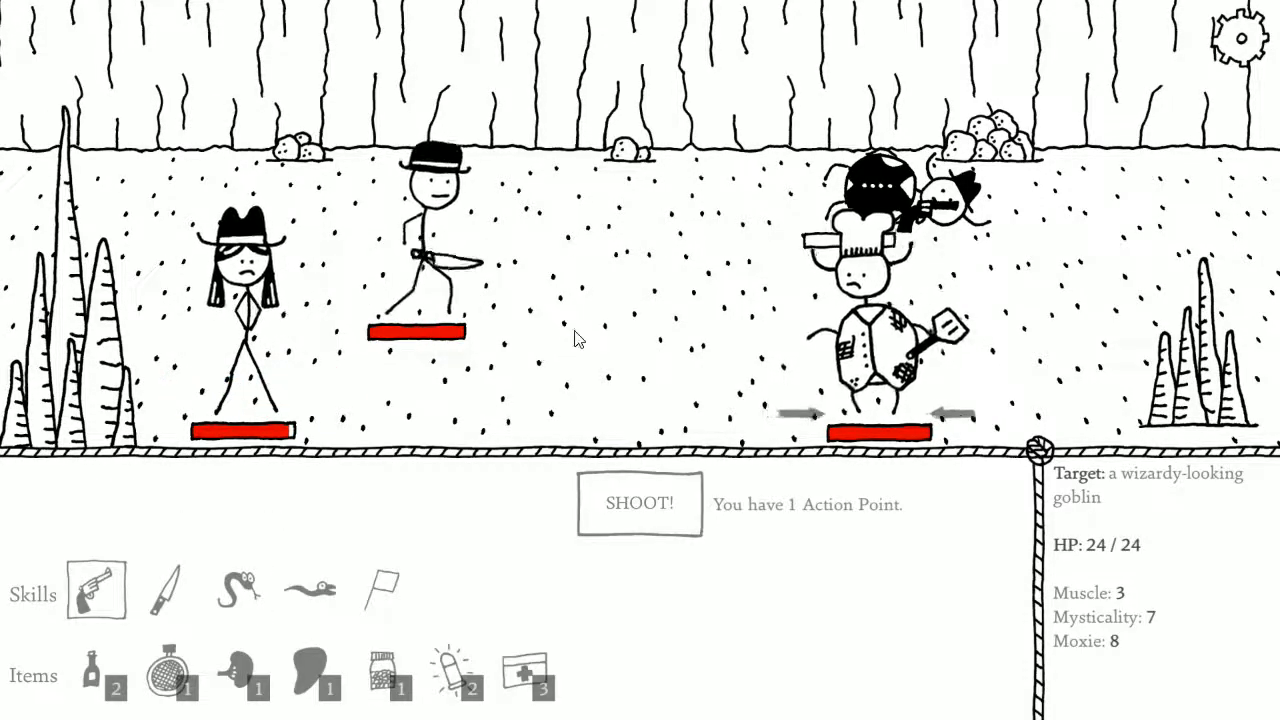
left_click(639, 503)
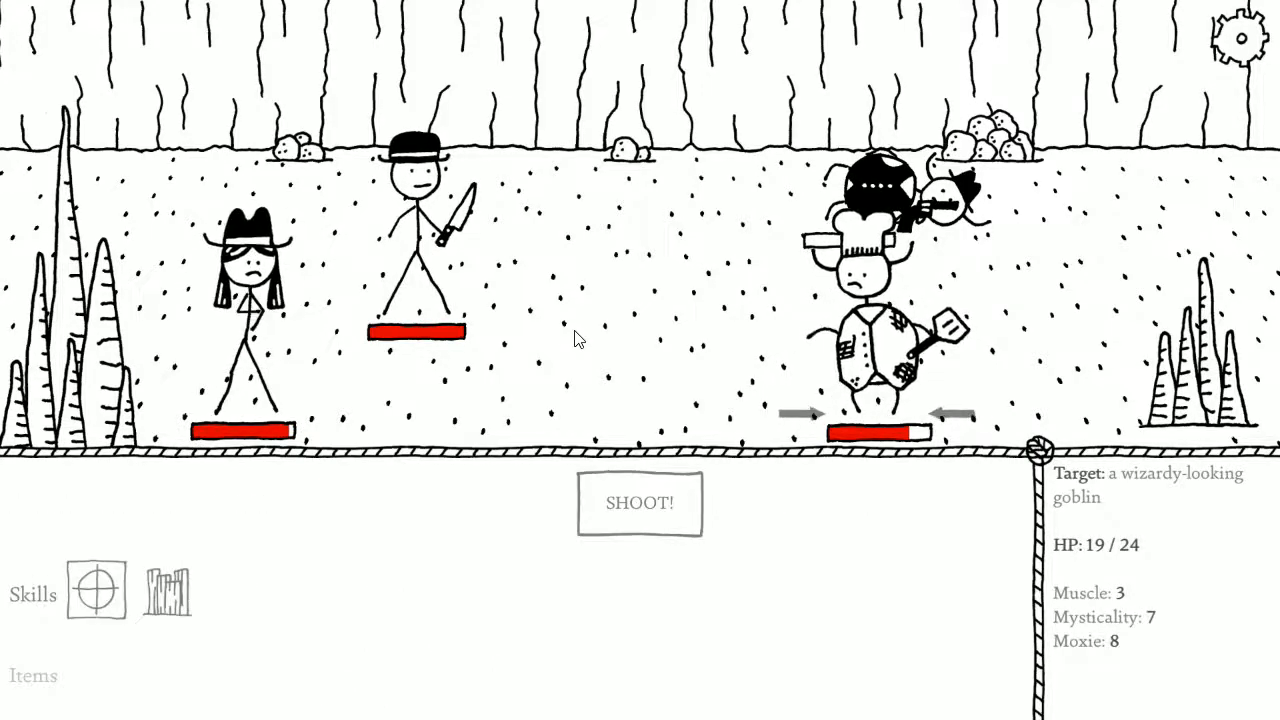
left_click(639, 503)
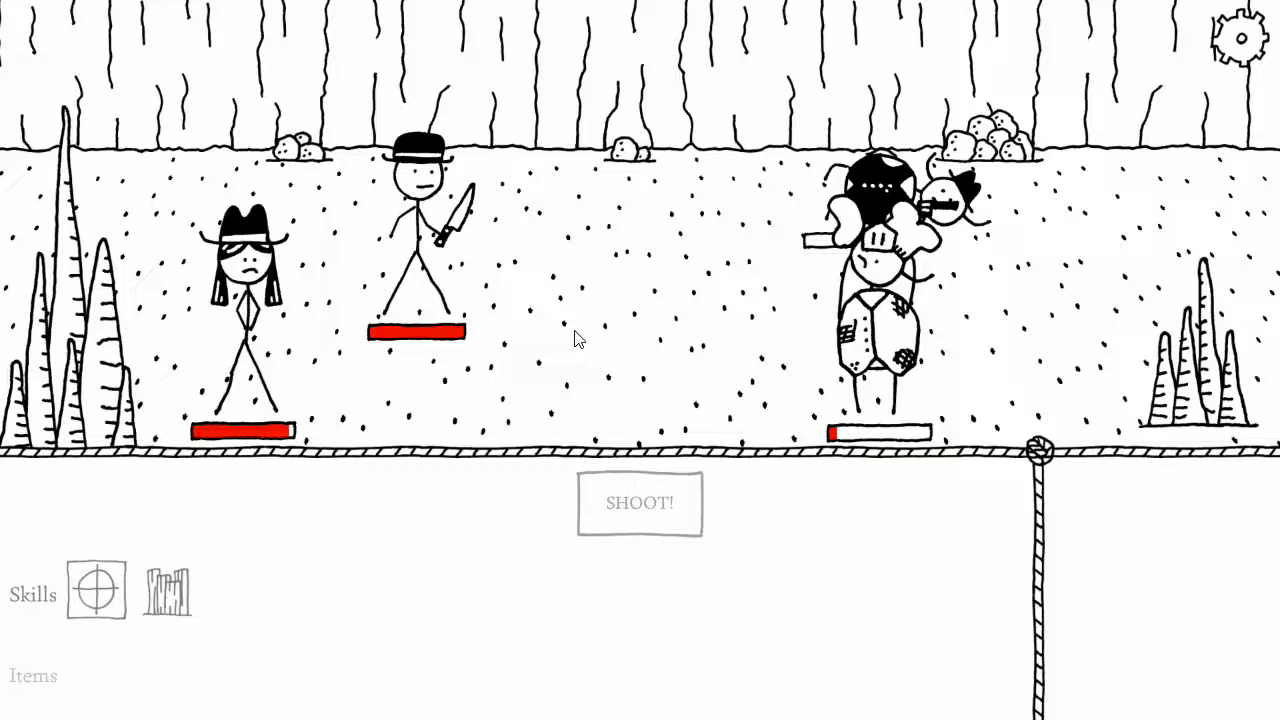
left_click(96, 588)
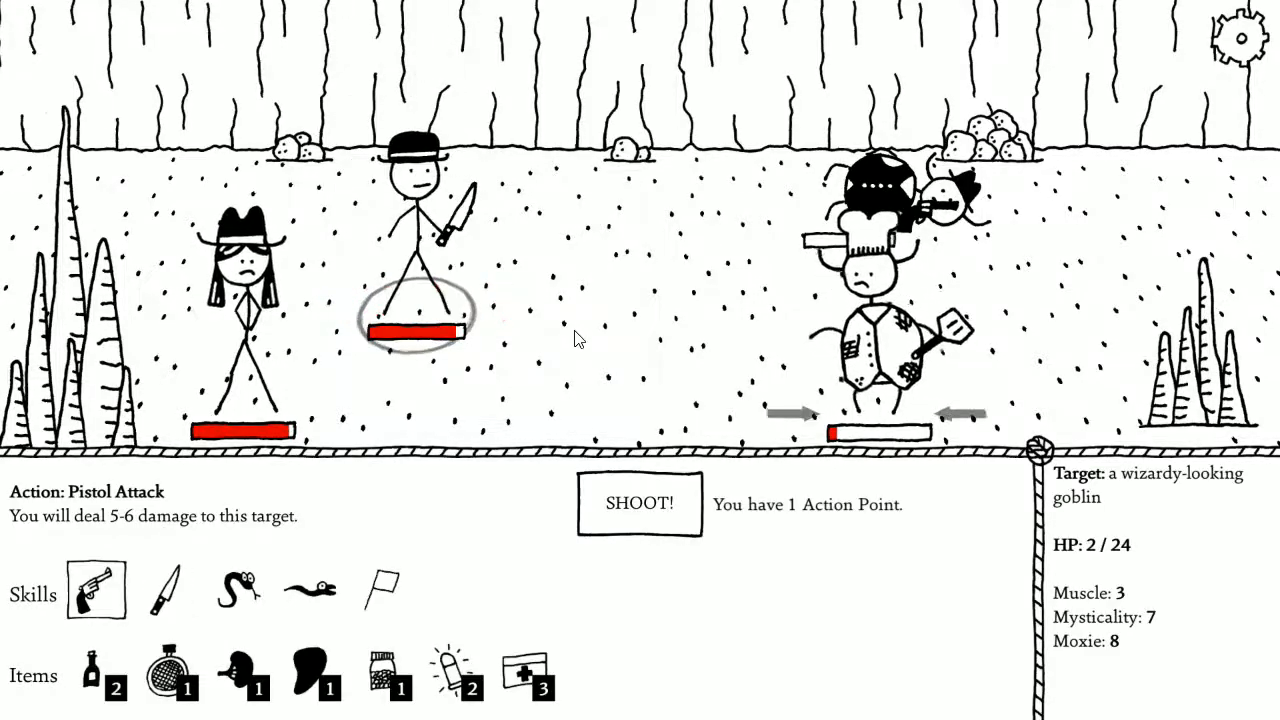
left_click(639, 503)
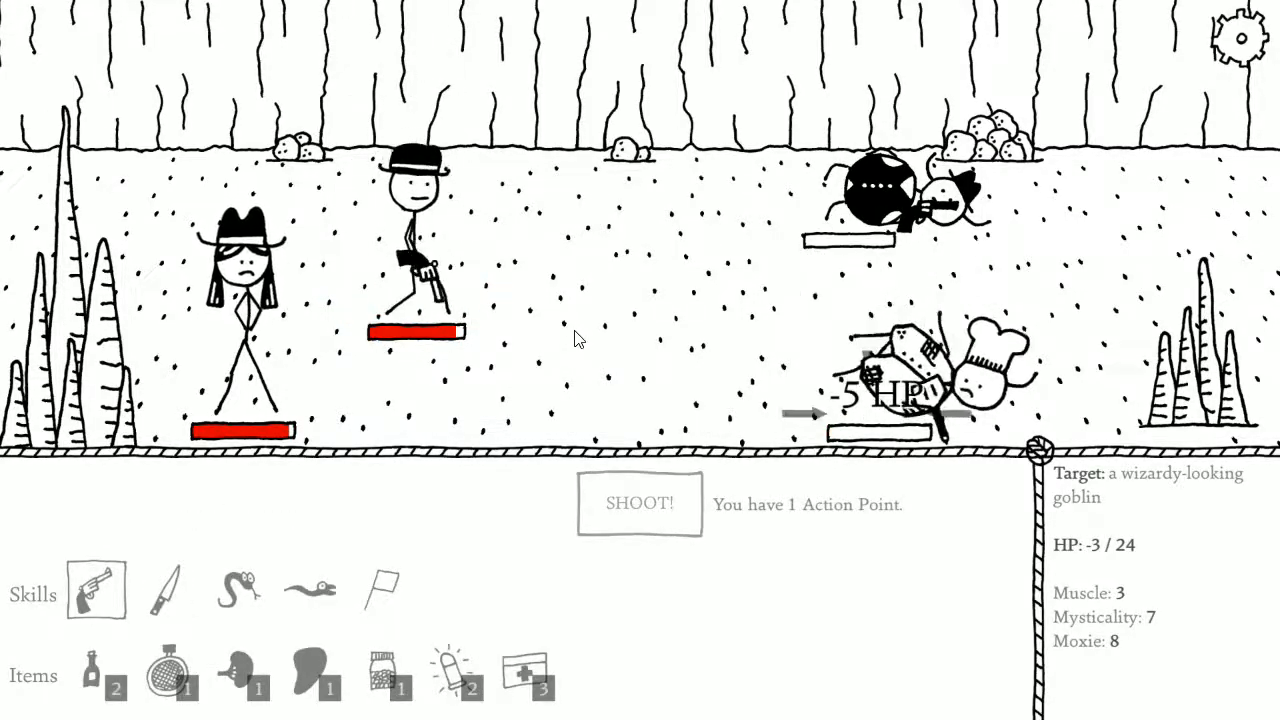
left_click(639, 503)
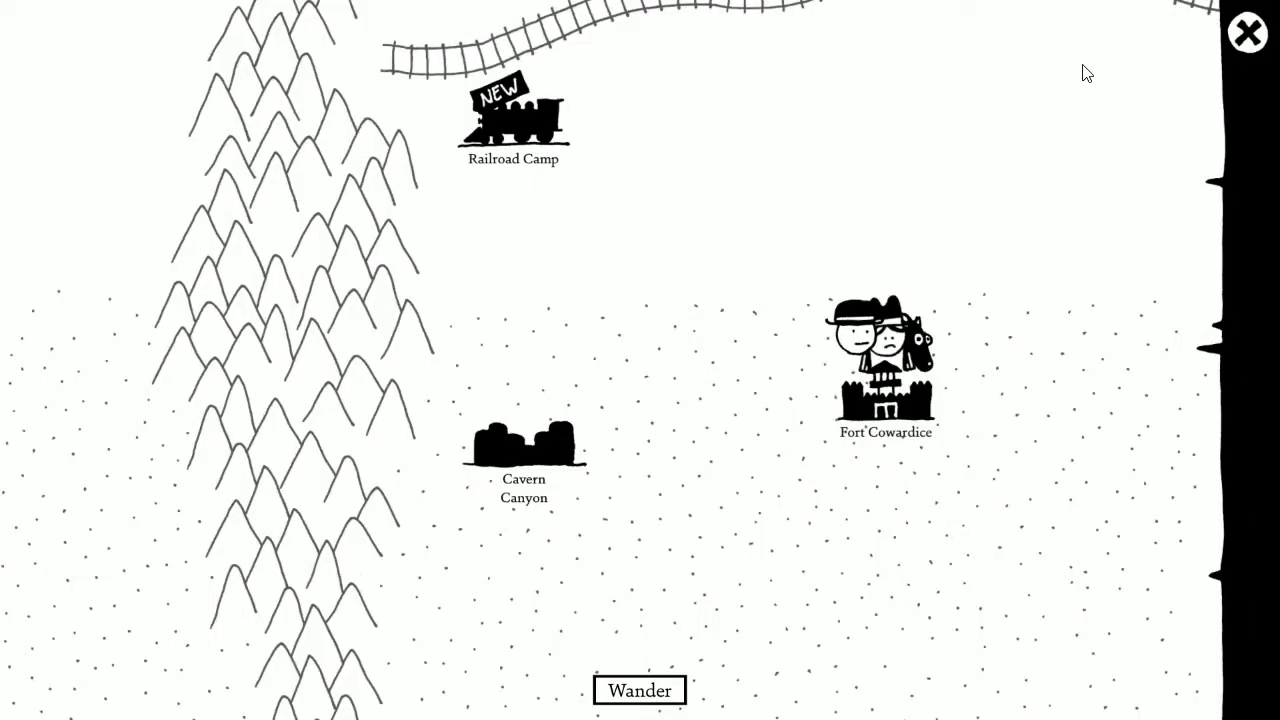
Wander into an overturned wagon and search its wreckage for Modern Snake Oiler (Issue #143).
left_click(639, 690)
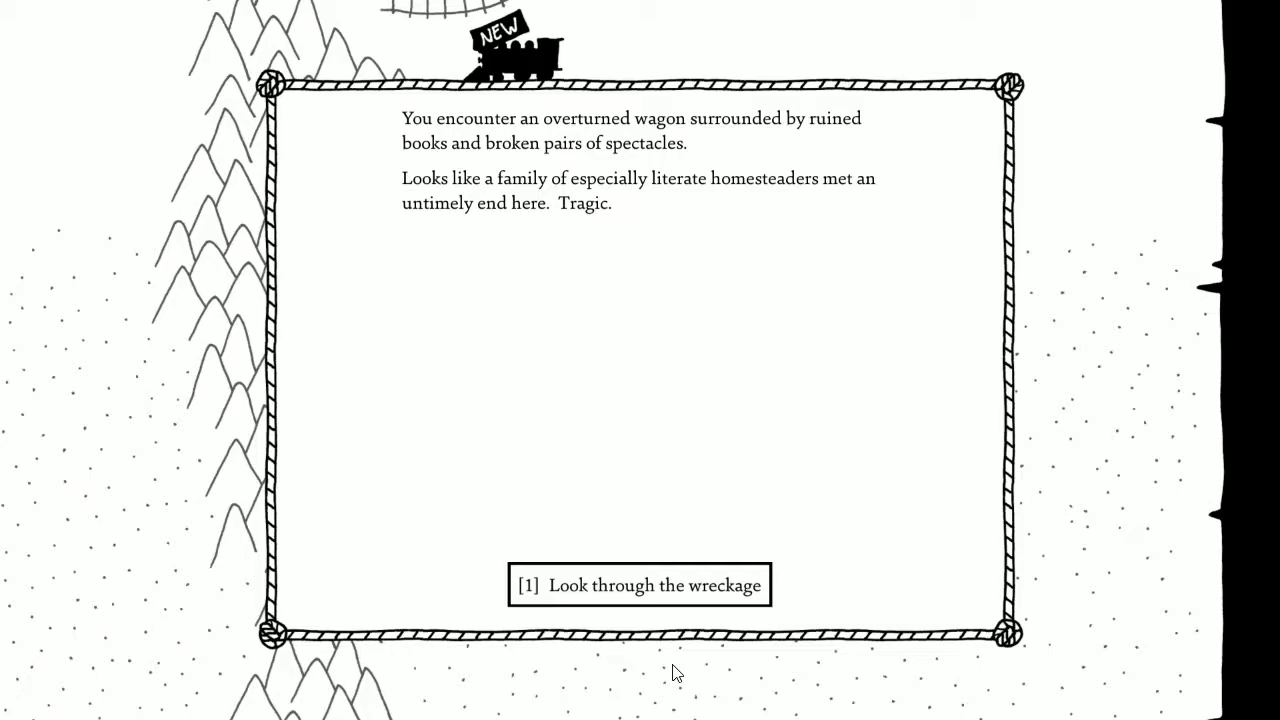
left_click(639, 584)
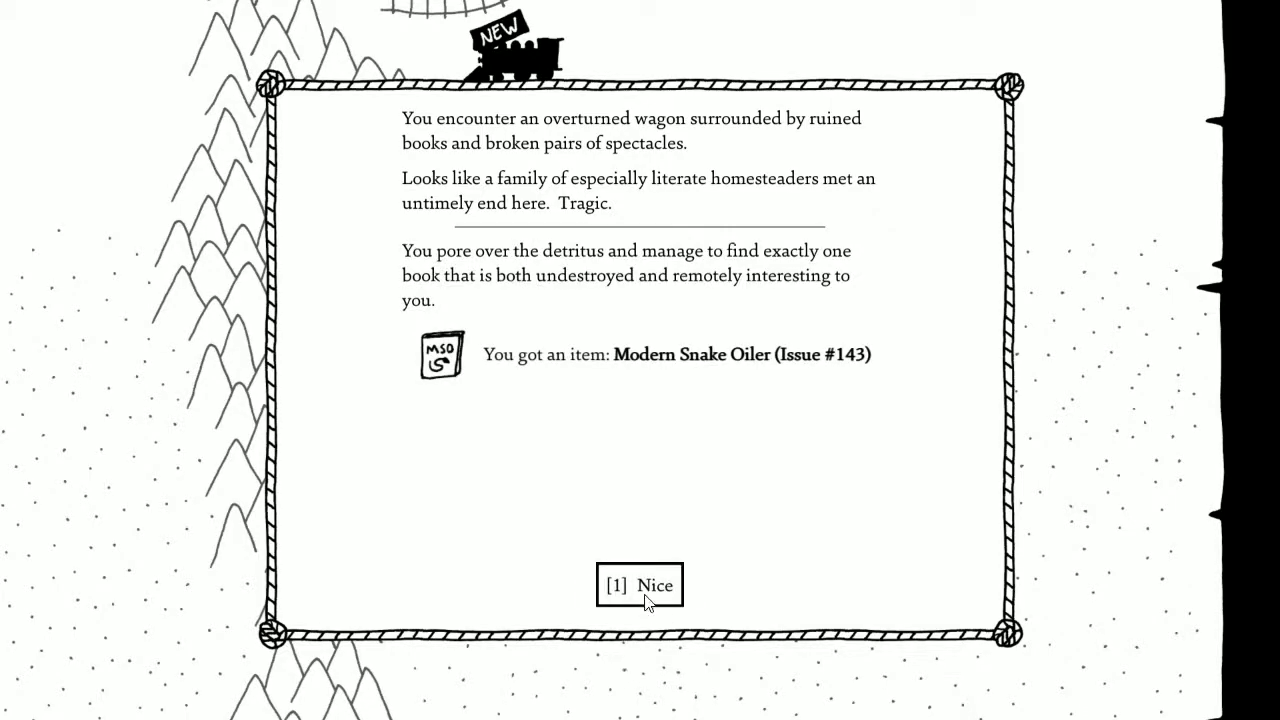
mouse_move(557, 335)
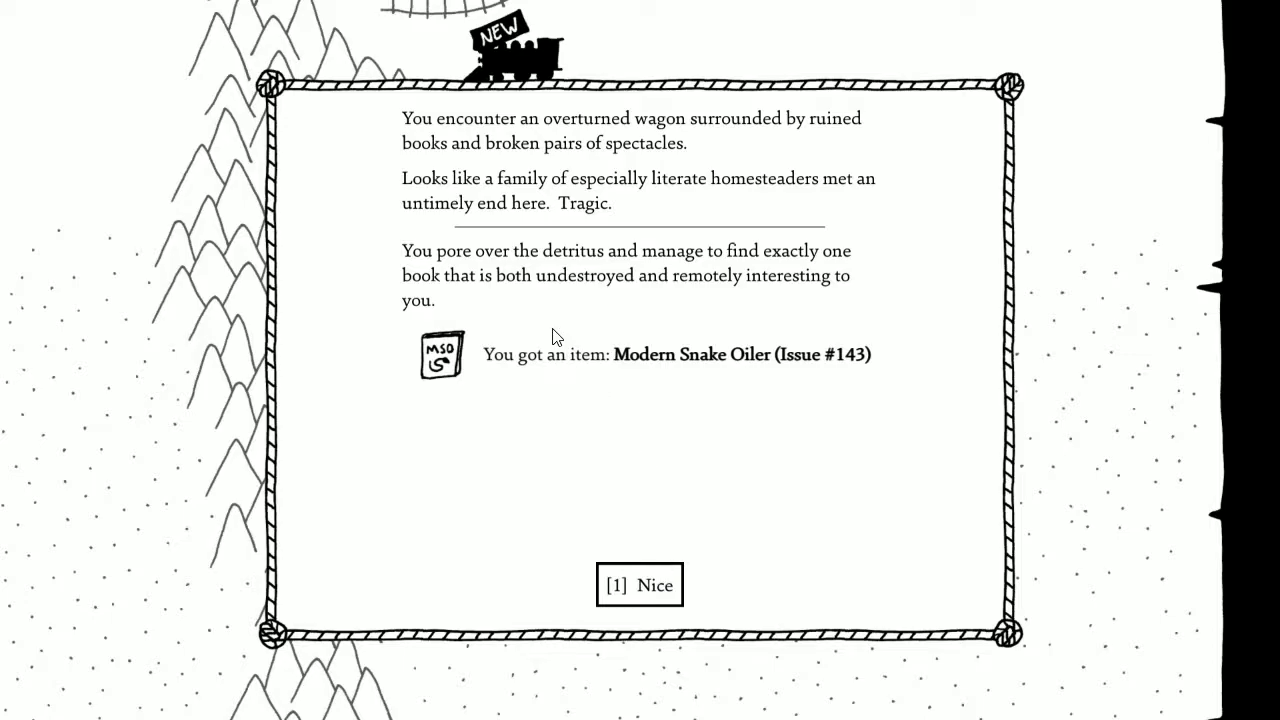
mouse_move(647, 276)
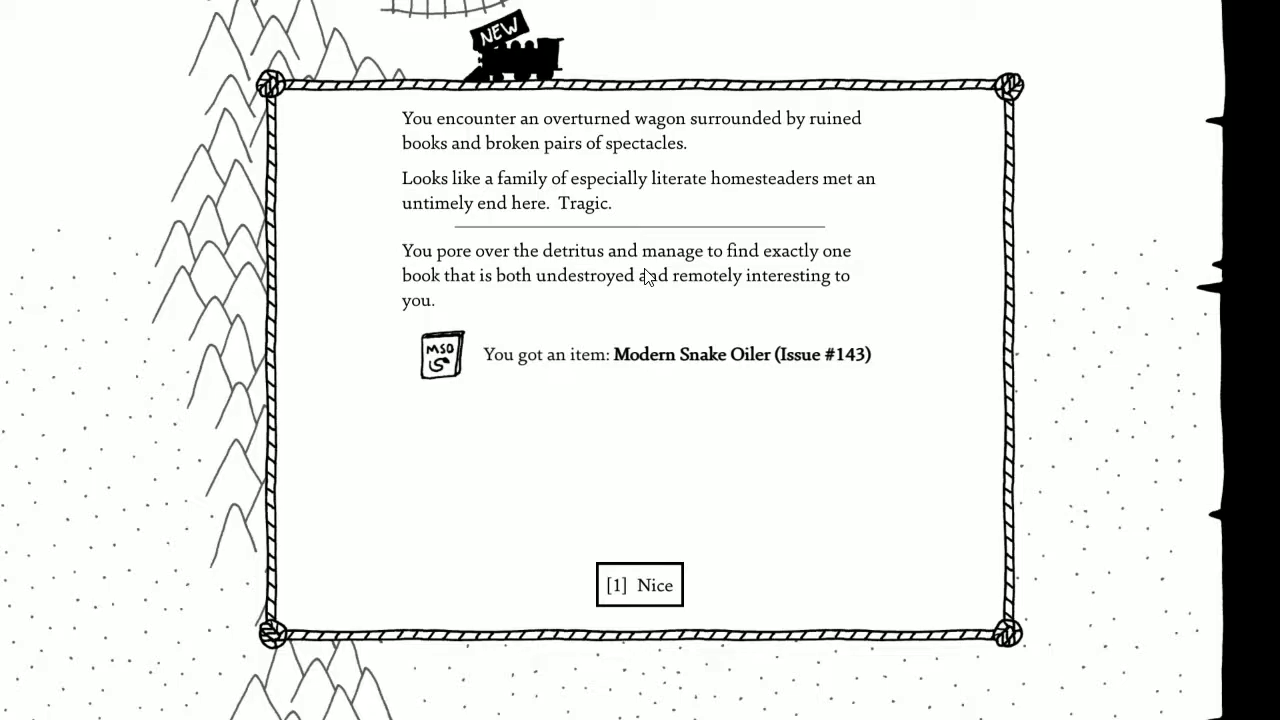
mouse_move(669, 358)
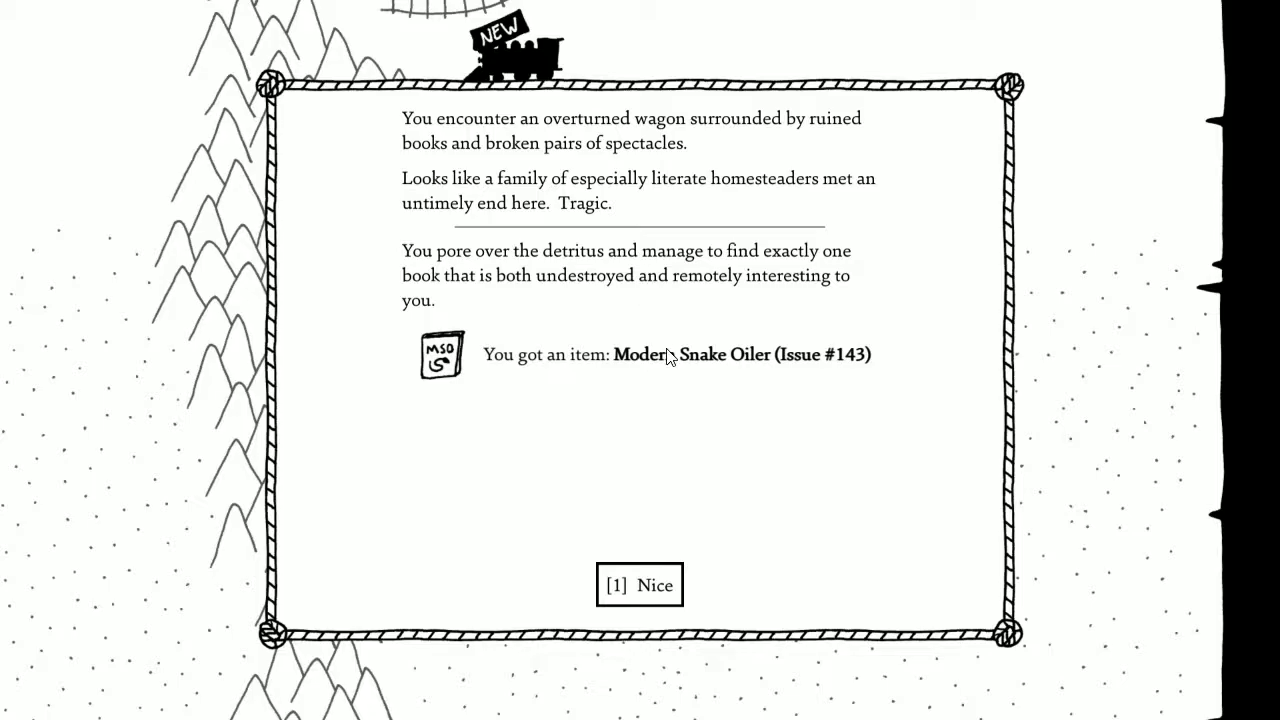
mouse_move(644, 390)
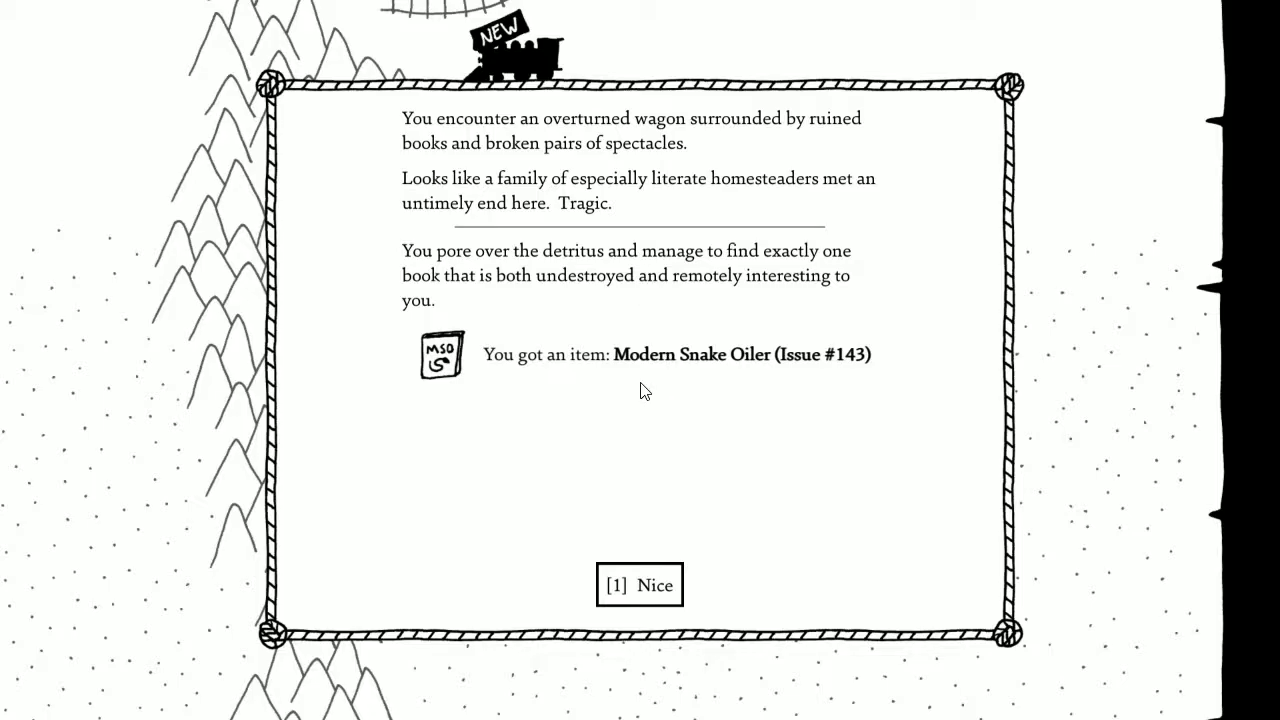
left_click(639, 584)
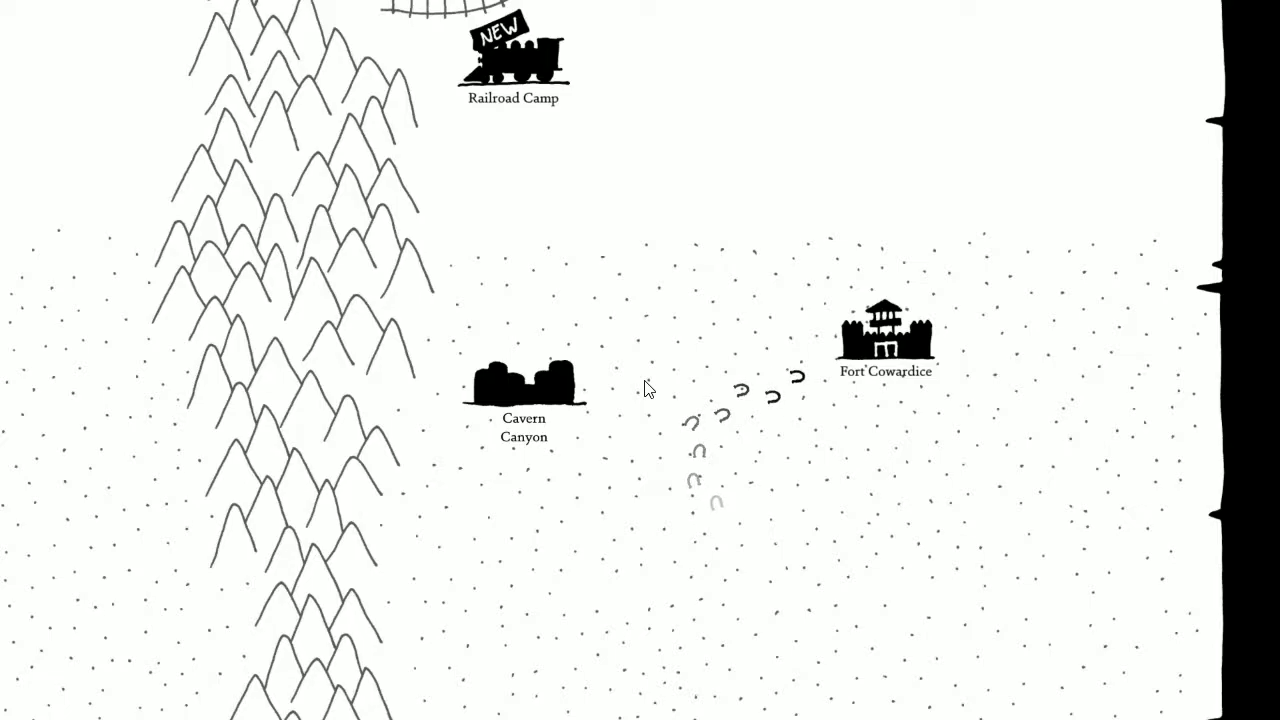
Return to the goblin caves and read Modern Snake Oiler from the inventory.
left_click(884, 335)
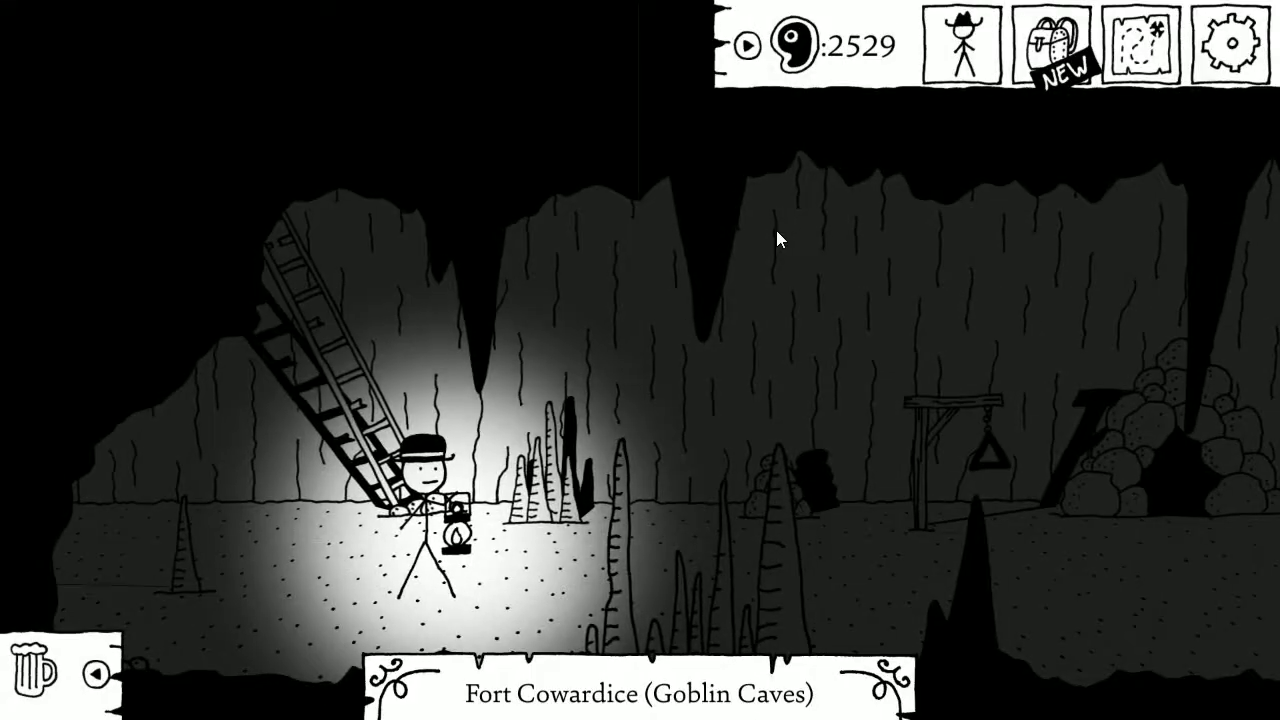
left_click(1056, 45)
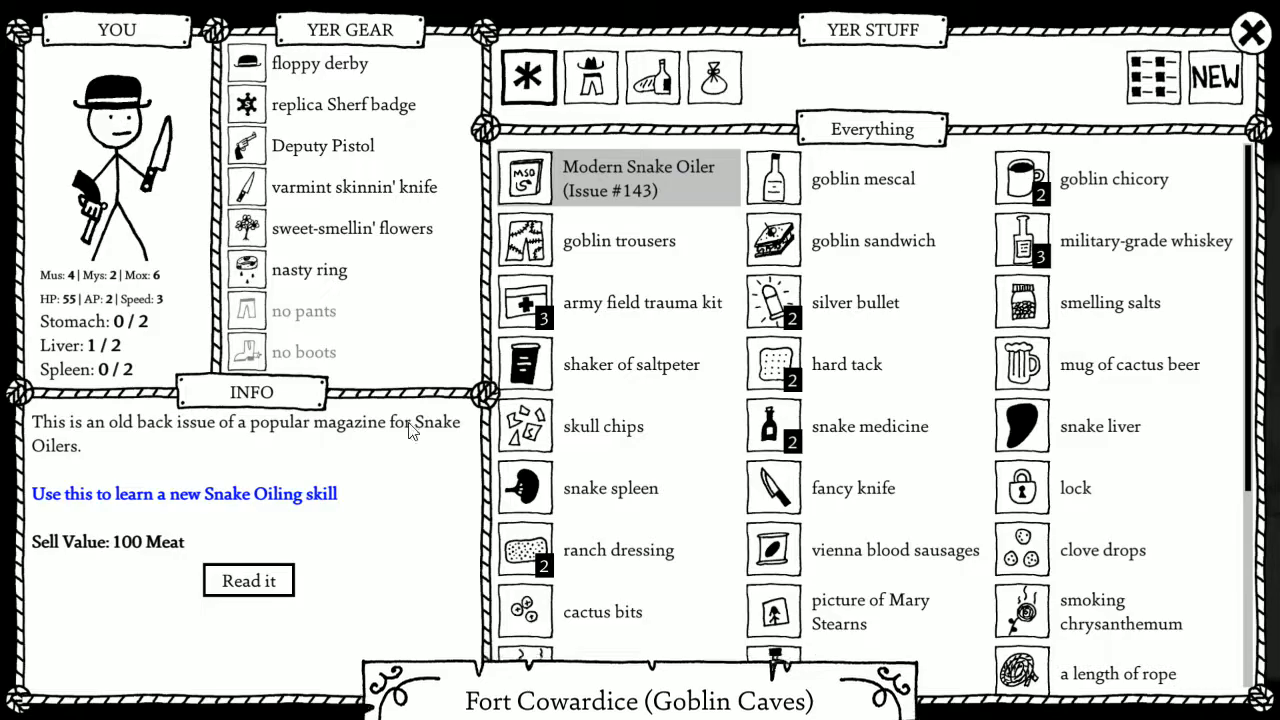
left_click(248, 580)
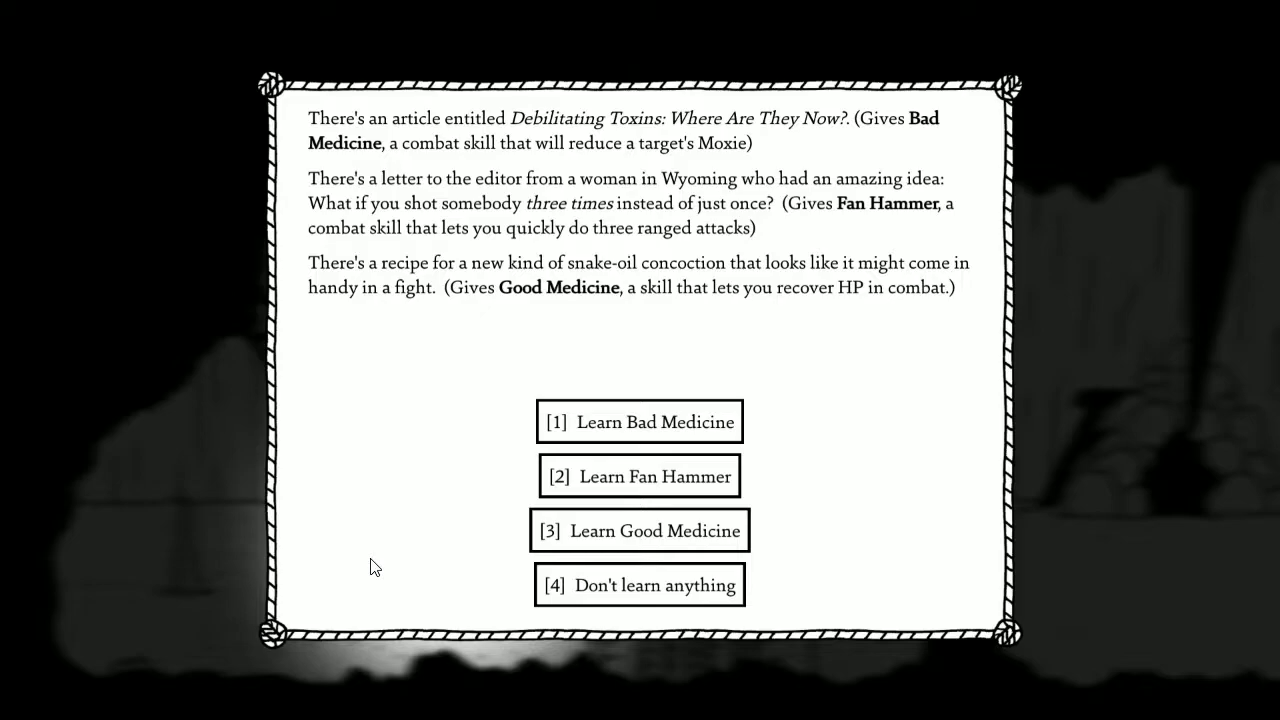
Pick Good Medicine from the magazine and dismiss the stolen-magazine message.
left_click(639, 530)
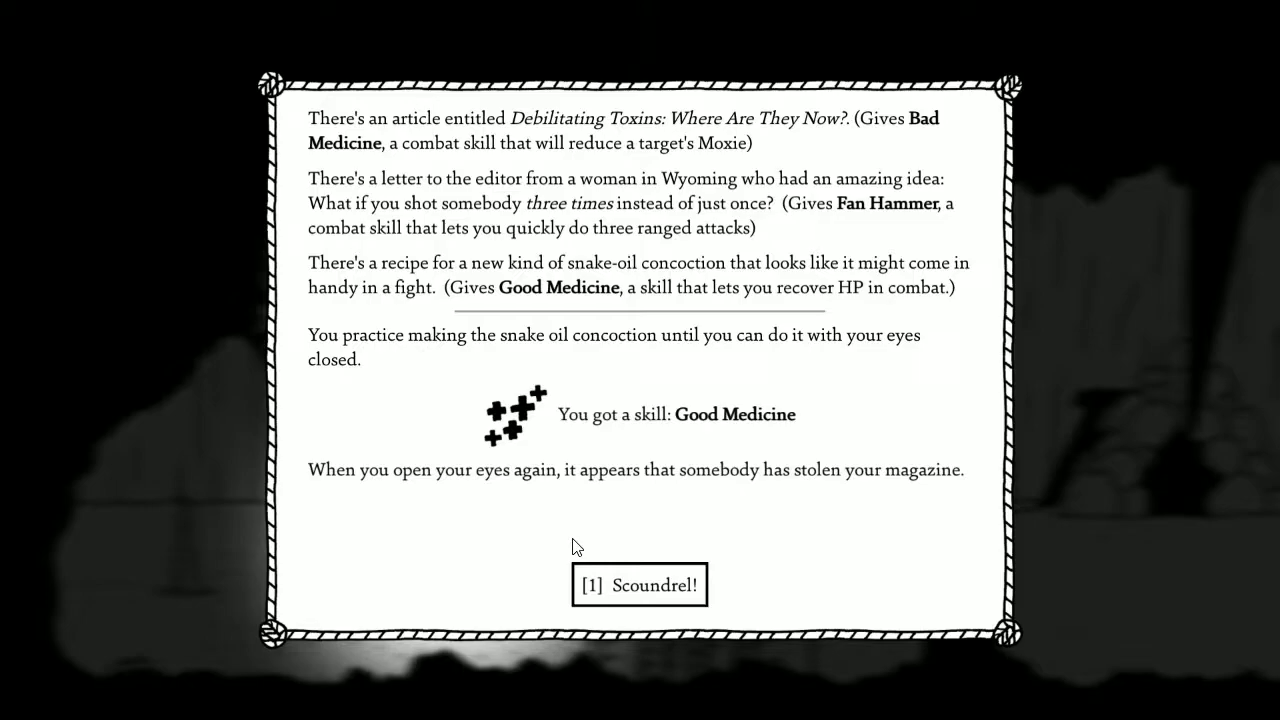
left_click(639, 584)
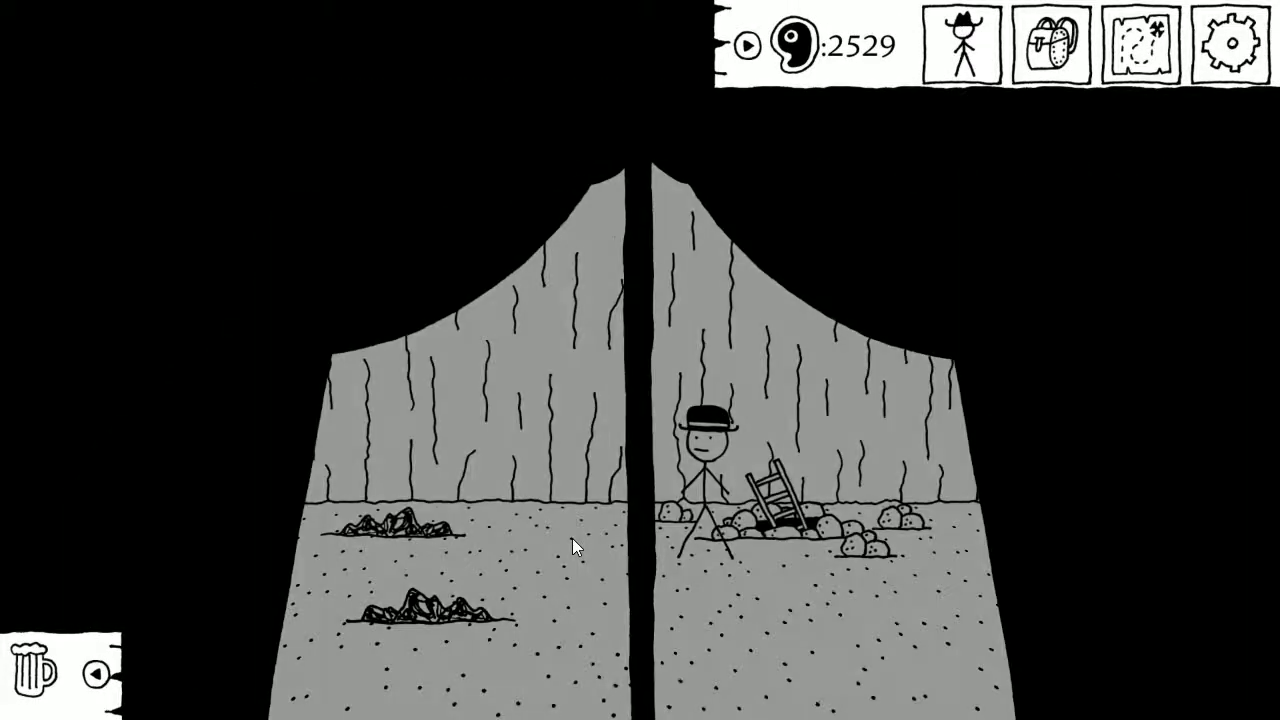
Read the demi-culverin cannonball's inventory description, then close the inventory and leave the caves.
left_click(1048, 43)
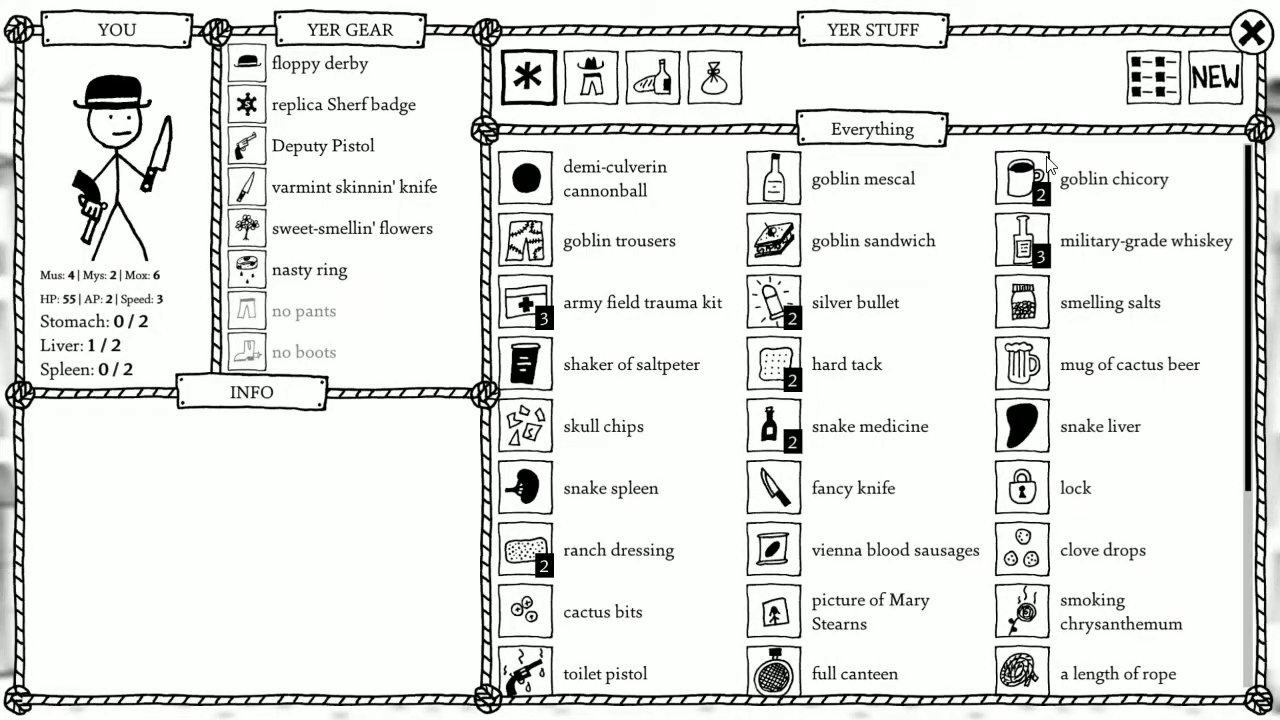
left_click(614, 178)
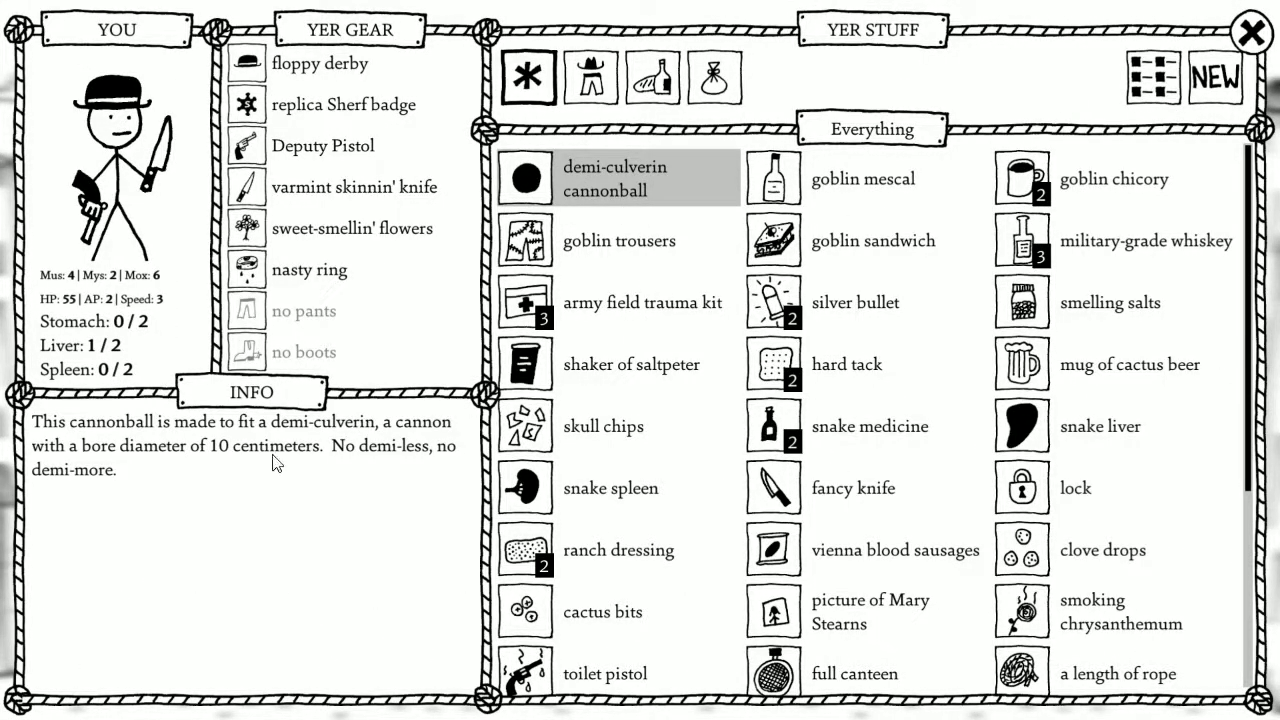
mouse_move(112, 661)
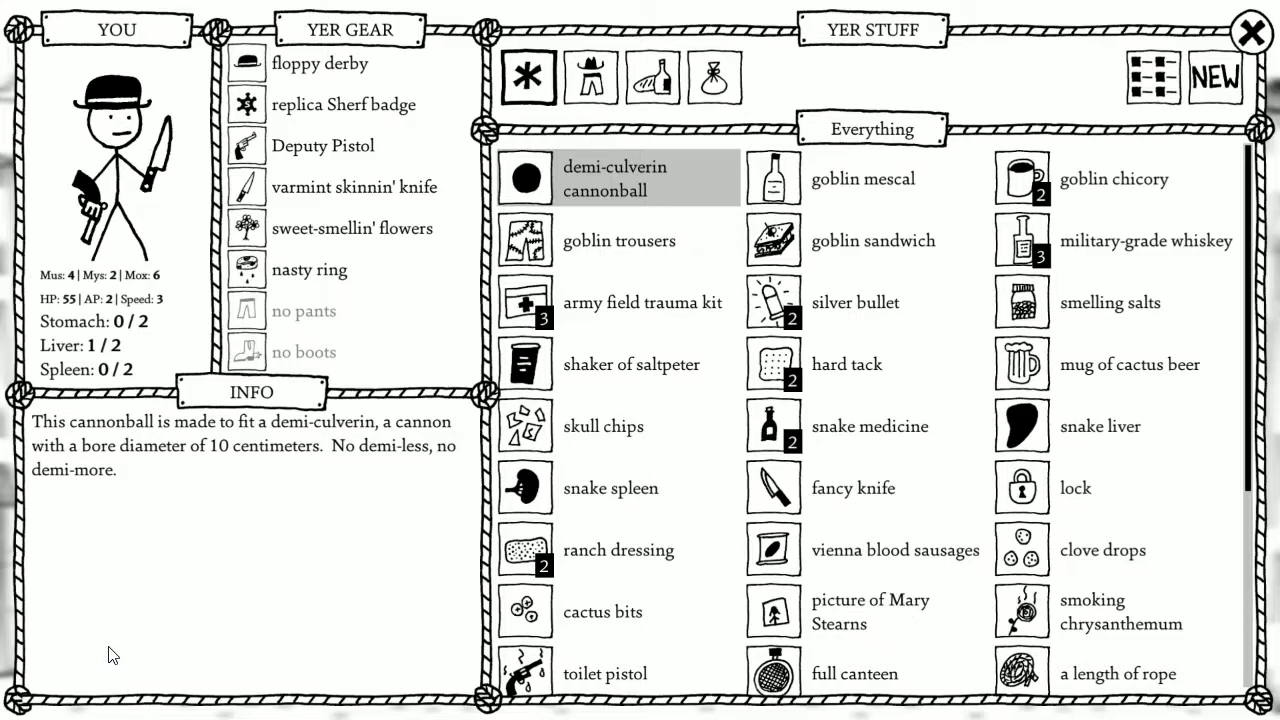
mouse_move(378, 494)
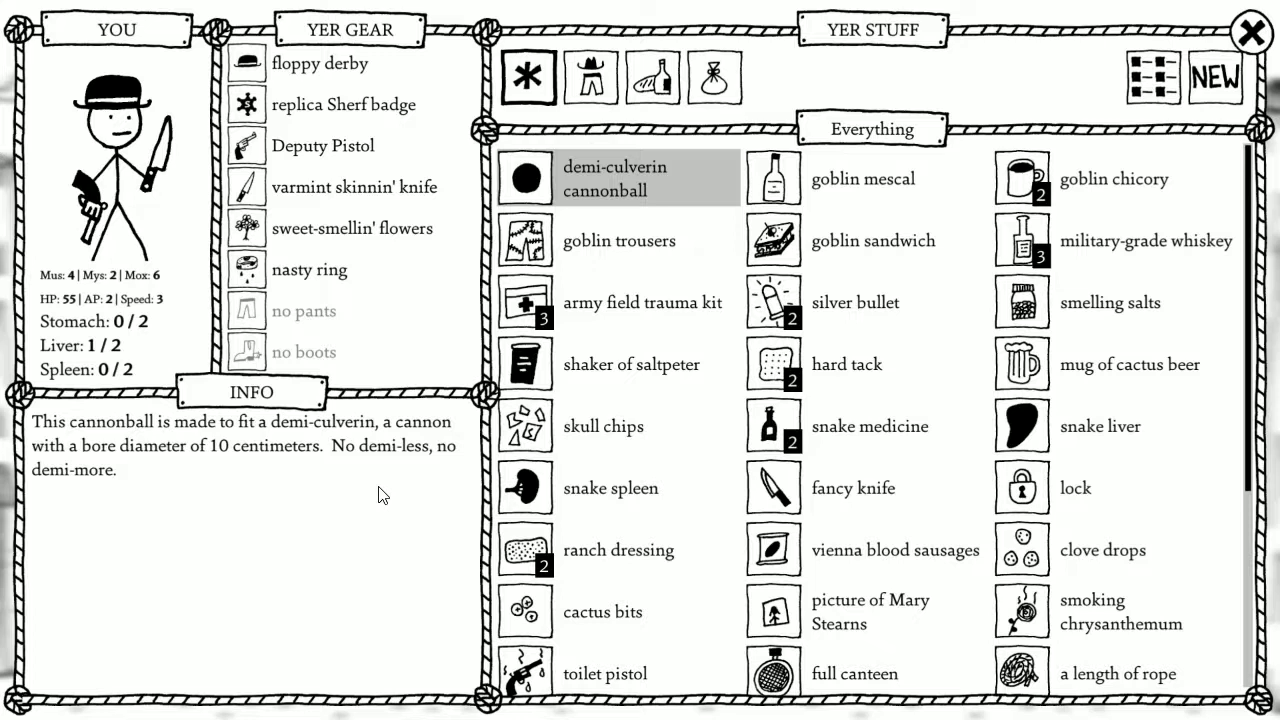
left_click(1251, 33)
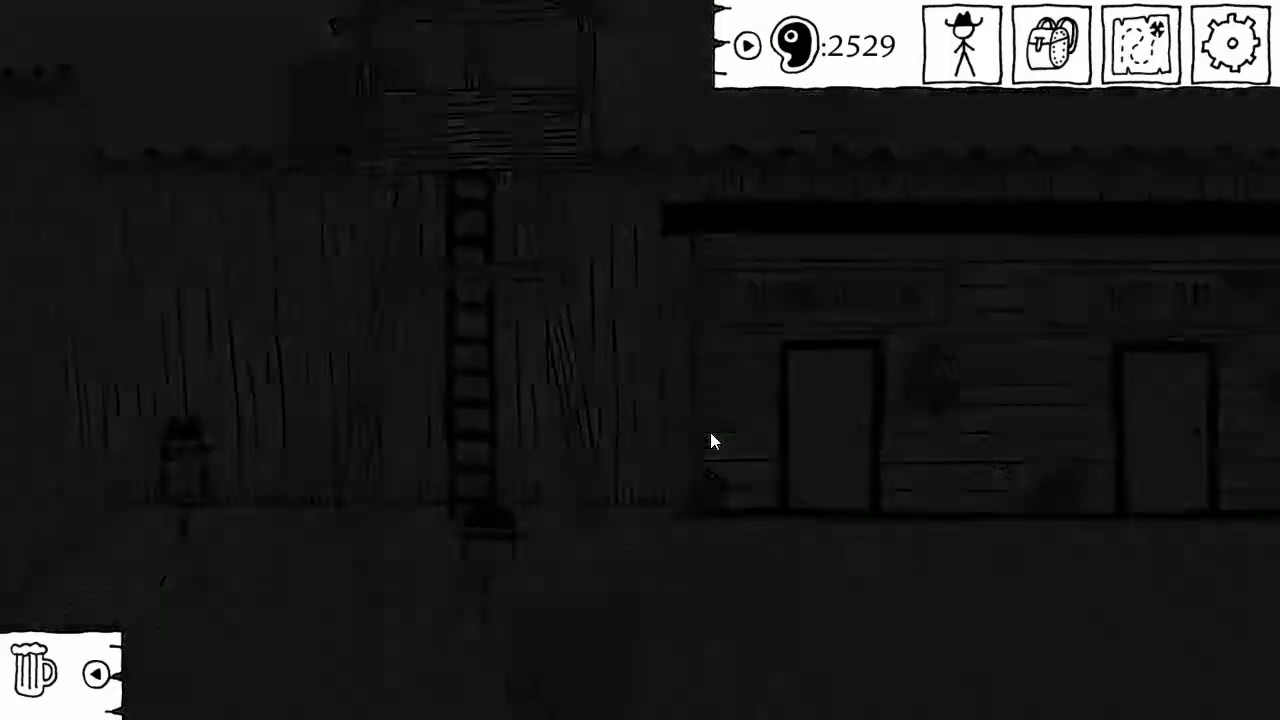
Travel the world map toward Railroad Camp until a mounted bandit encounter starts.
left_click(1140, 46)
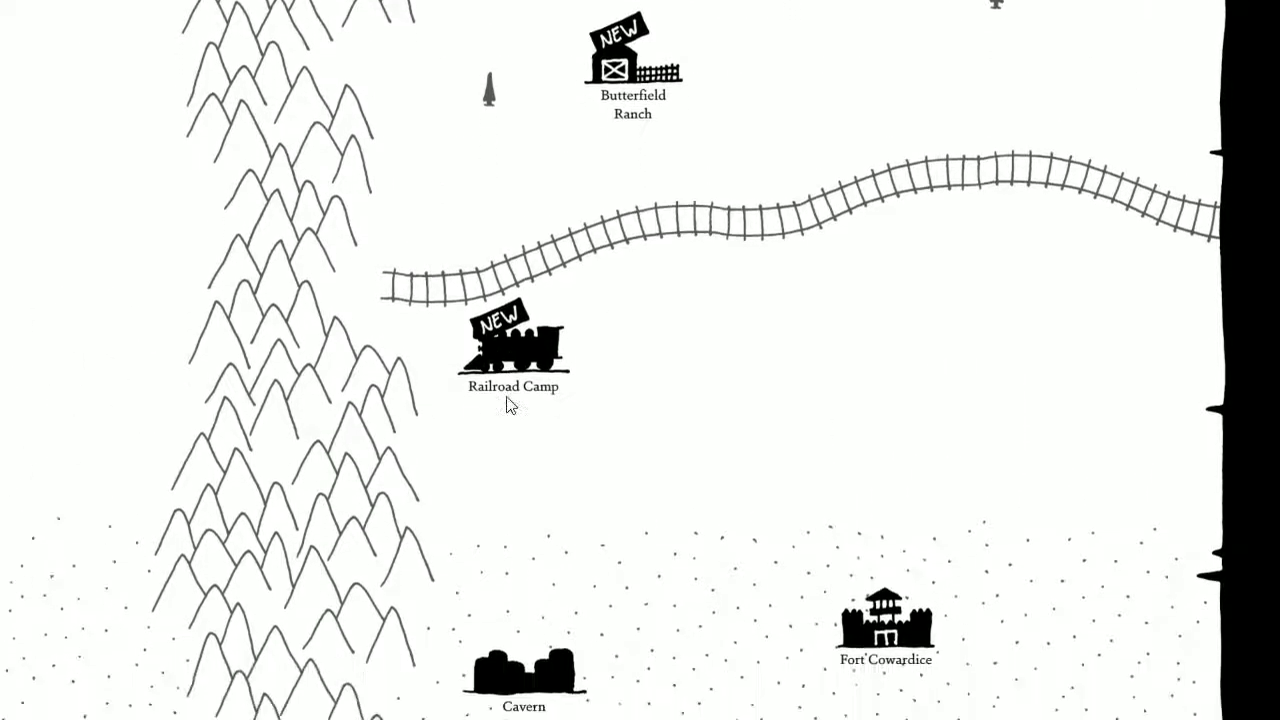
scroll("down", 3)
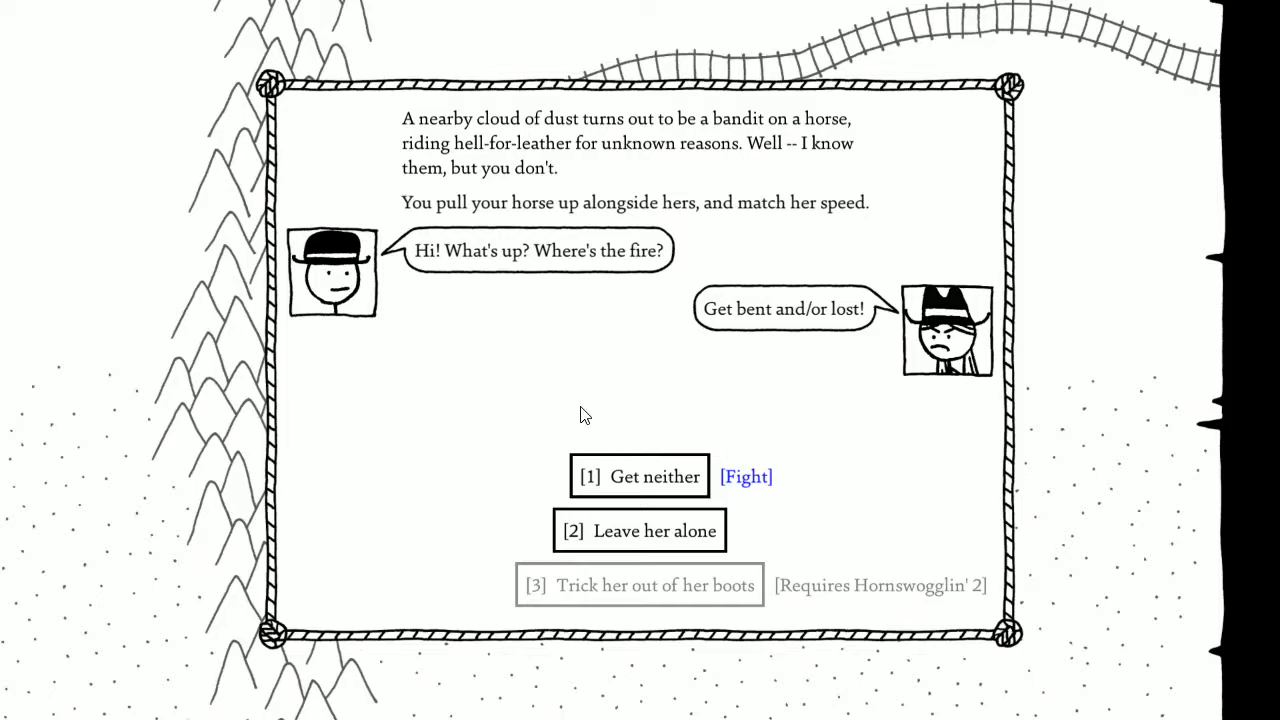
mouse_move(567, 401)
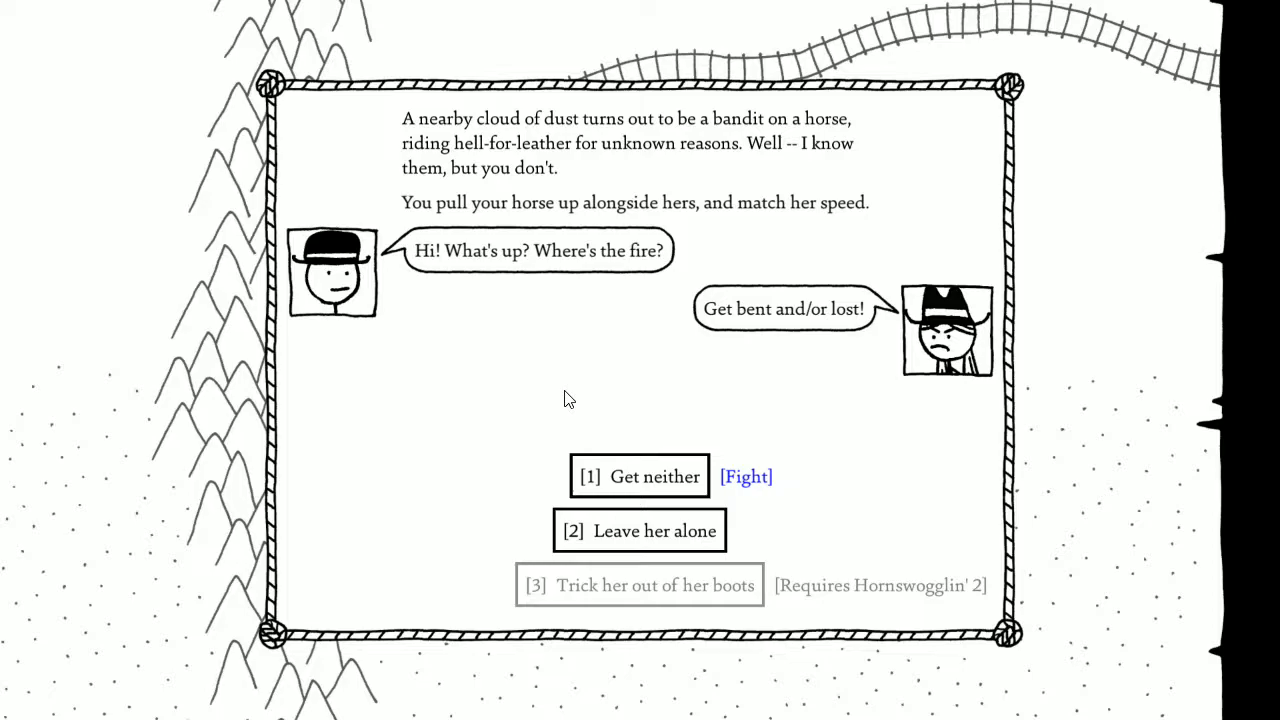
mouse_move(665, 605)
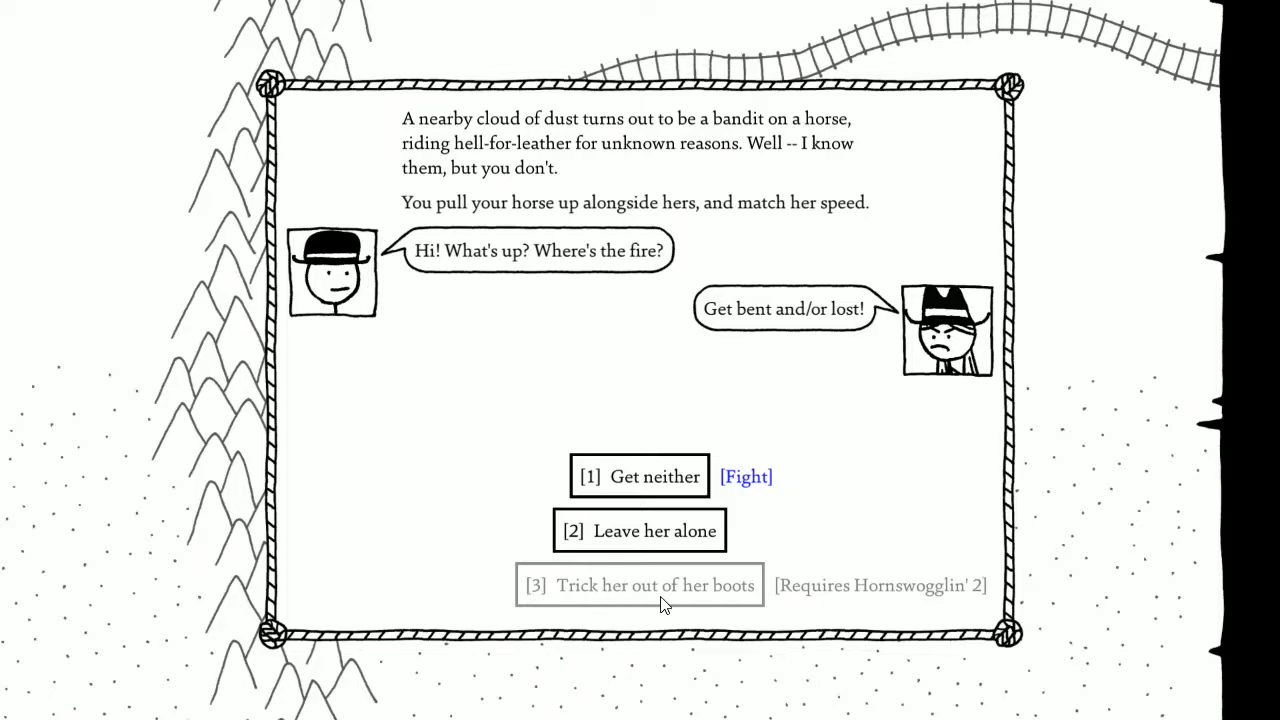
mouse_move(708, 527)
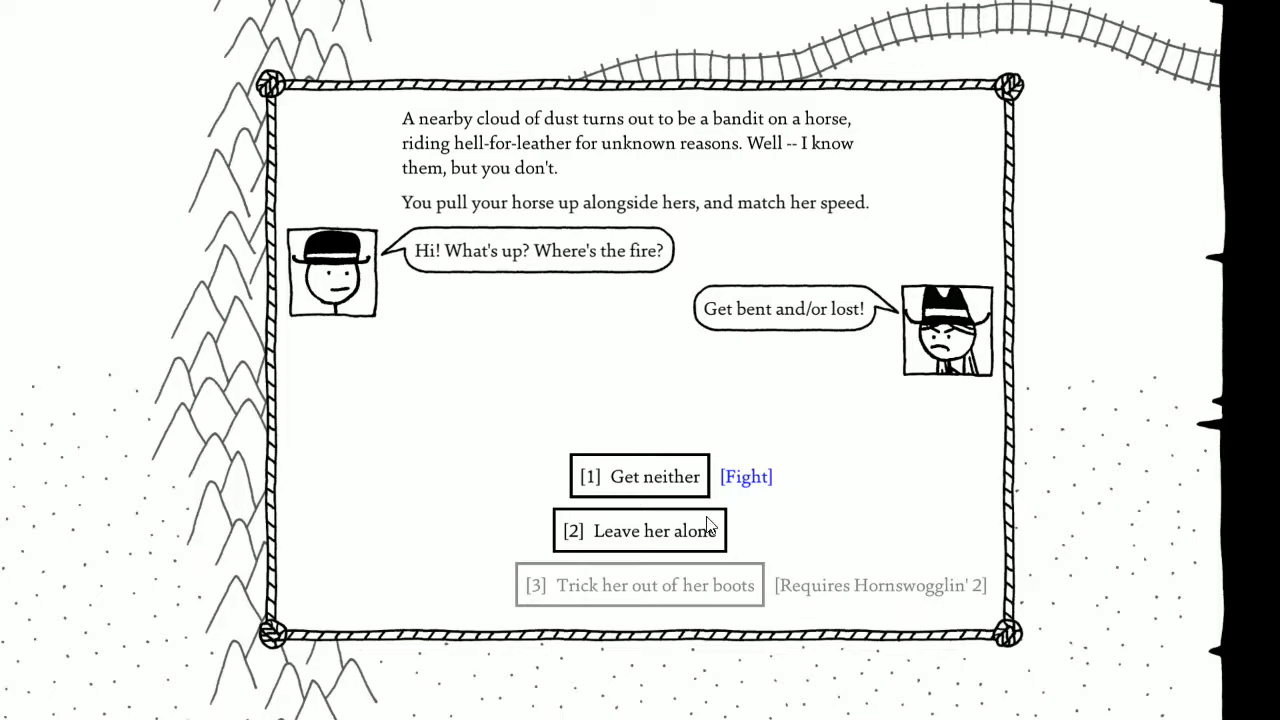
Fight the hightailin' bandit with pistol, Snakewhip, companion cover and shots until victory.
left_click(745, 477)
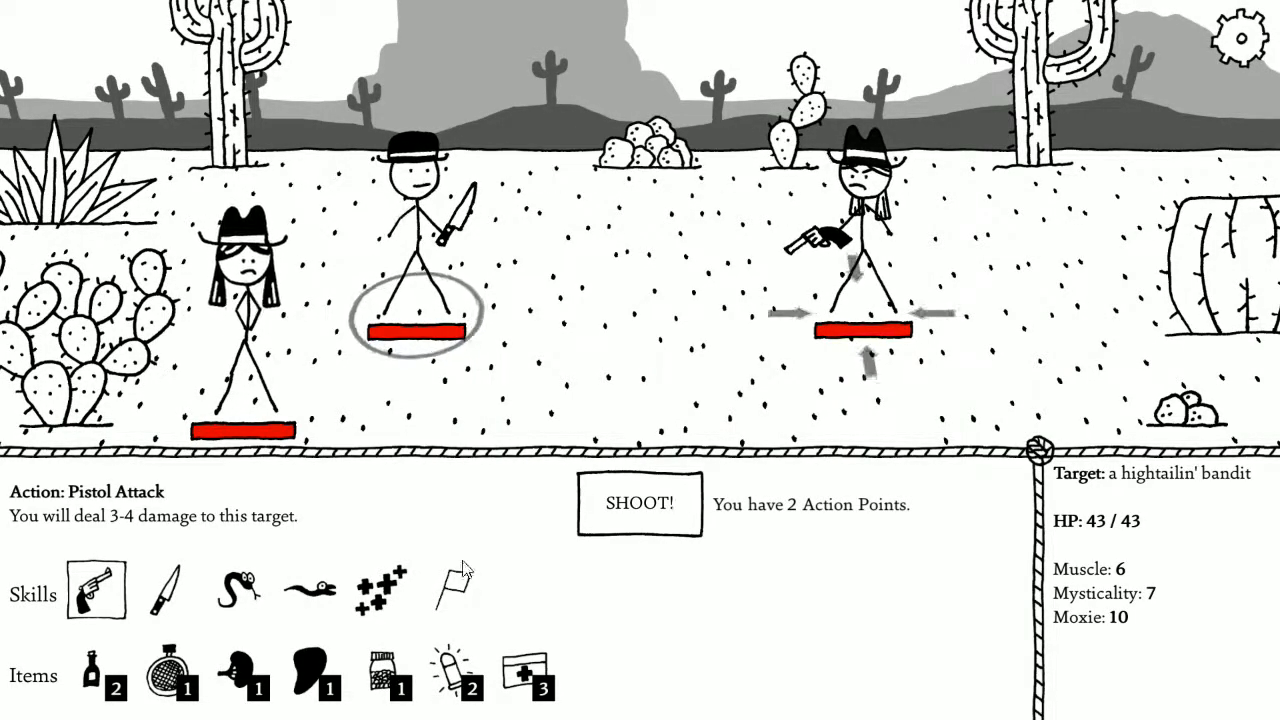
left_click(239, 590)
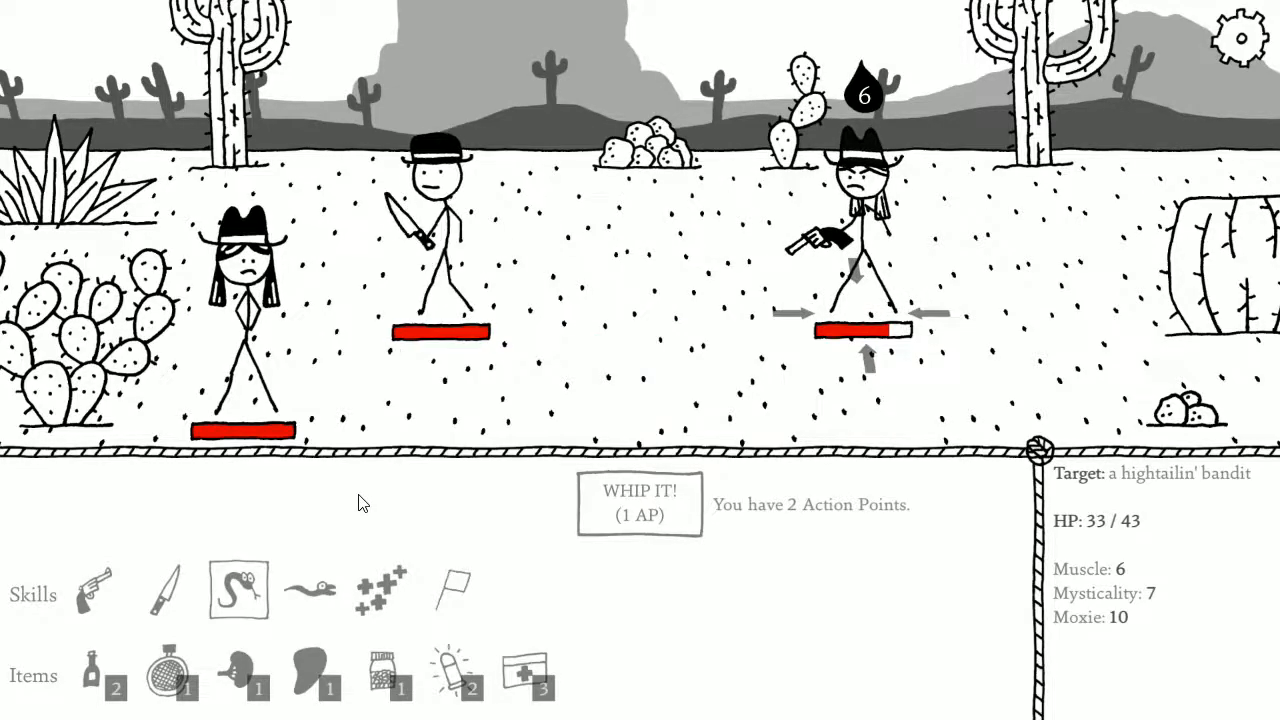
left_click(93, 588)
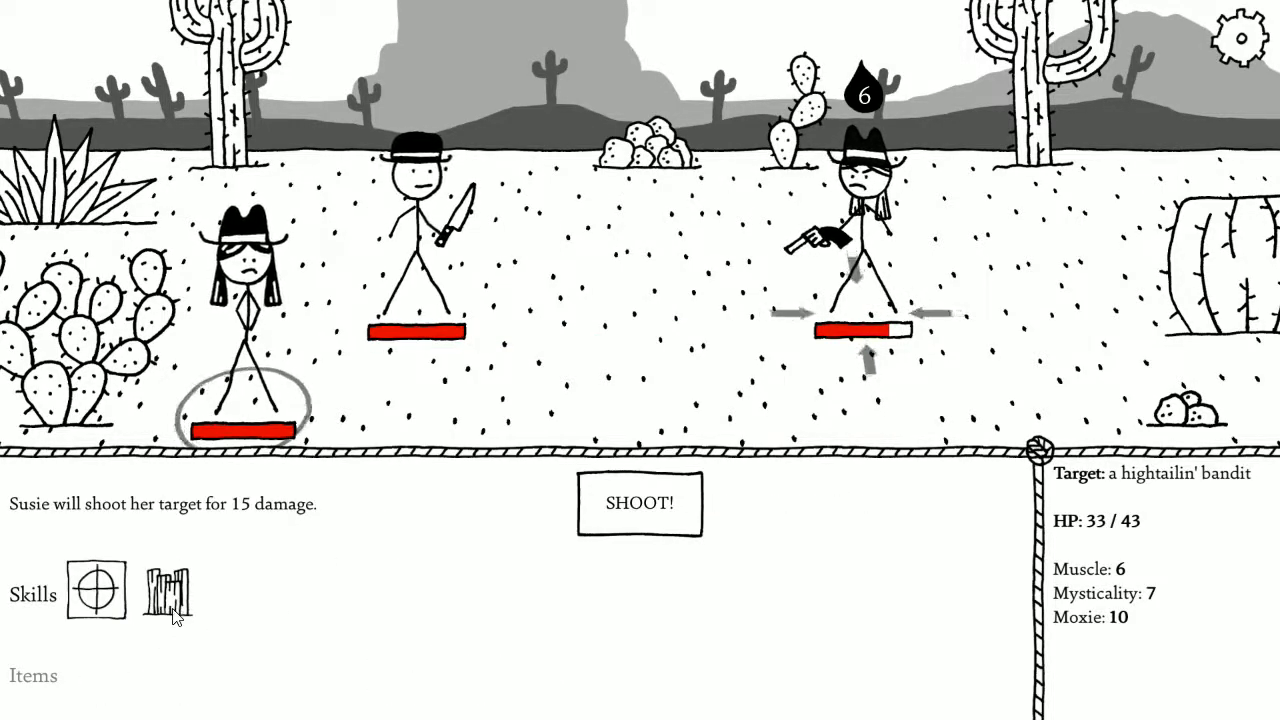
left_click(167, 588)
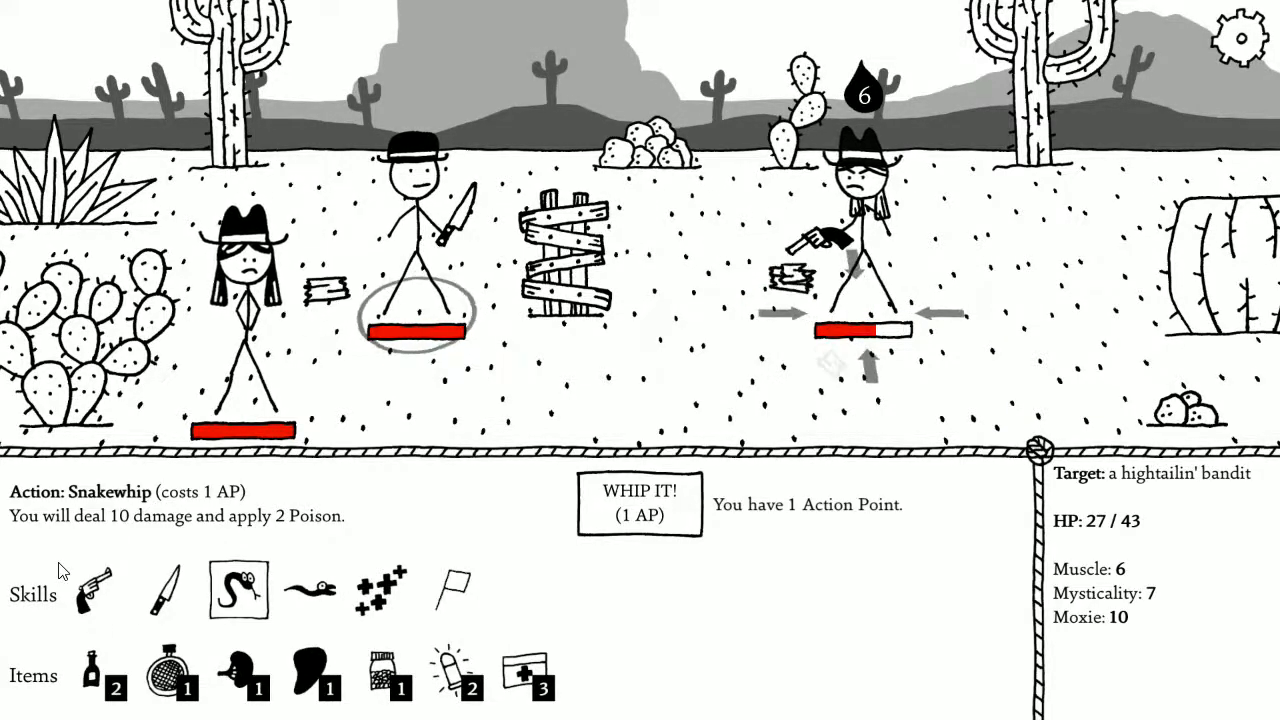
left_click(94, 588)
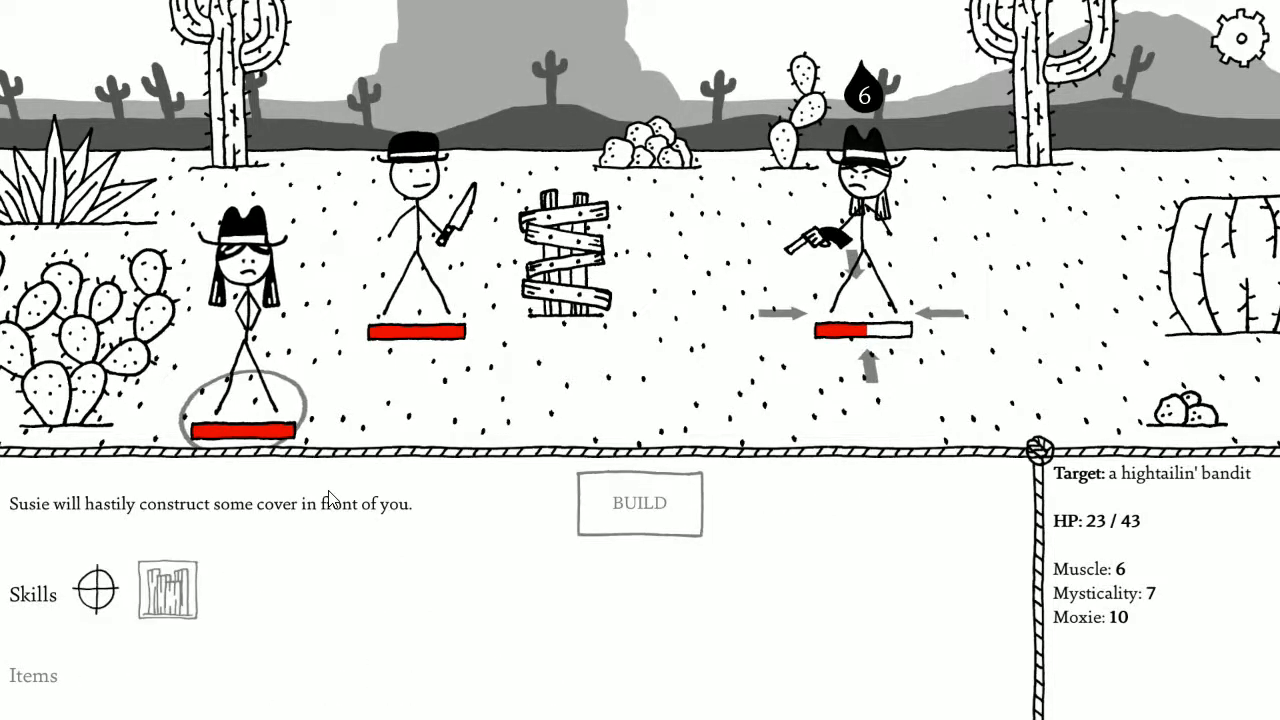
left_click(96, 588)
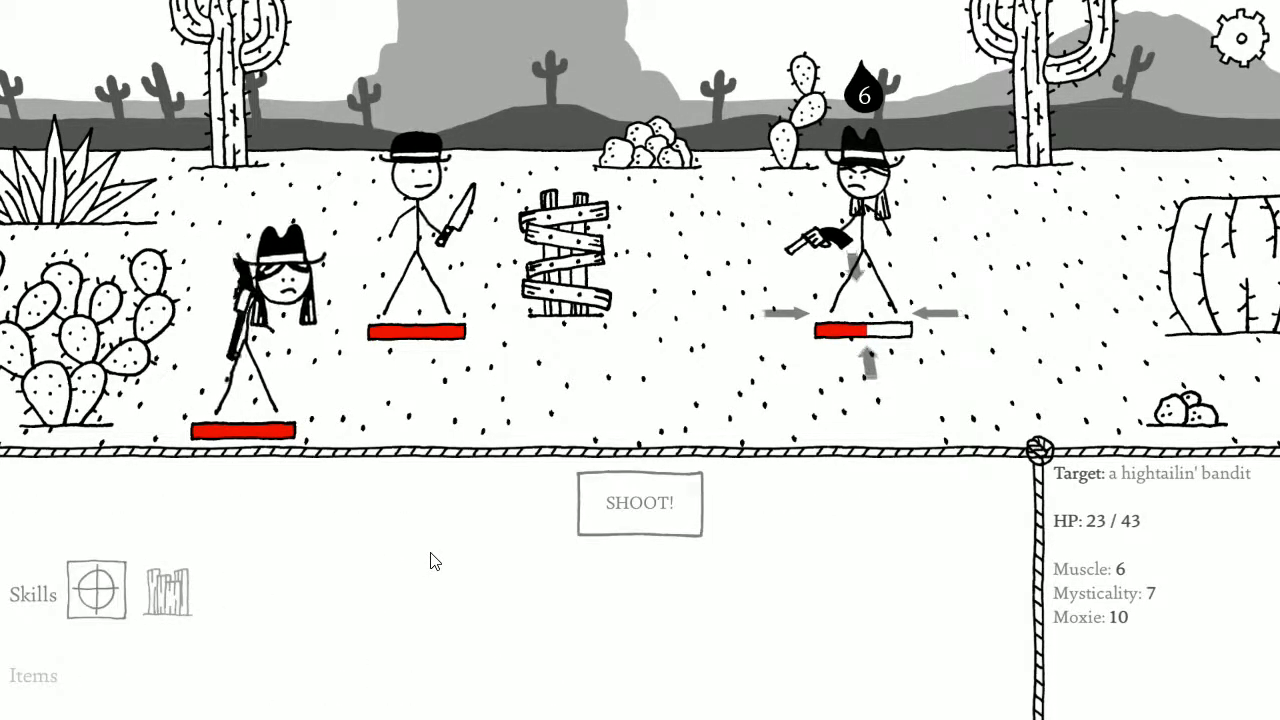
left_click(639, 503)
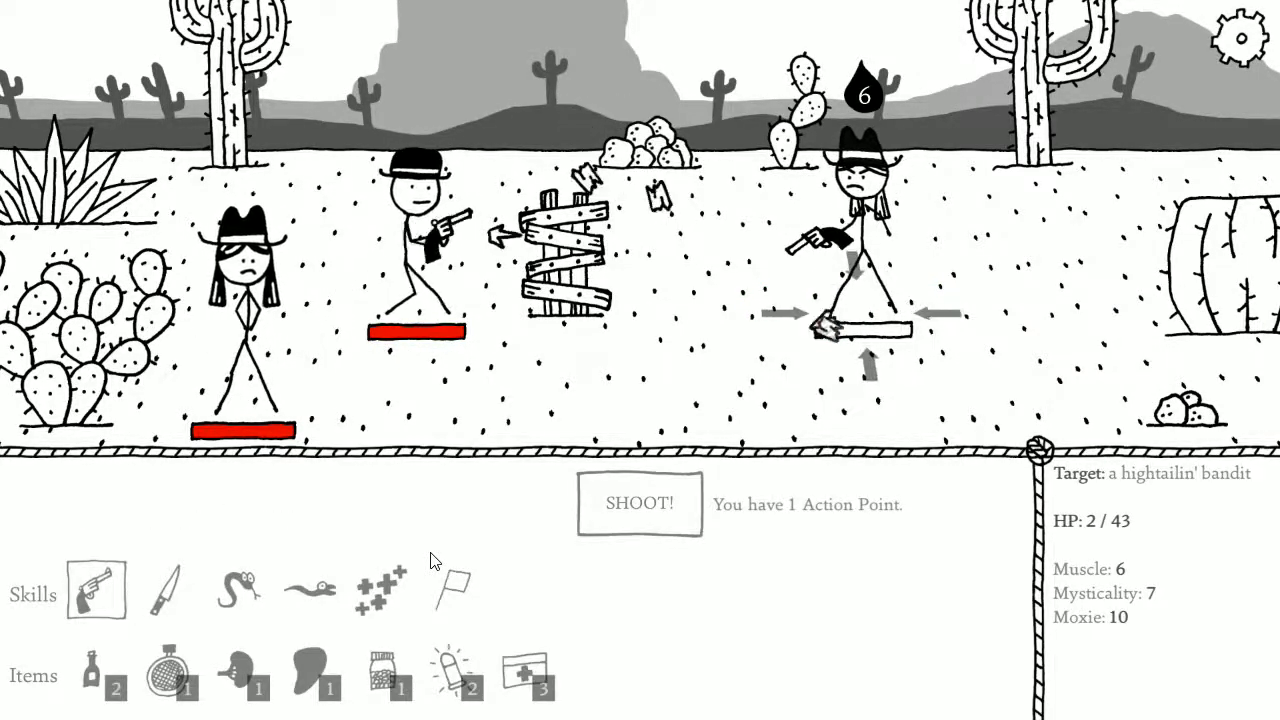
left_click(639, 503)
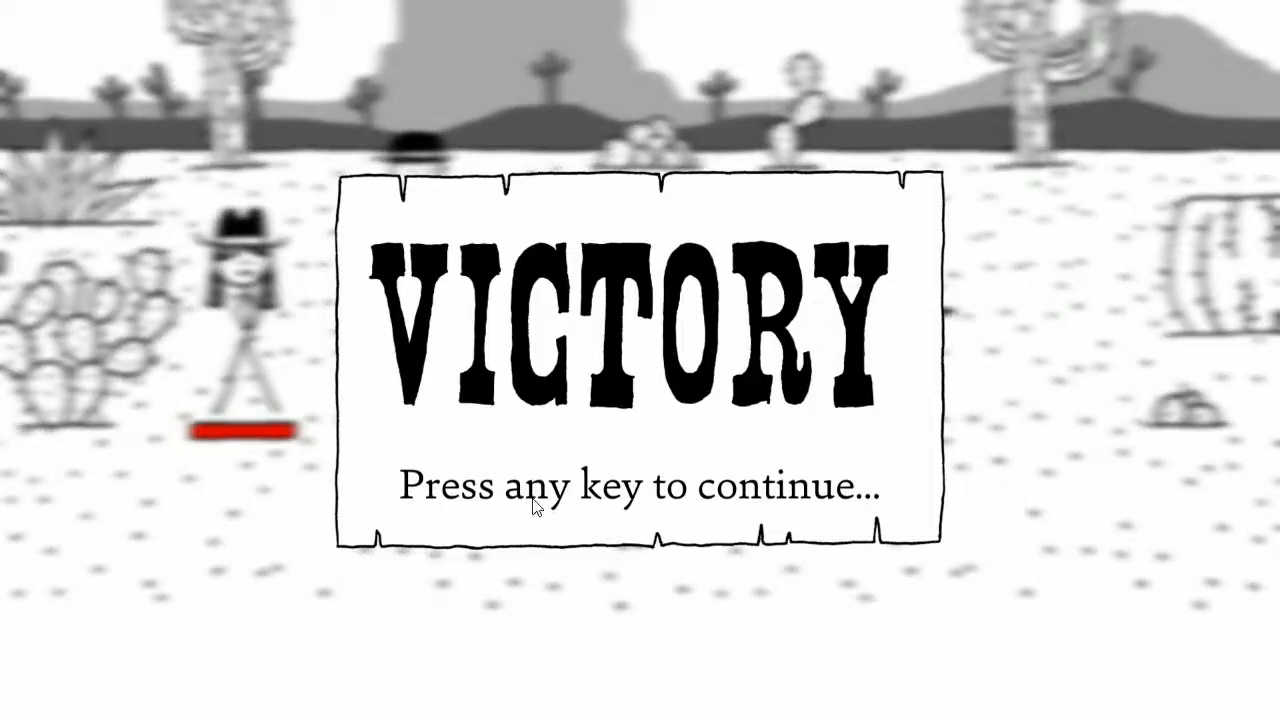
Collect the bandit's meat and hightailin' boots, then check the equipped boots in the inventory.
key("space")
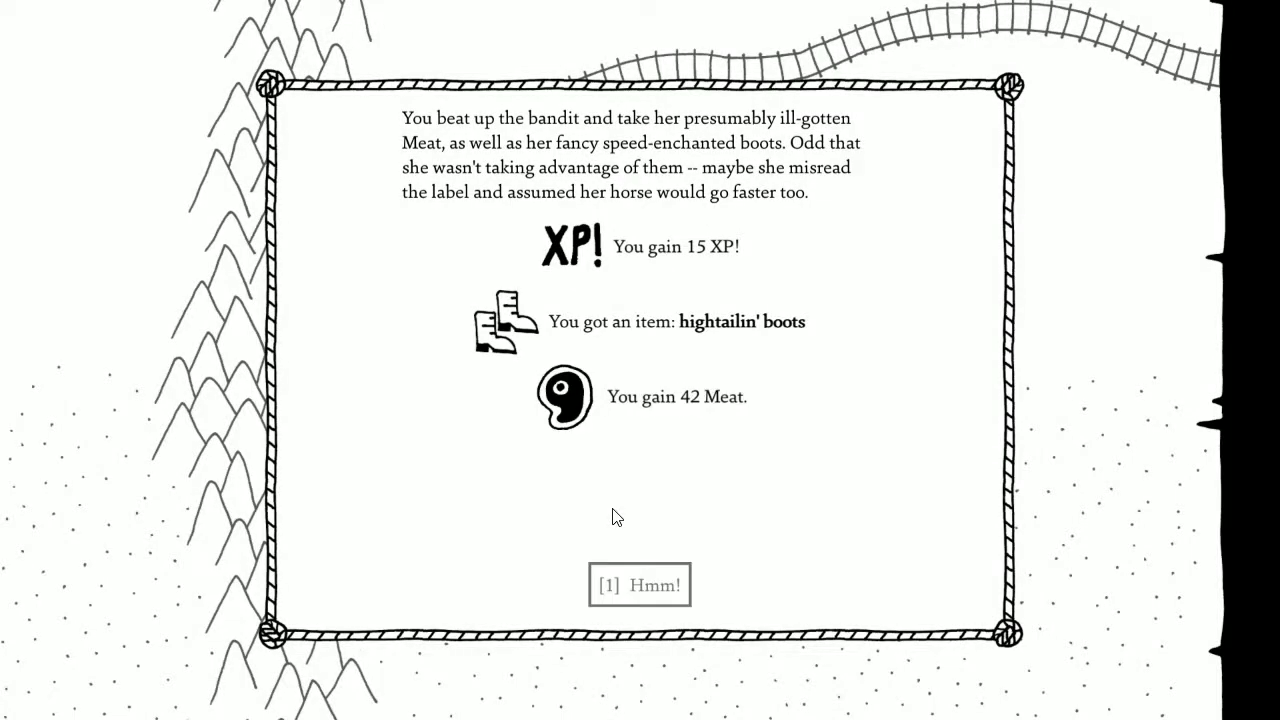
left_click(639, 584)
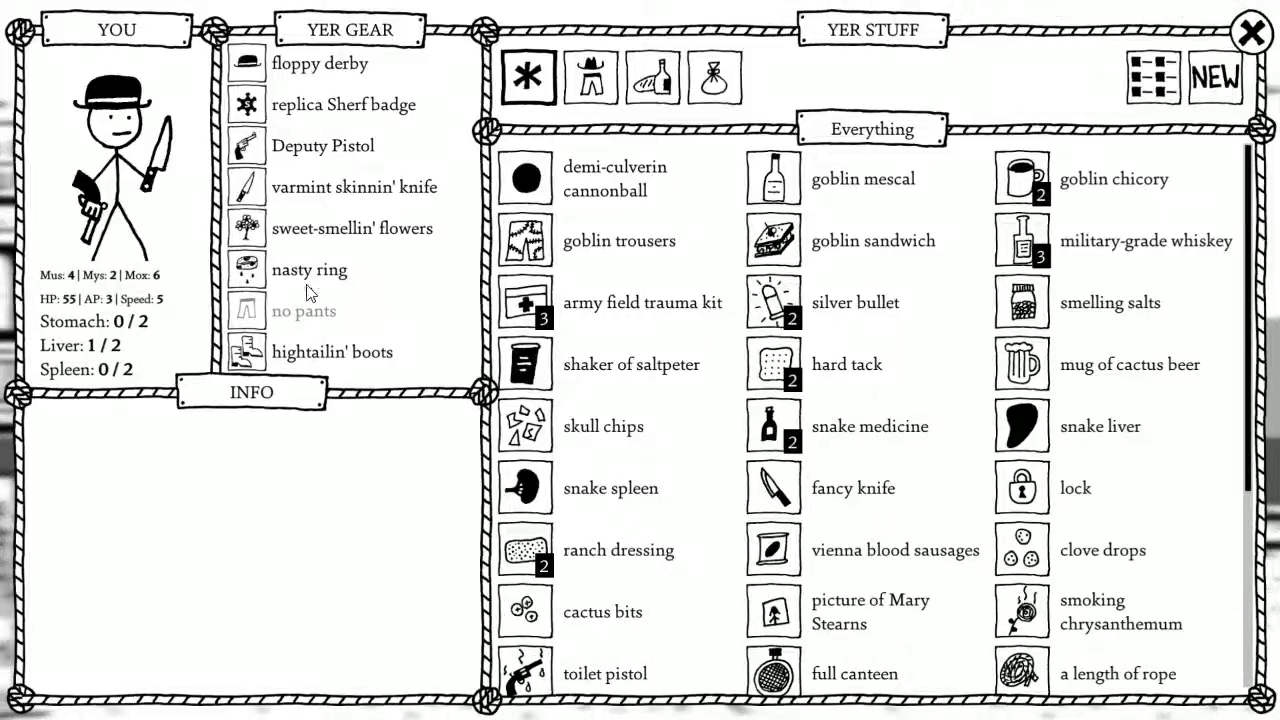
left_click(331, 351)
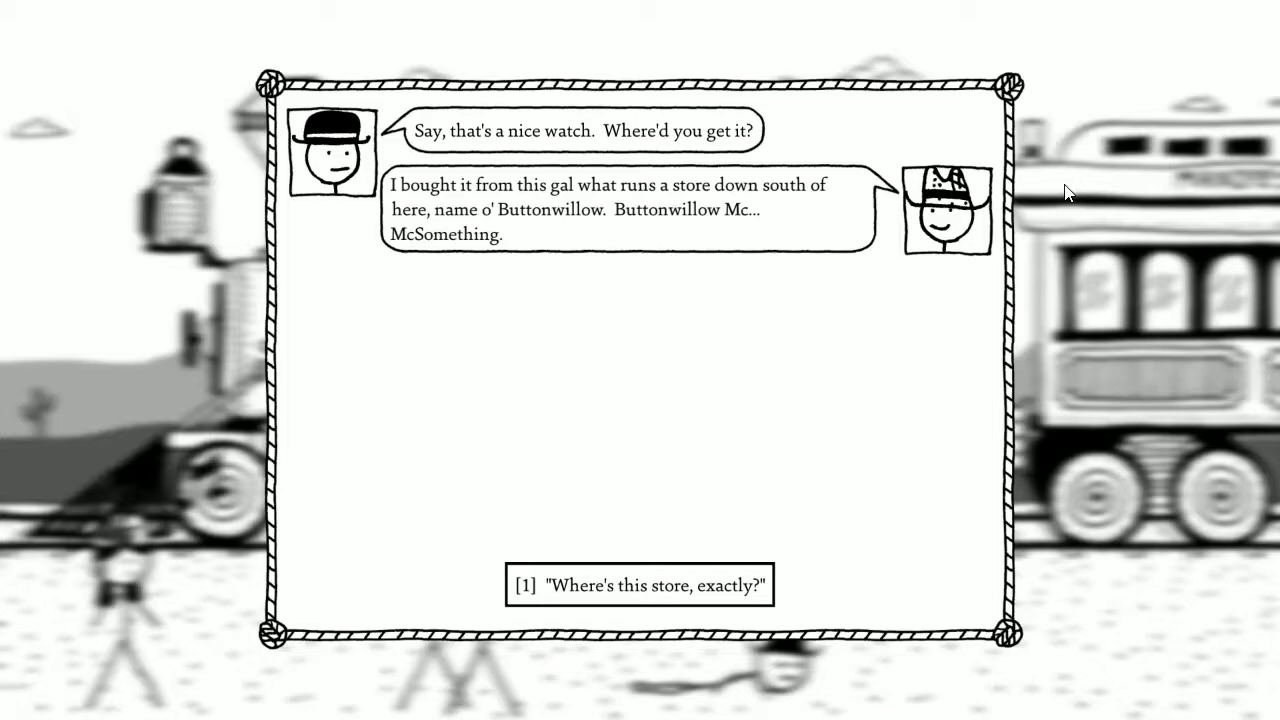
Ask the camp worker where Buttonwillow McKittrick's Store is, then thank him for the directions.
left_click(637, 584)
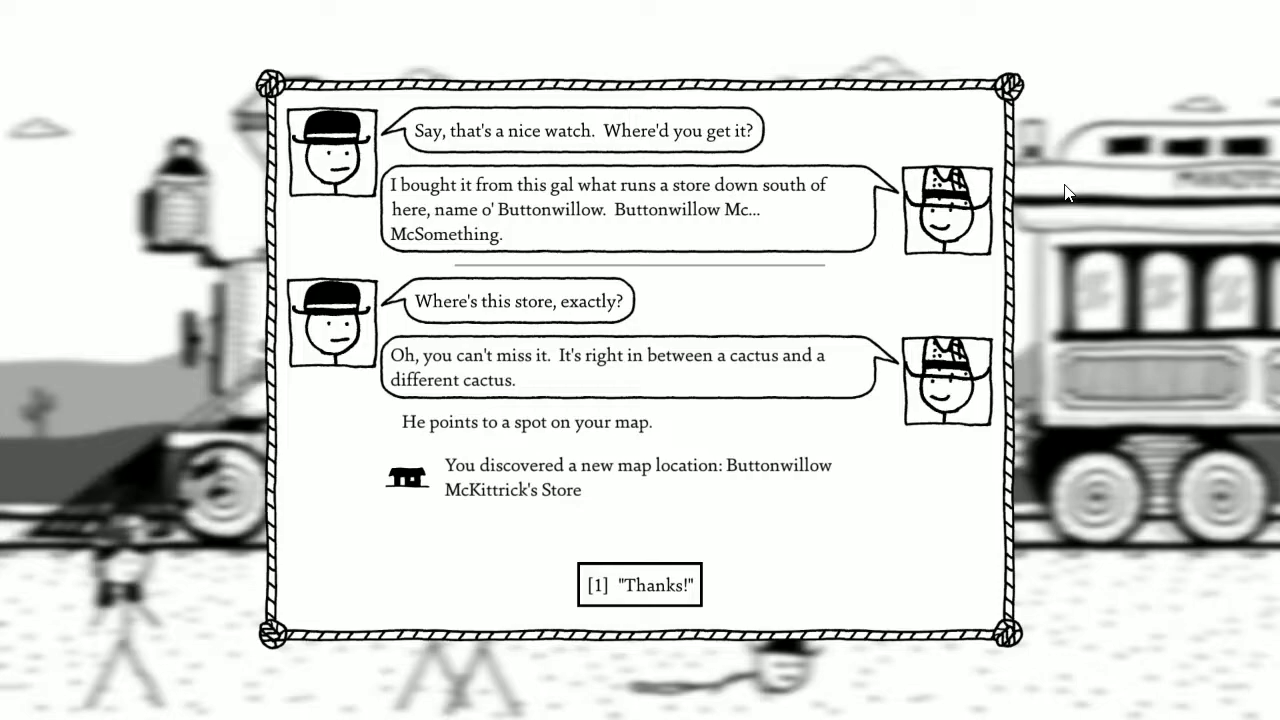
left_click(639, 584)
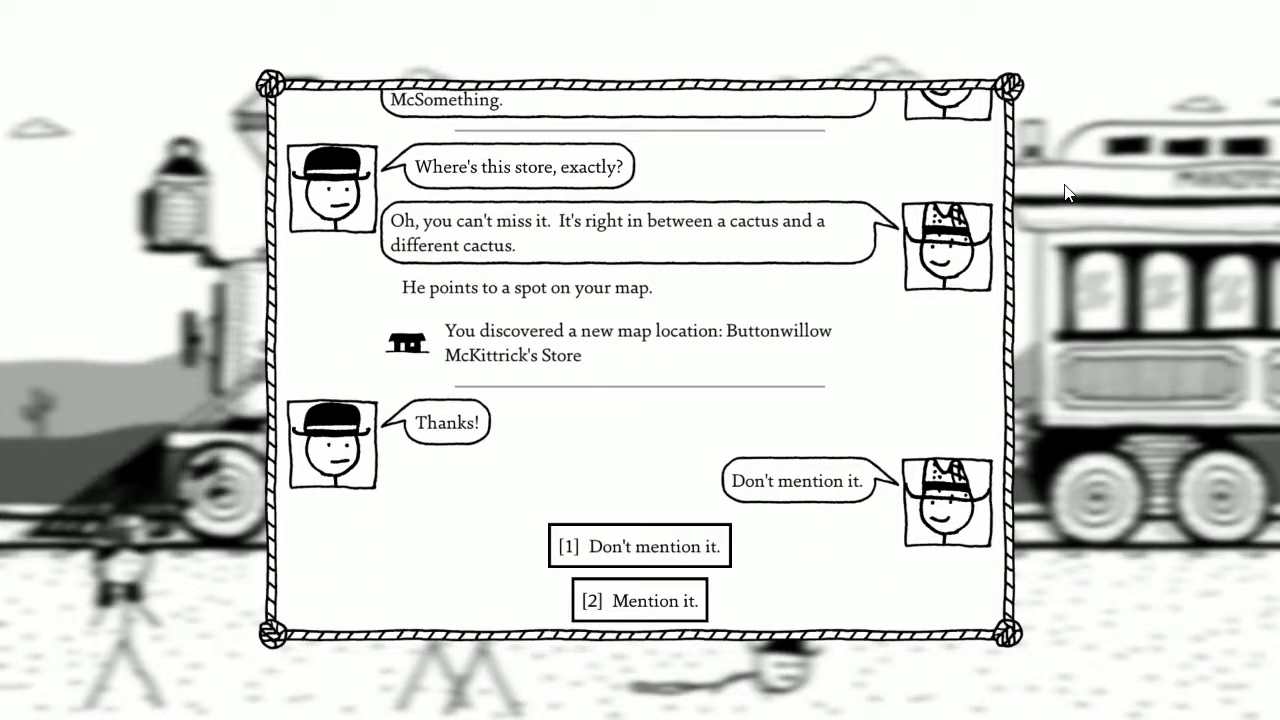
End the worker's chat with "Don't mention it." and answer "Swell." to accept the foreman job.
left_click(639, 546)
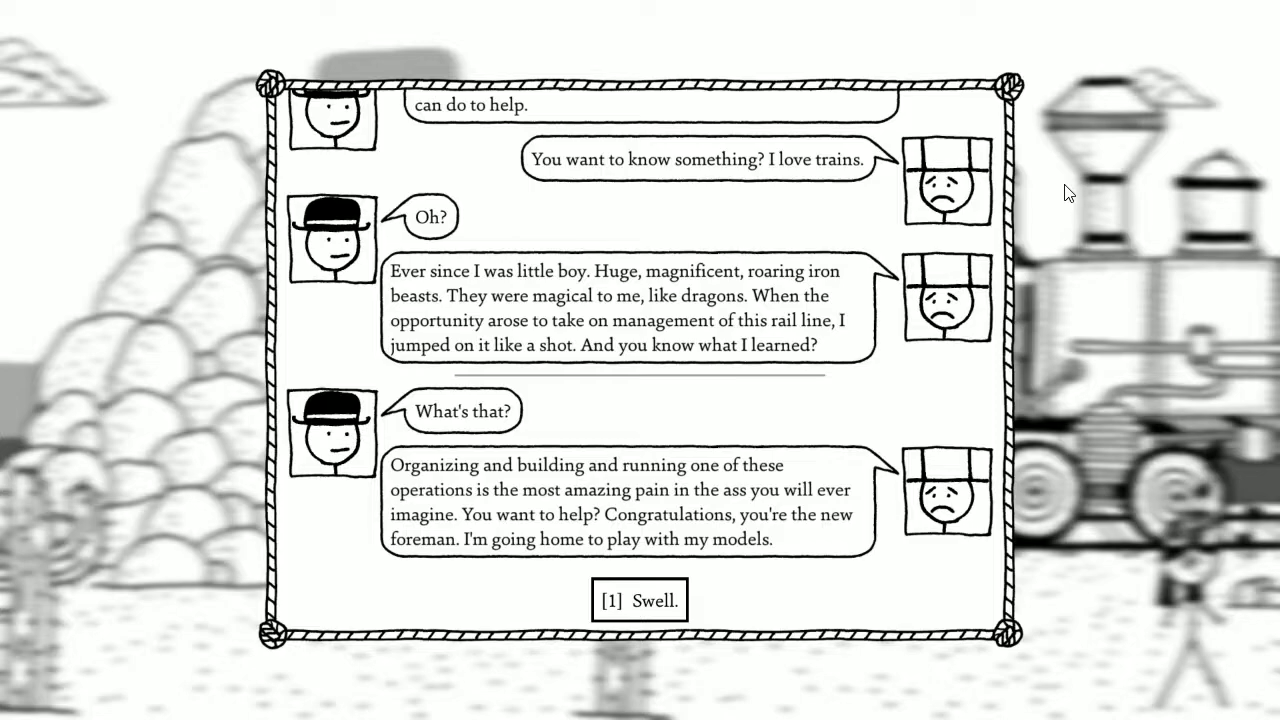
left_click(639, 600)
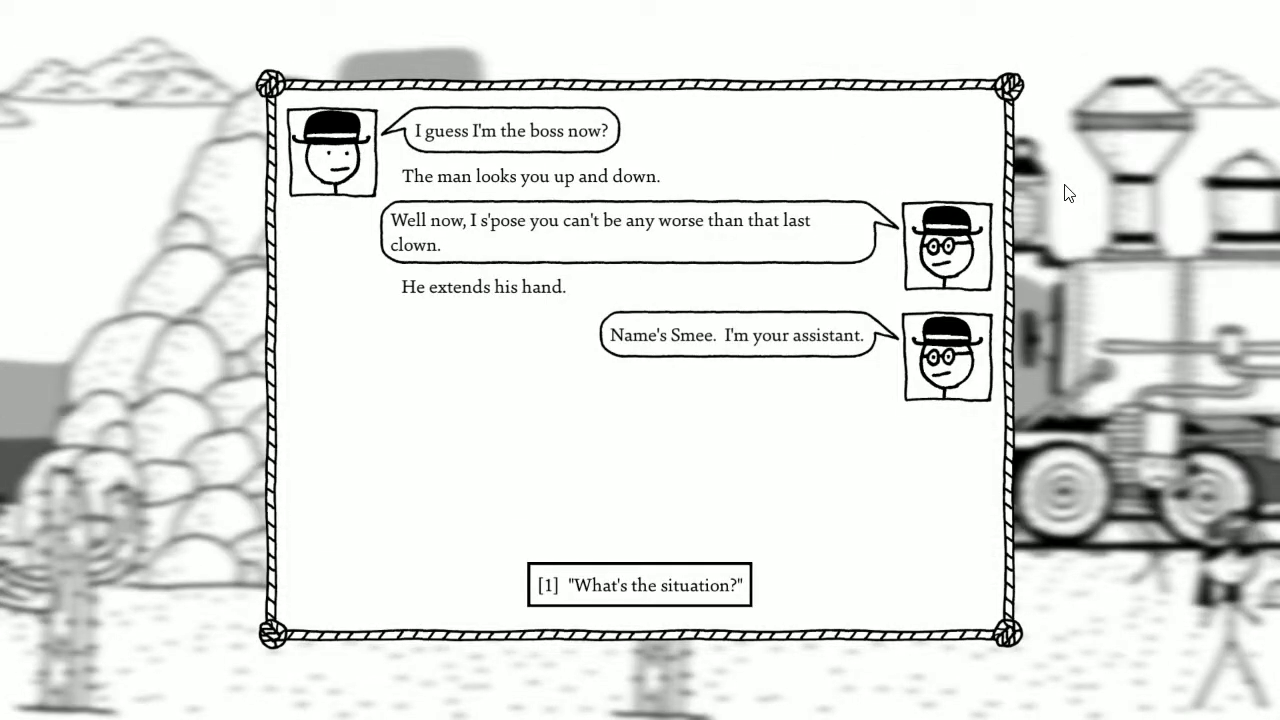